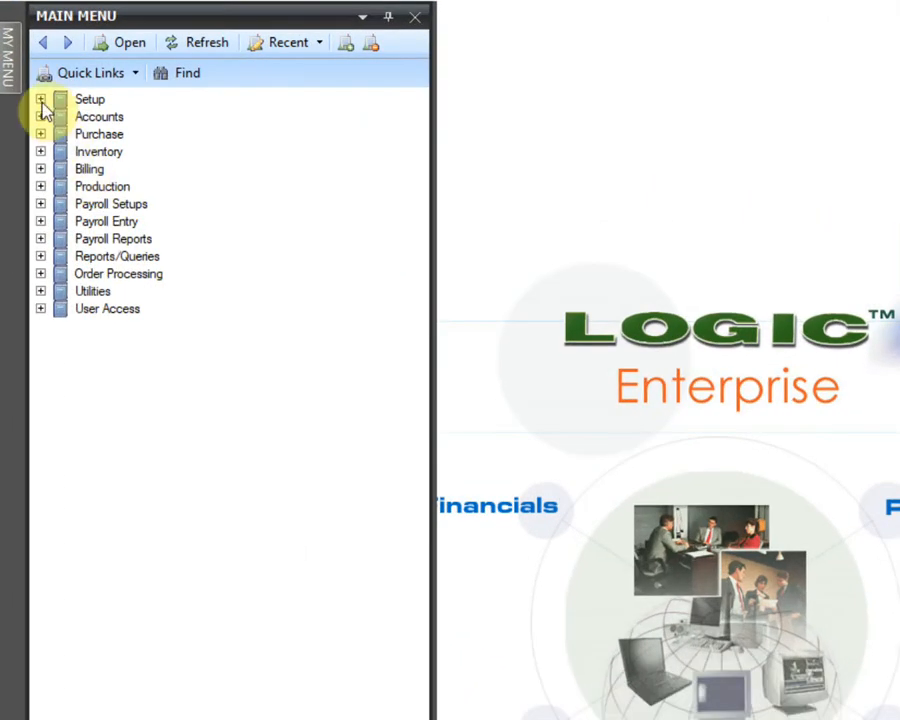
# Reach Setup Item Groups through Setup > Setup Items in the Main Menu
pyautogui.click(40, 100)
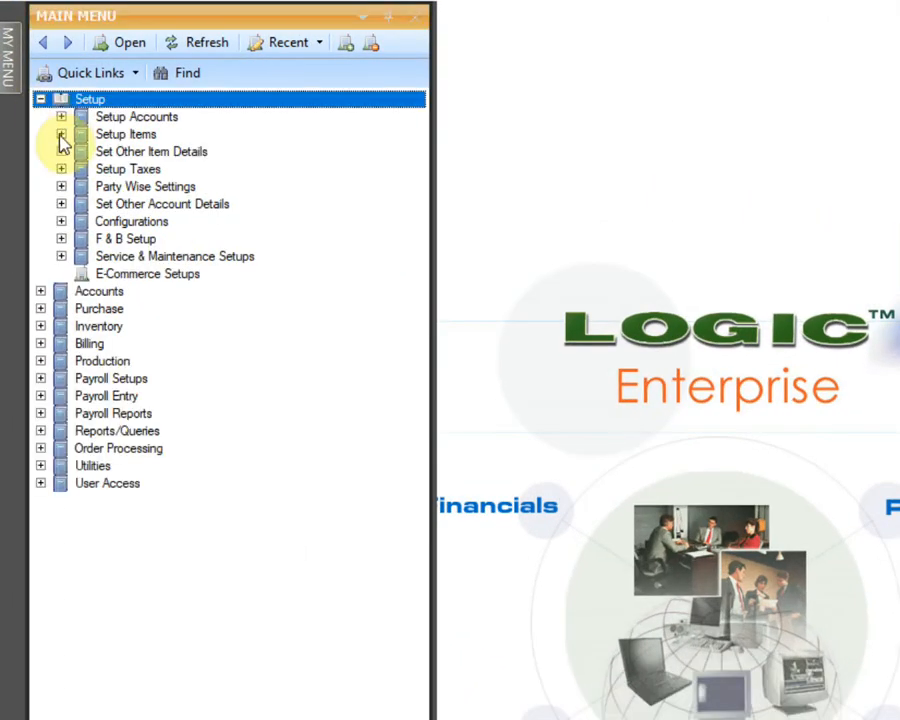
pyautogui.click(62, 134)
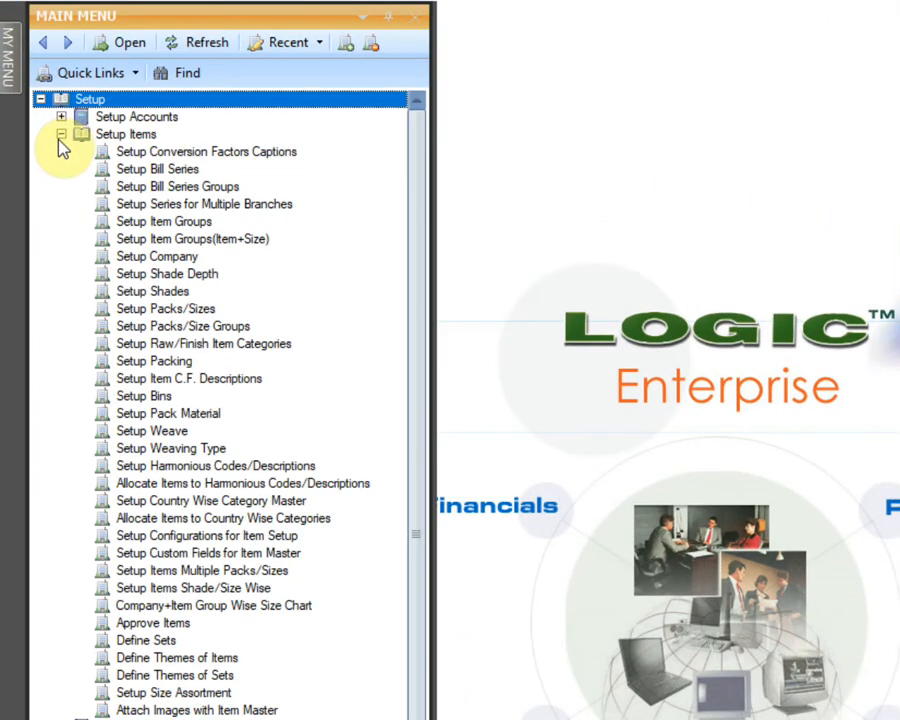
pyautogui.click(164, 220)
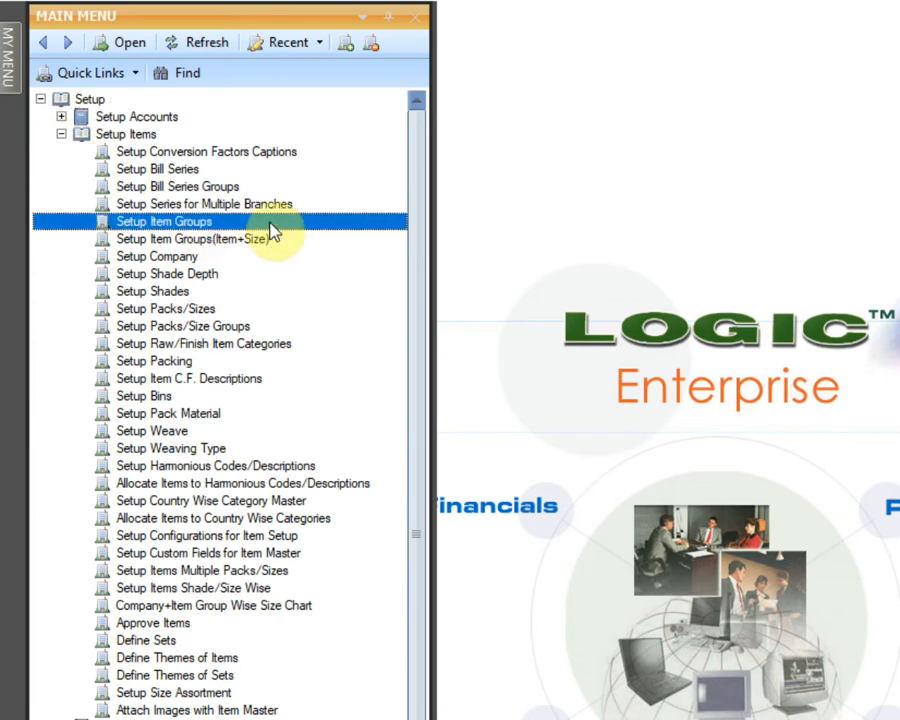
pyautogui.doubleClick(164, 220)
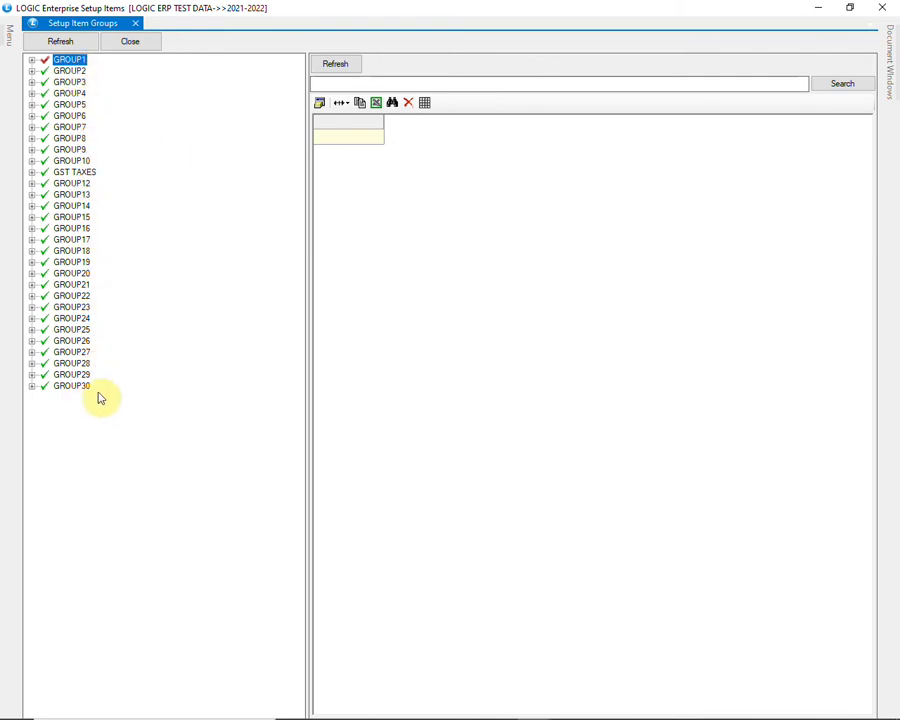
pyautogui.moveTo(112, 384)
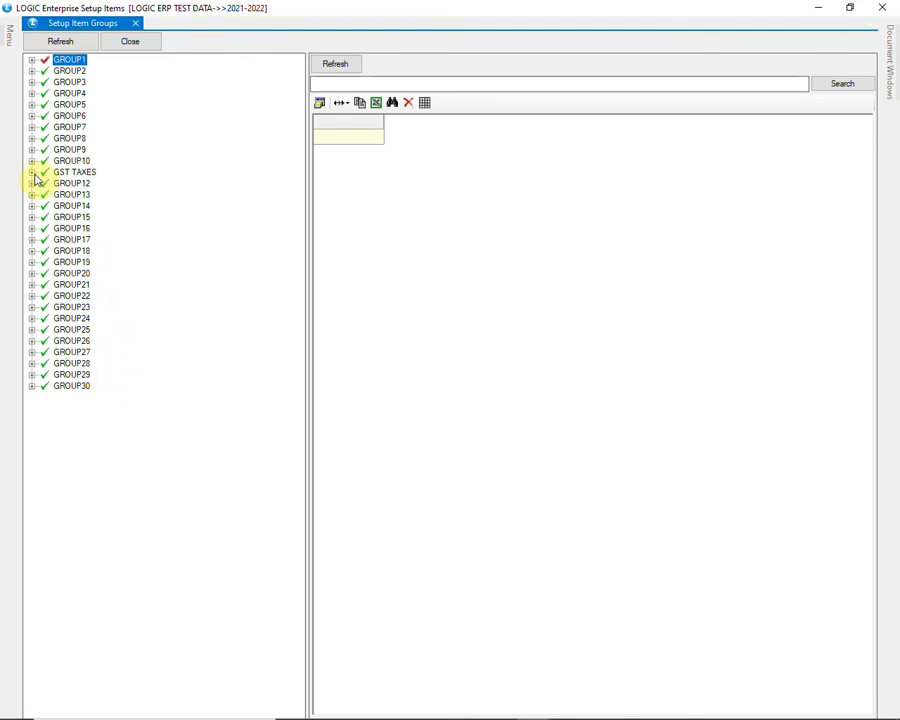
pyautogui.click(32, 172)
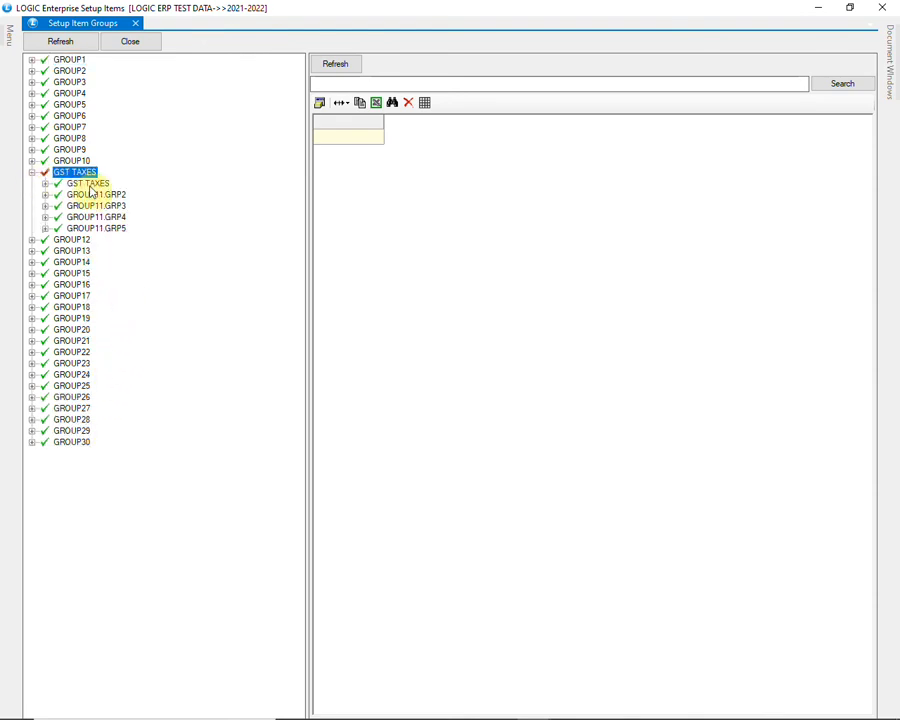
pyautogui.click(76, 172)
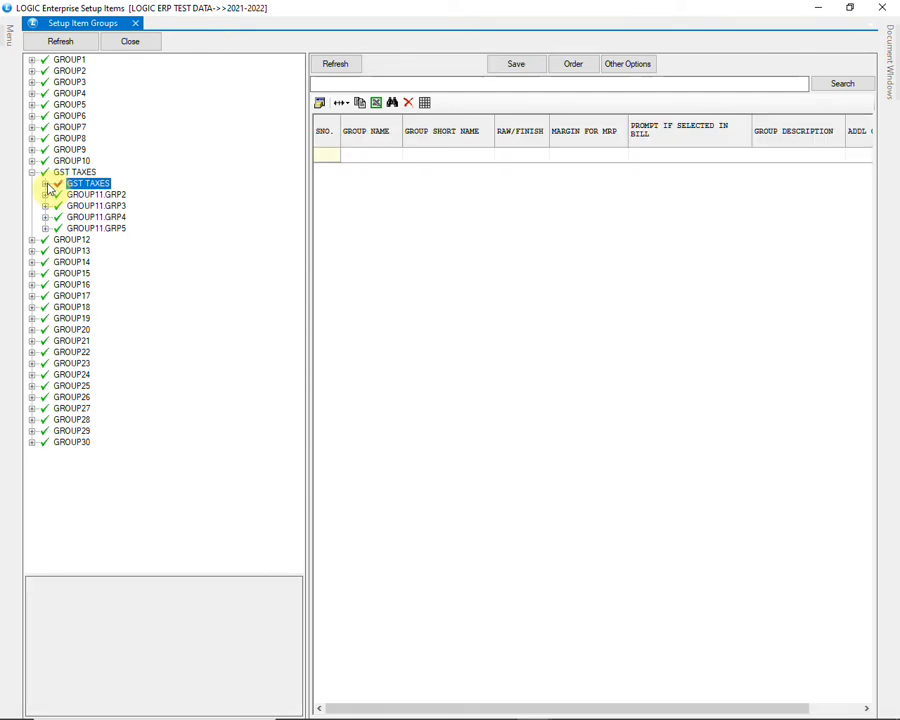
pyautogui.click(46, 188)
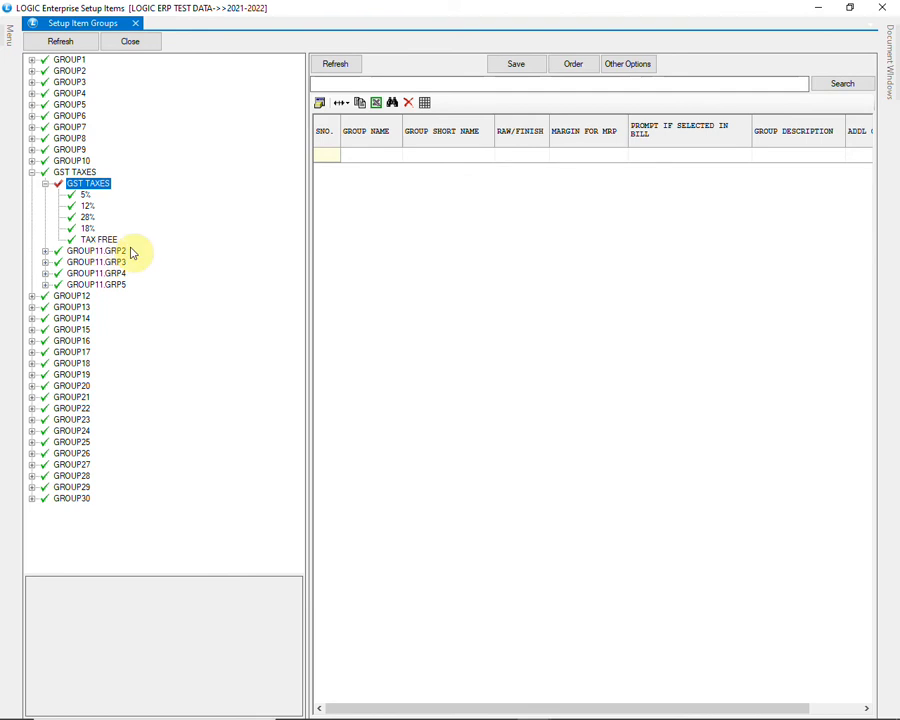
pyautogui.moveTo(156, 218)
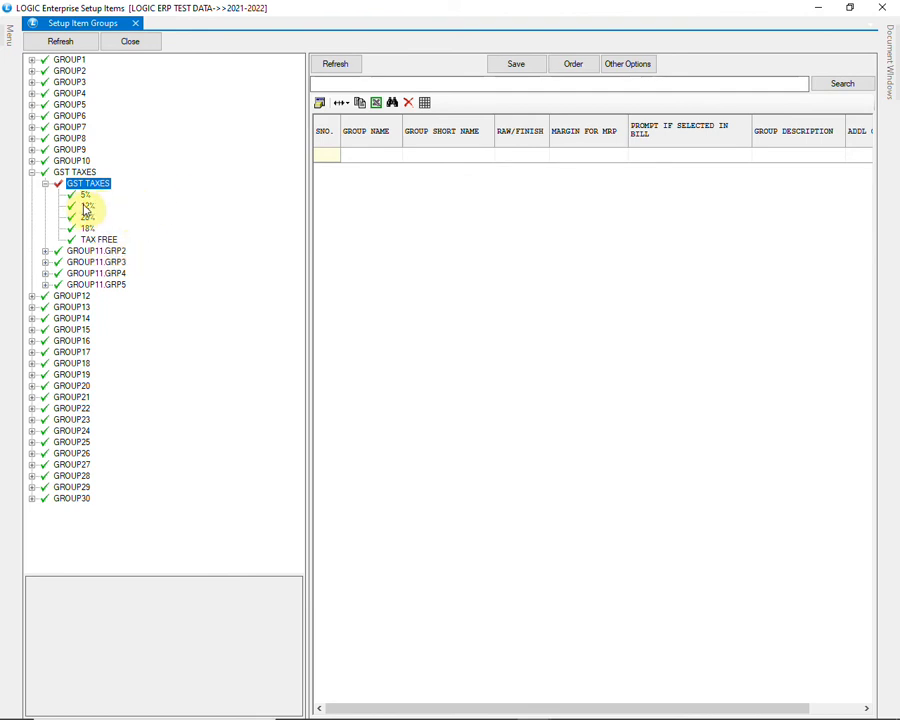
pyautogui.click(72, 206)
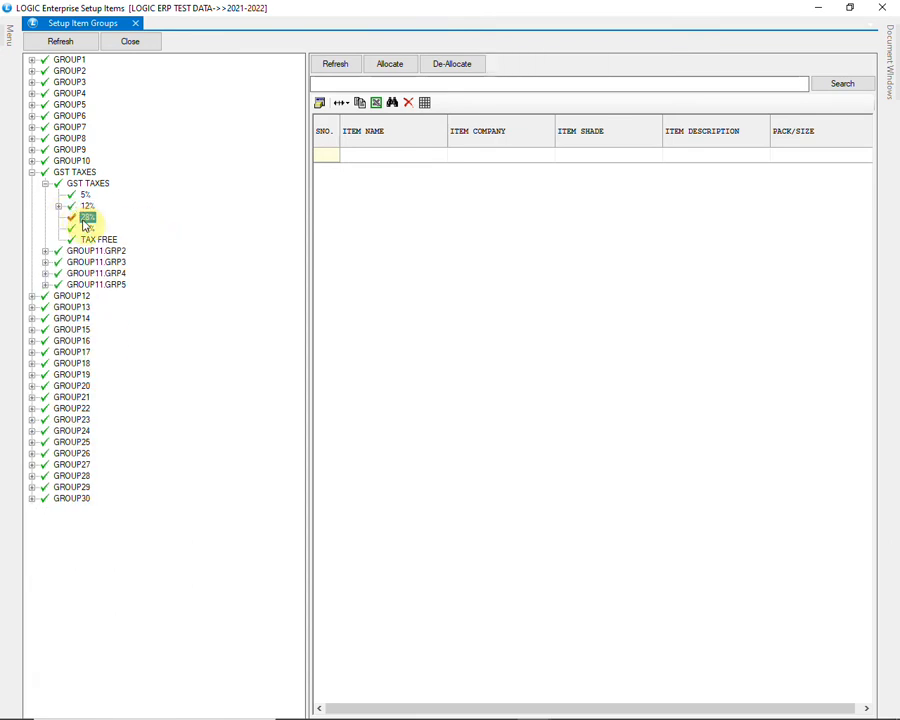
pyautogui.click(88, 228)
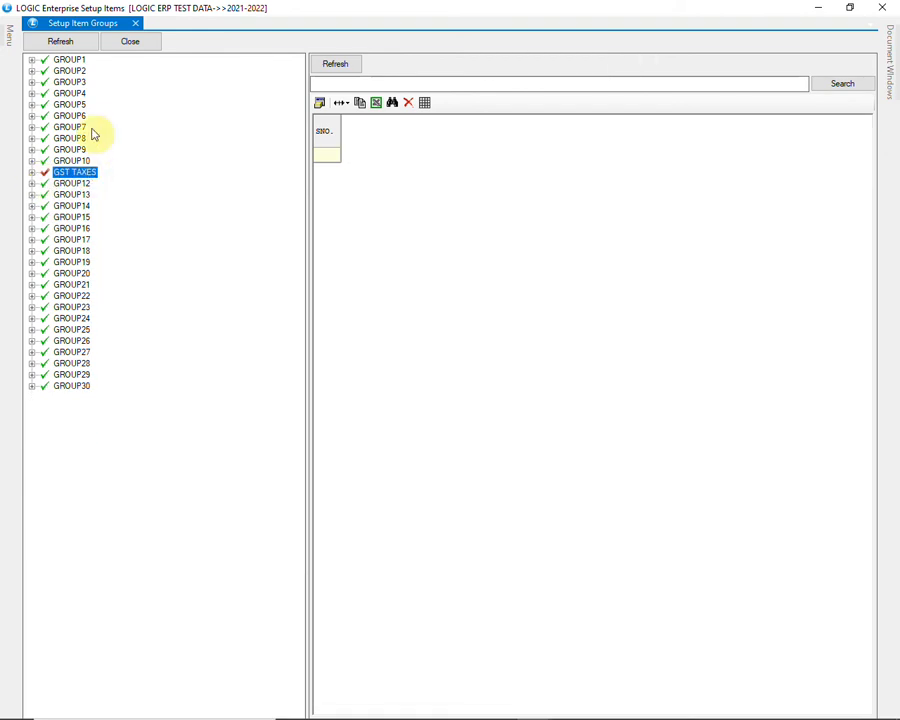
# Reload the item group tree and expand GROUP1 to show its subgroups
pyautogui.click(60, 40)
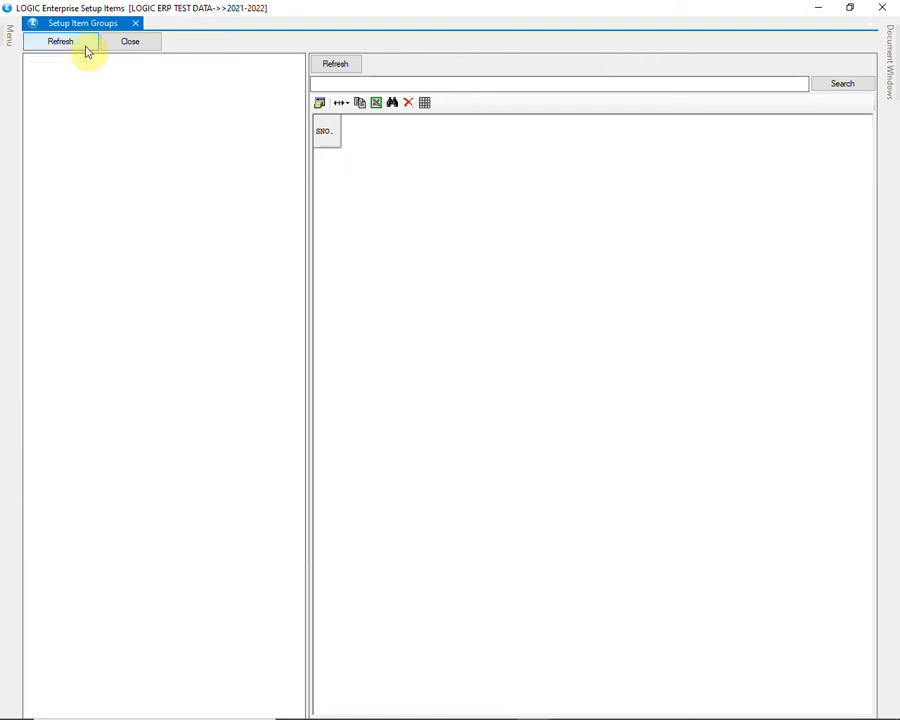
pyautogui.click(60, 40)
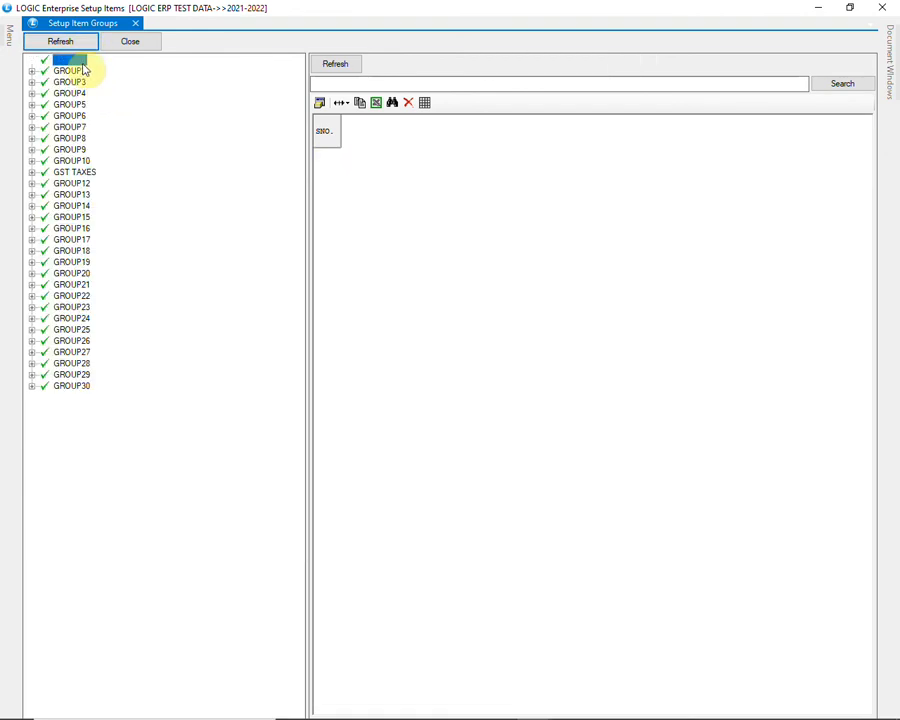
pyautogui.click(70, 60)
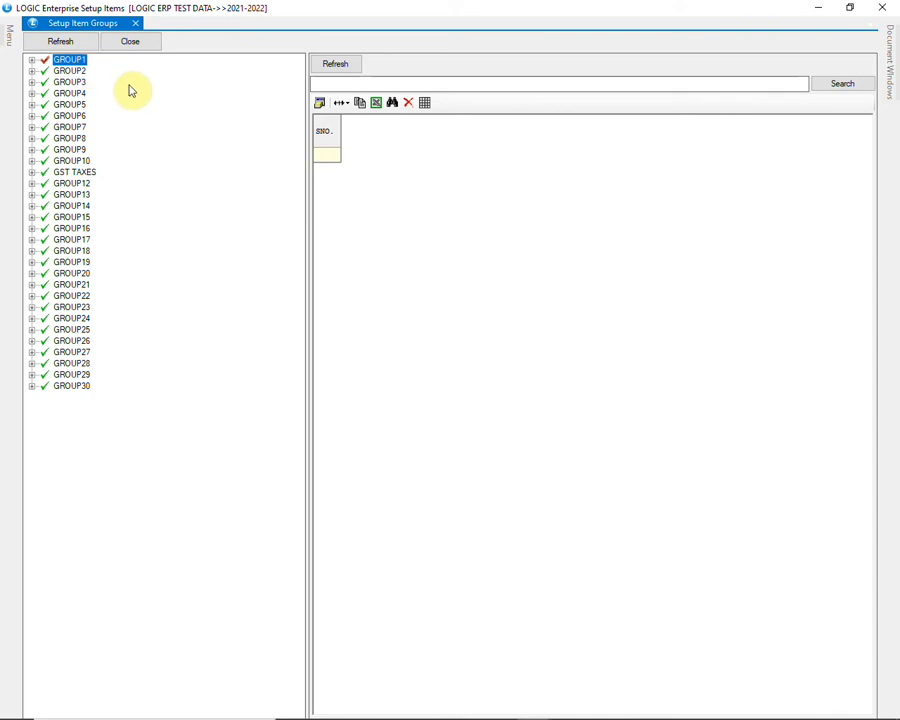
pyautogui.click(32, 60)
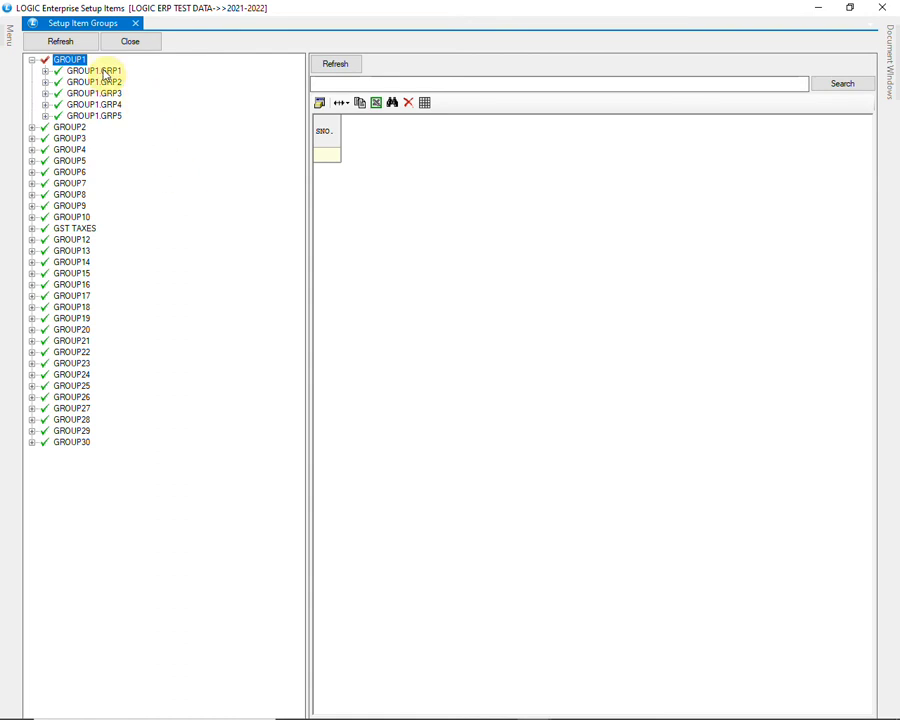
# Rename GROUP1 to CATEGORY through Rename Group
pyautogui.rightClick(70, 60)
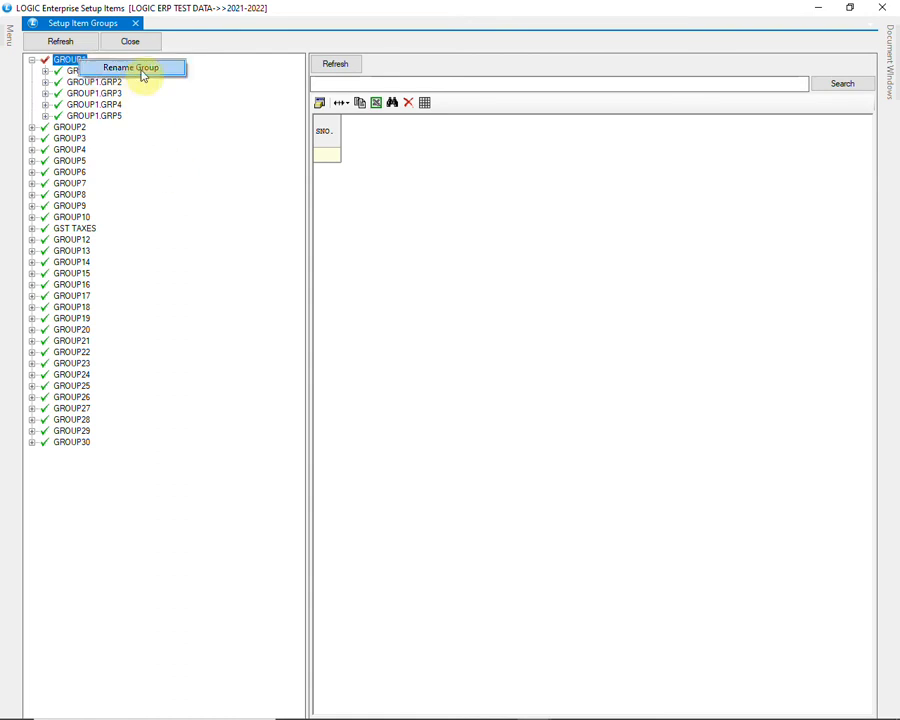
pyautogui.click(132, 68)
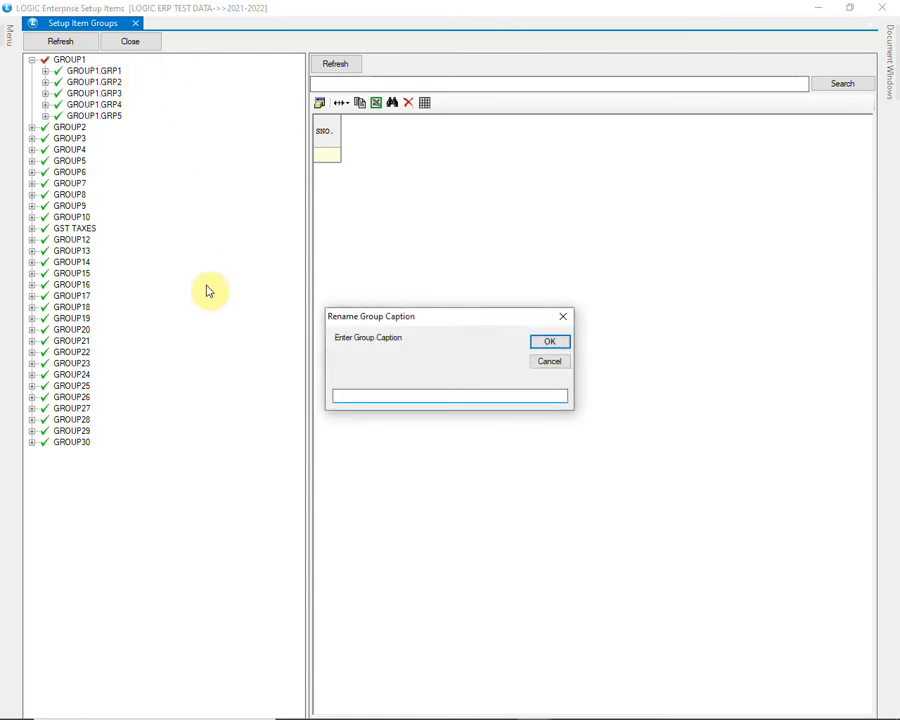
pyautogui.write('CATEGORY')
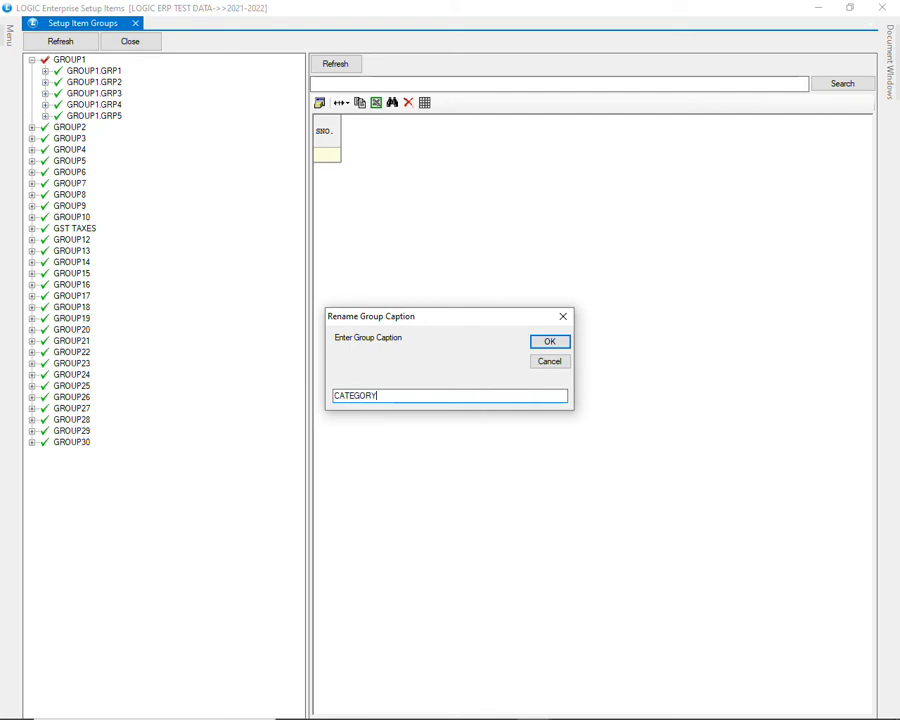
pyautogui.click(548, 340)
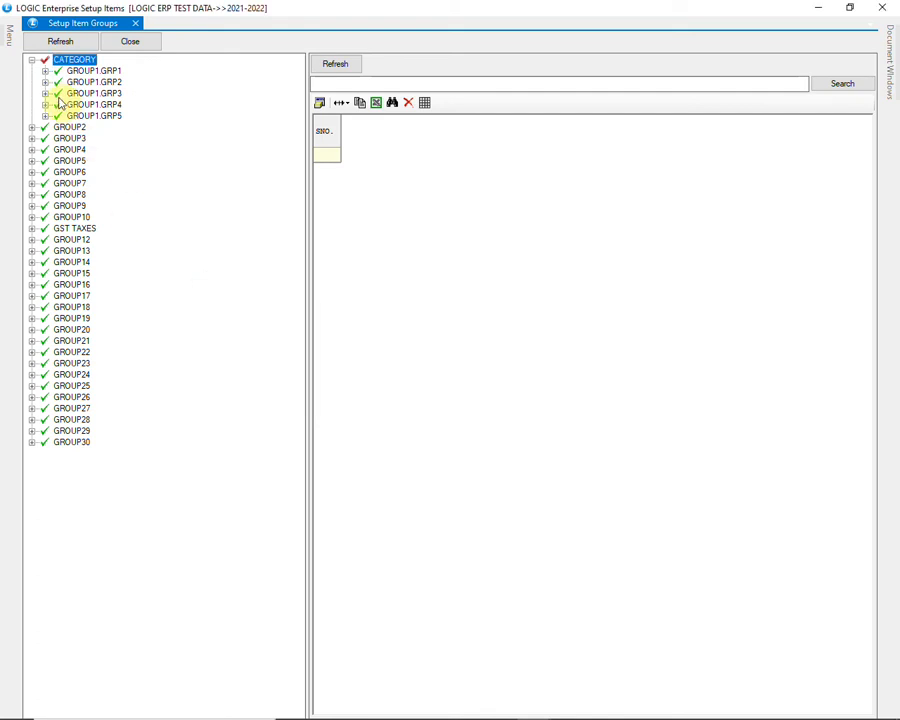
# Rename subgroup GROUP1.GRP1 to CATEGORY and refresh the grid for an empty entry row
pyautogui.click(96, 70)
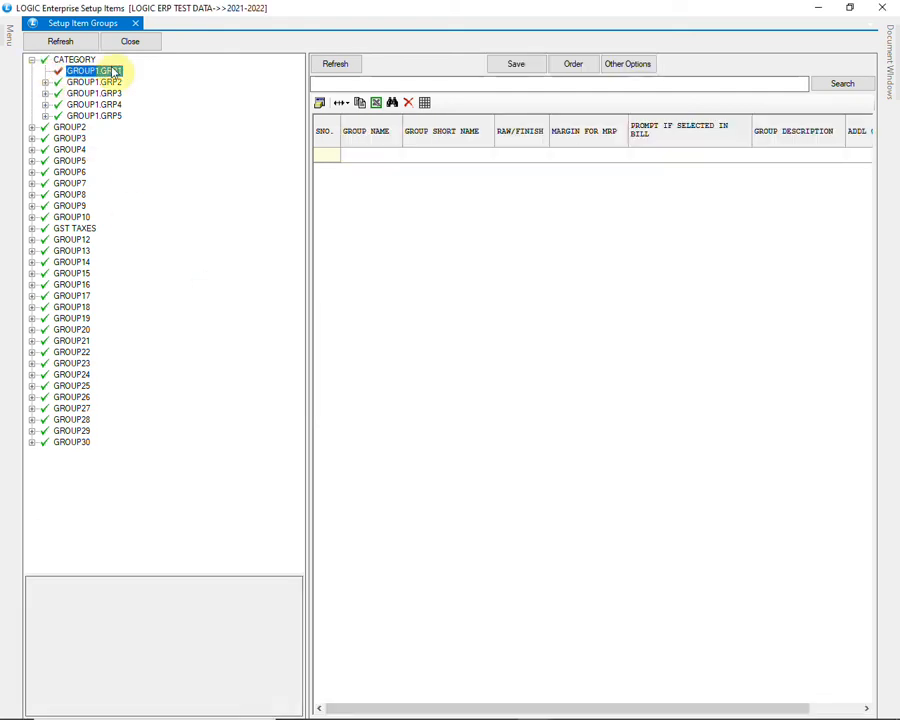
pyautogui.rightClick(90, 72)
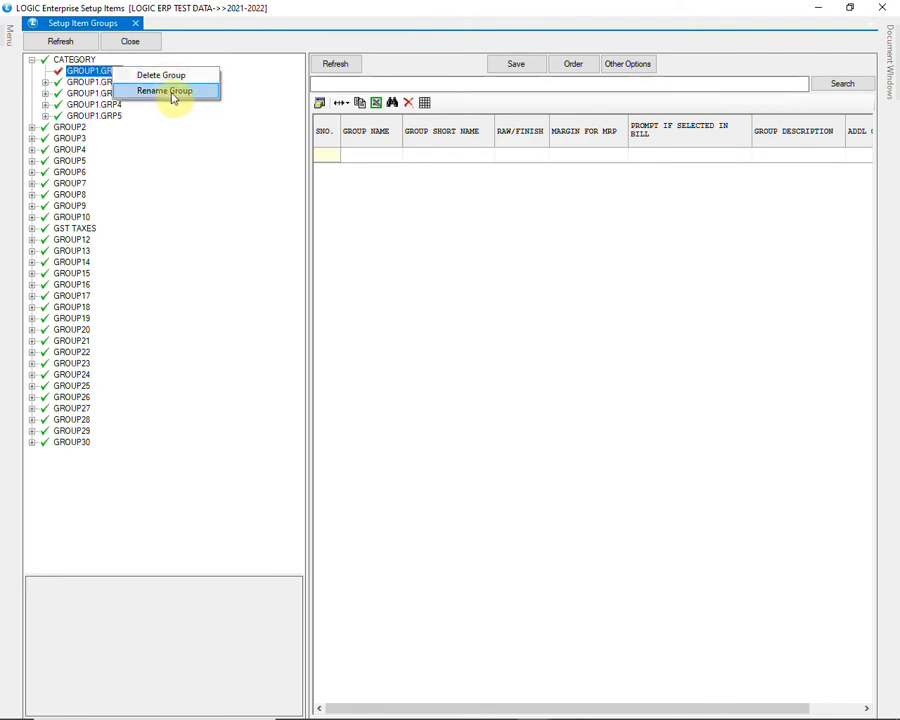
pyautogui.click(164, 92)
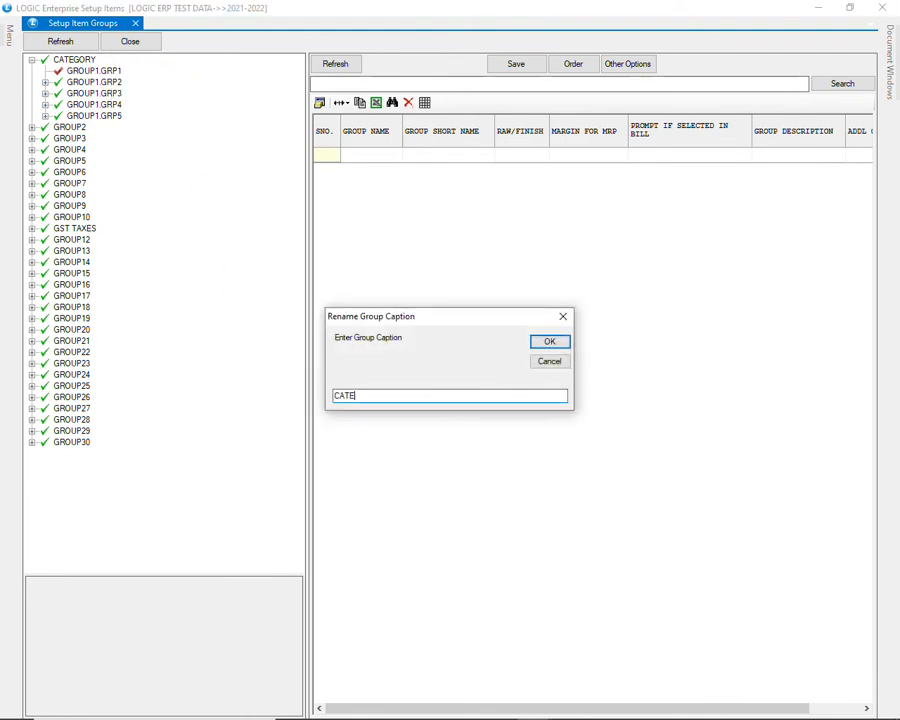
pyautogui.click(550, 340)
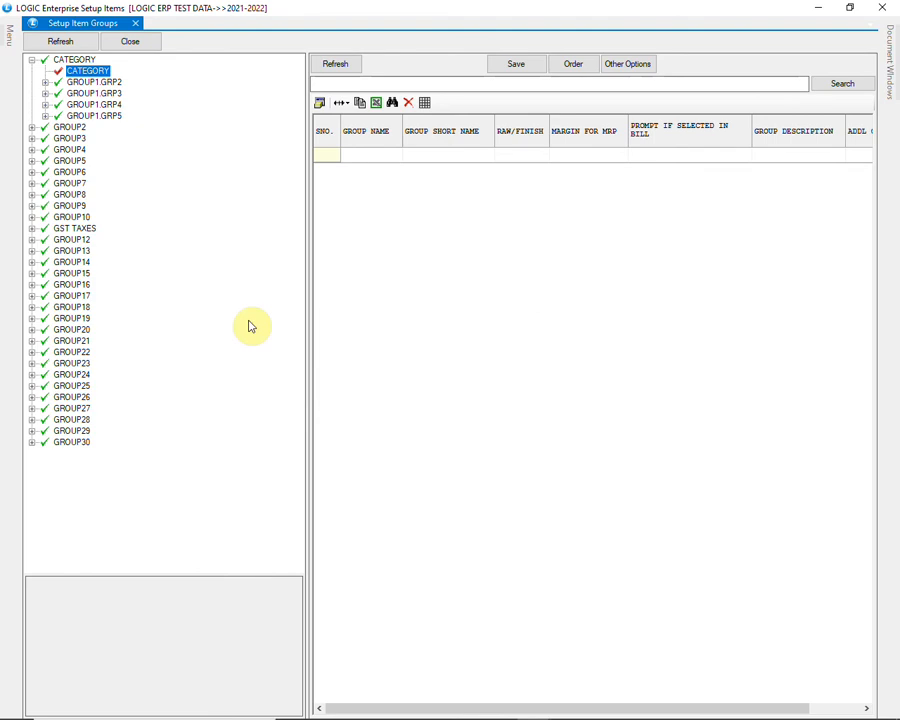
pyautogui.click(336, 62)
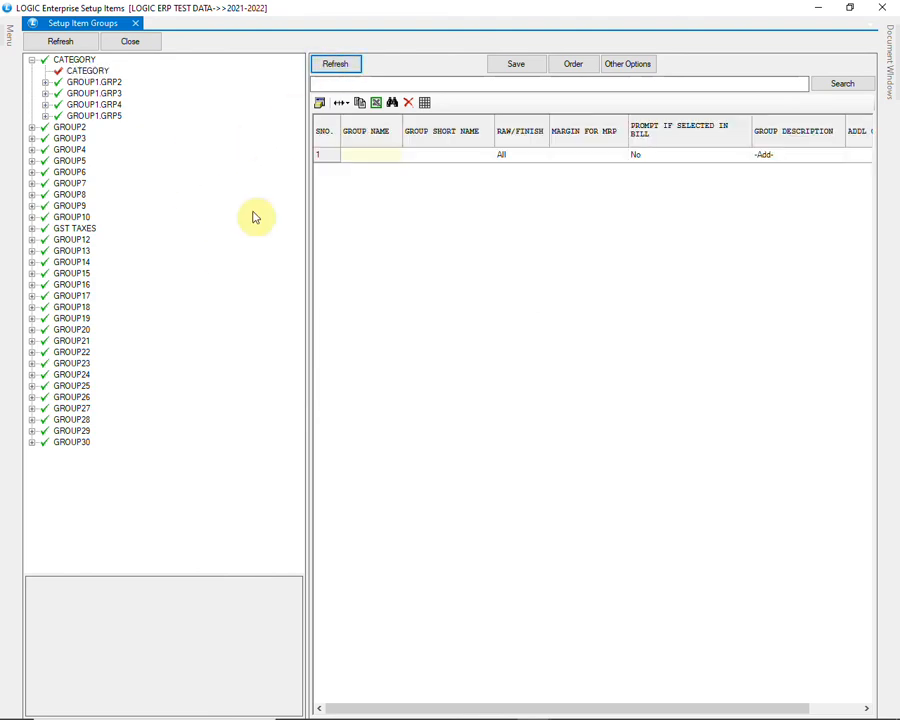
pyautogui.moveTo(254, 228)
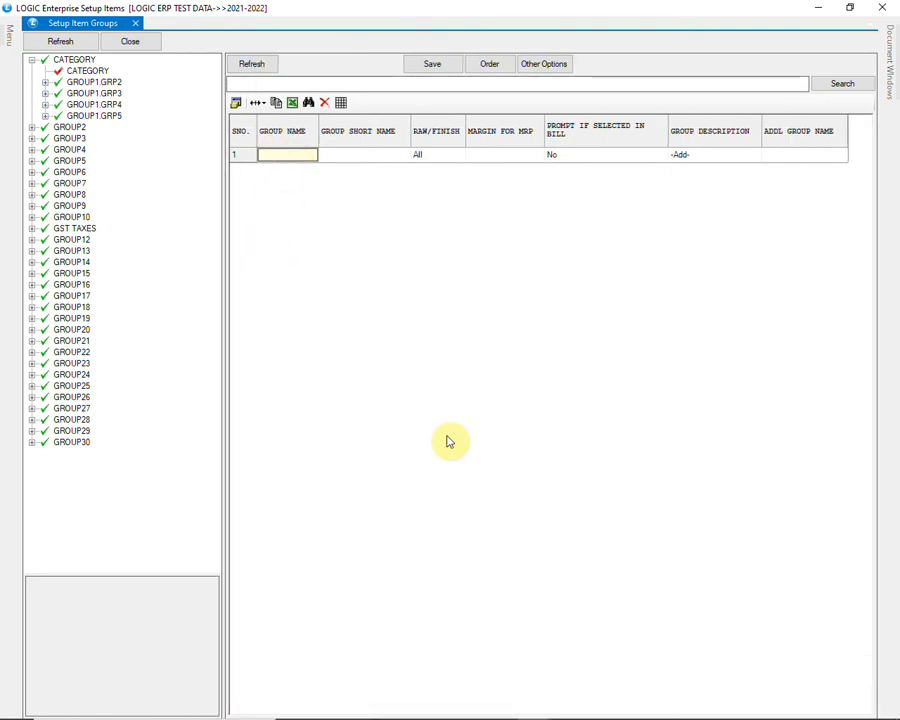
# Enter group ICE CREAM with short name IC, keeping All as raw/finish
pyautogui.write('ICE CREAM')
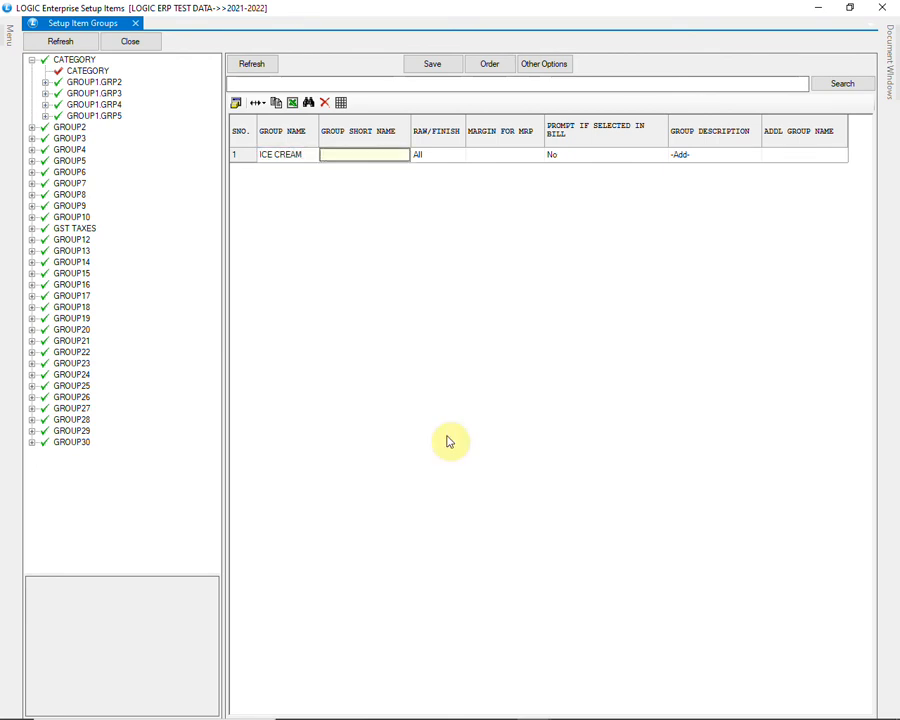
pyautogui.write('IC')
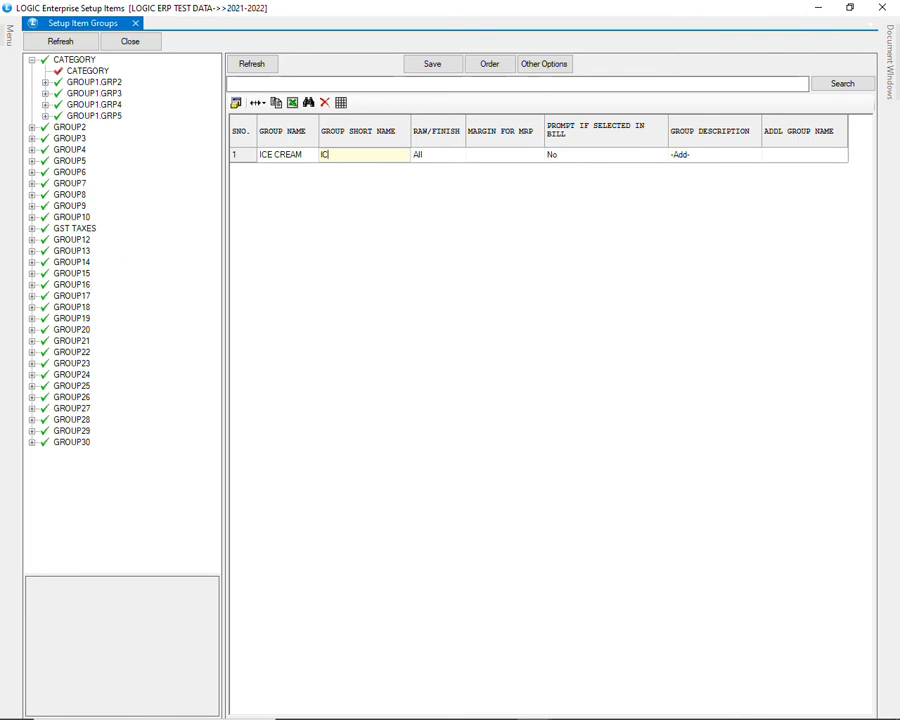
pyautogui.click(458, 154)
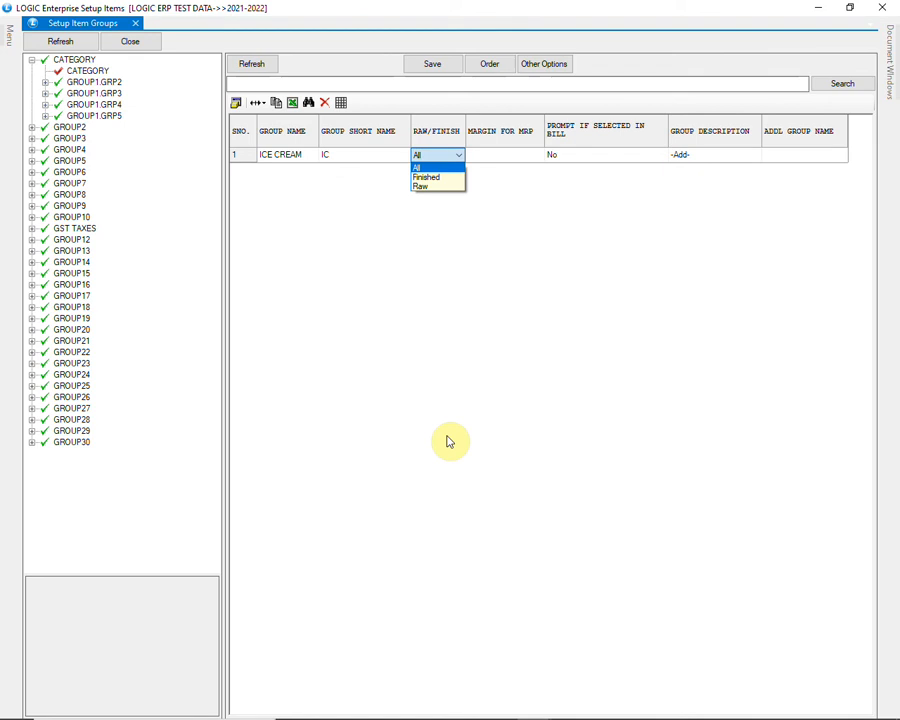
pyautogui.click(416, 164)
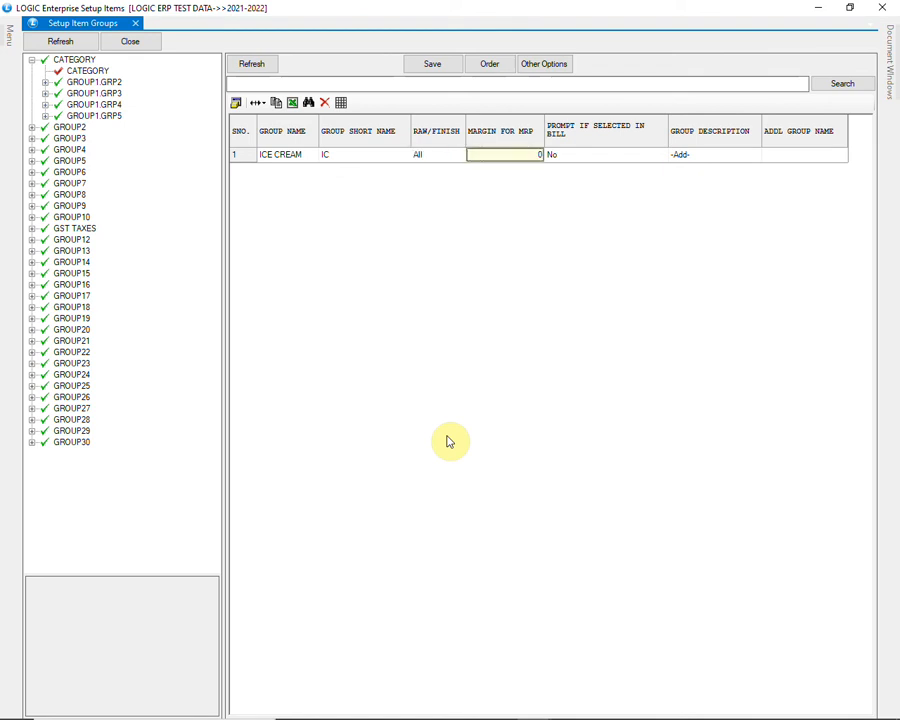
# Set ICE CREAM's margin for MRP to 30 and turn on Prompt if Selected in Bill
pyautogui.write('30')
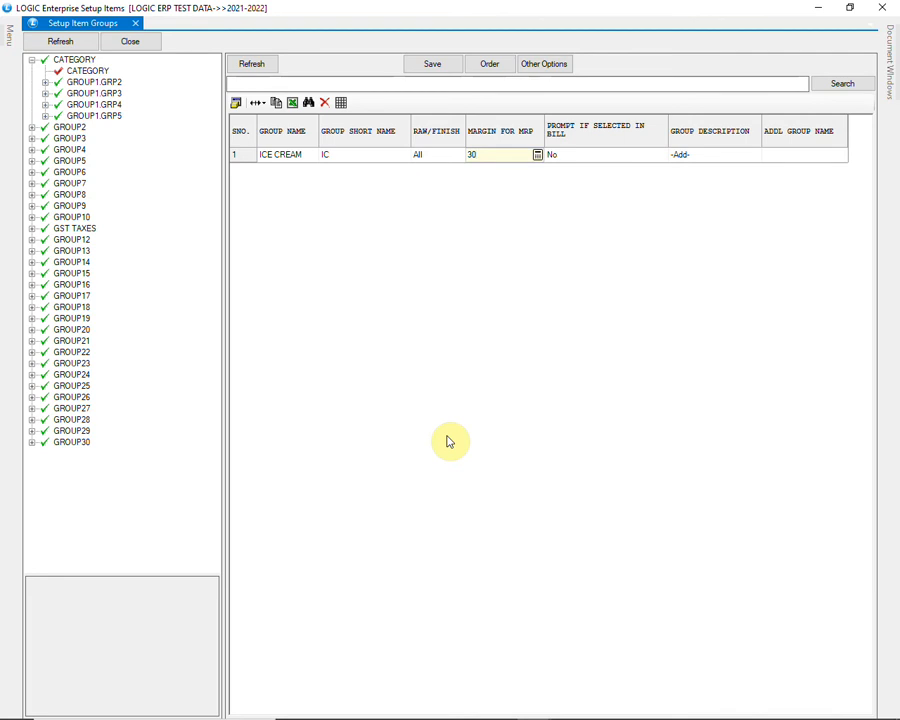
pyautogui.click(604, 154)
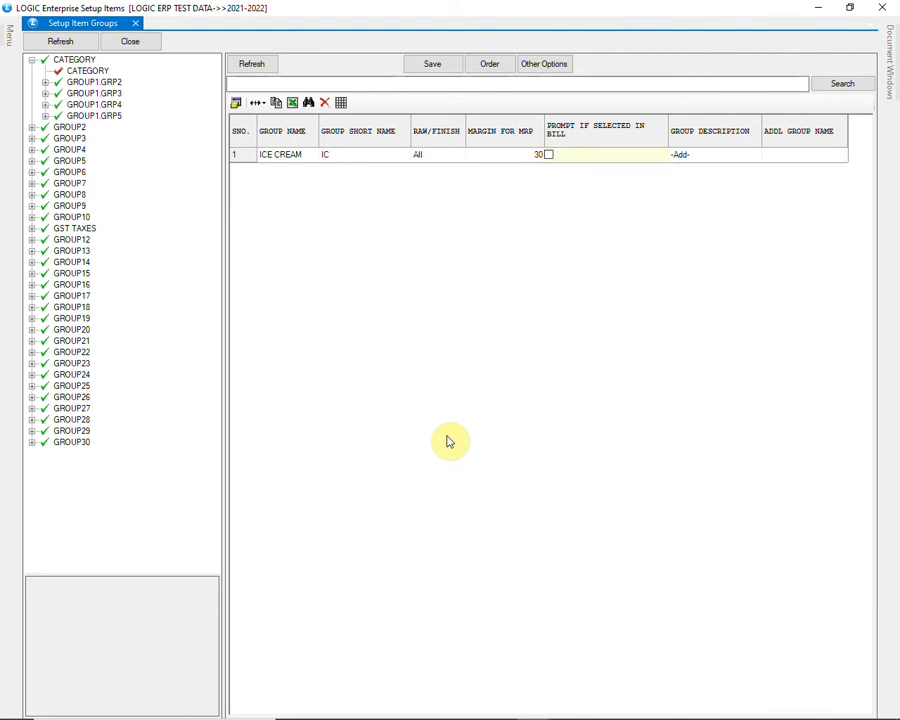
pyautogui.click(548, 154)
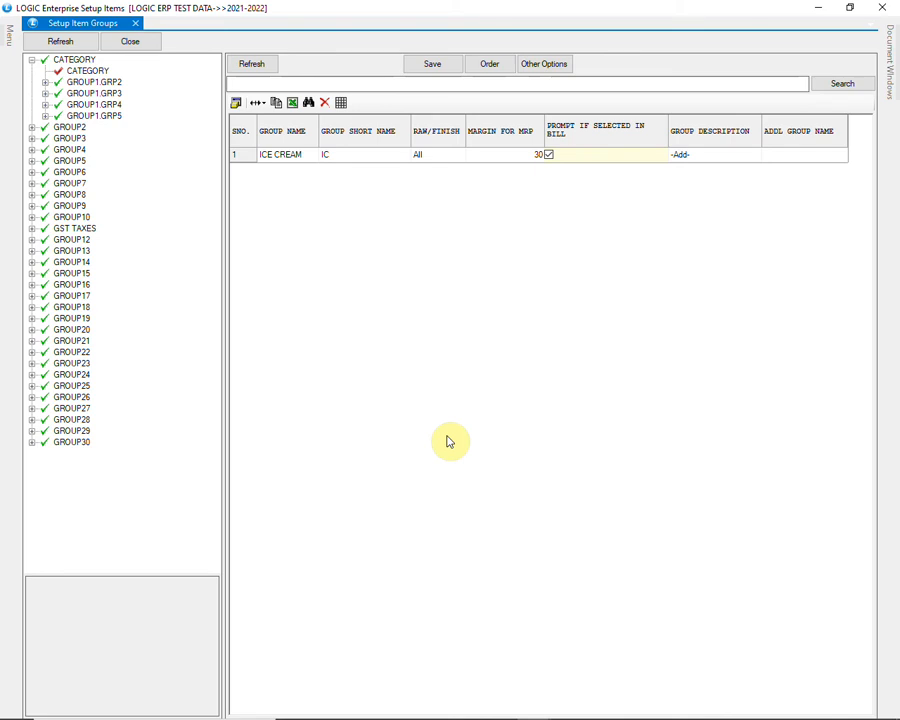
pyautogui.click(548, 154)
pyautogui.write('ICE C')
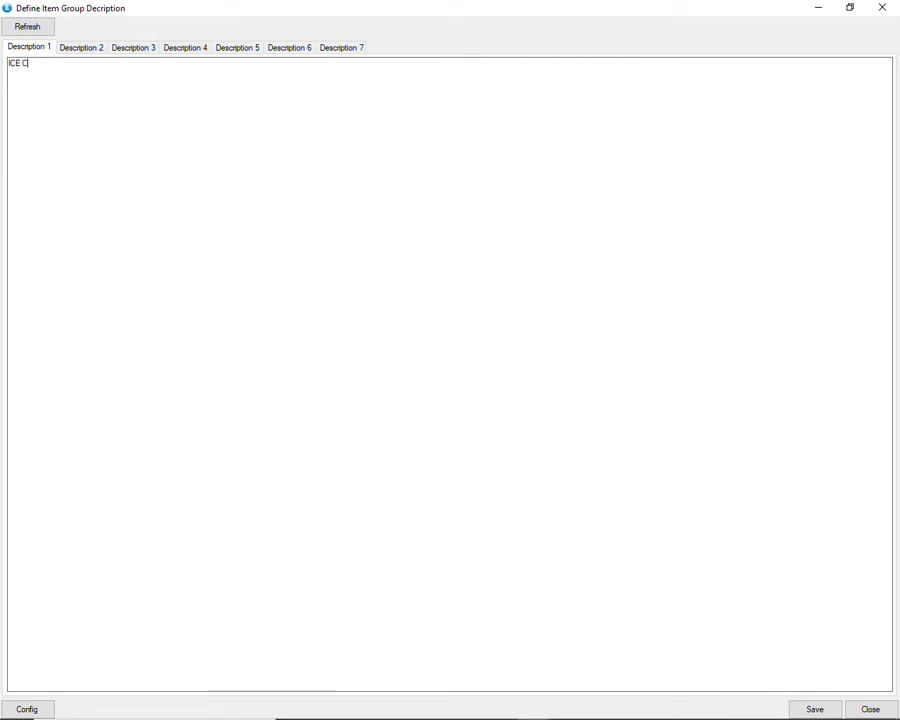
# Complete Description 1 as ICE CREAM and save the group description
pyautogui.write('REAM')
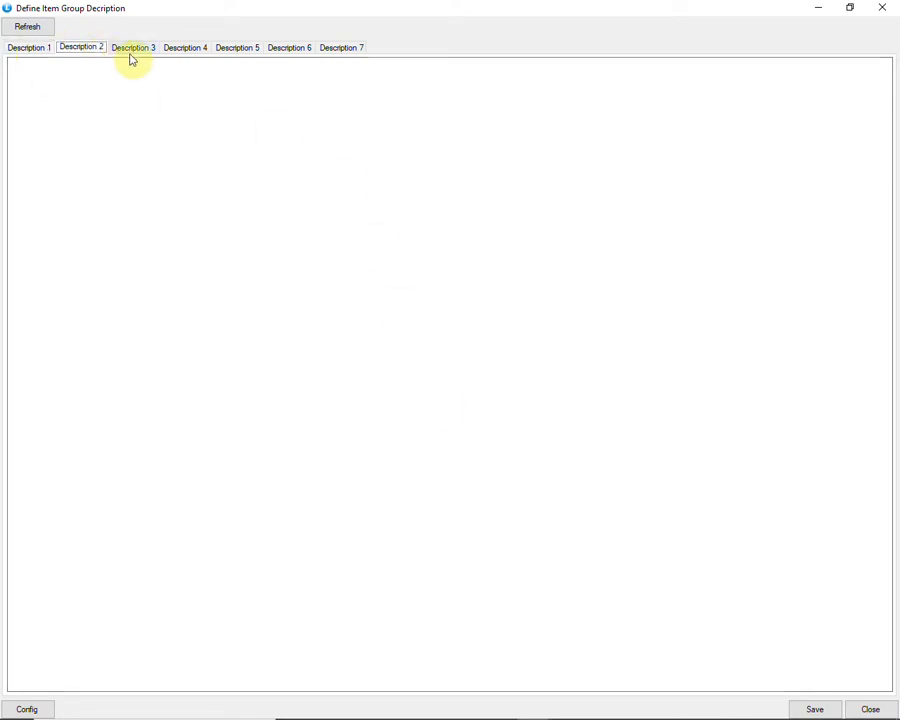
pyautogui.click(236, 48)
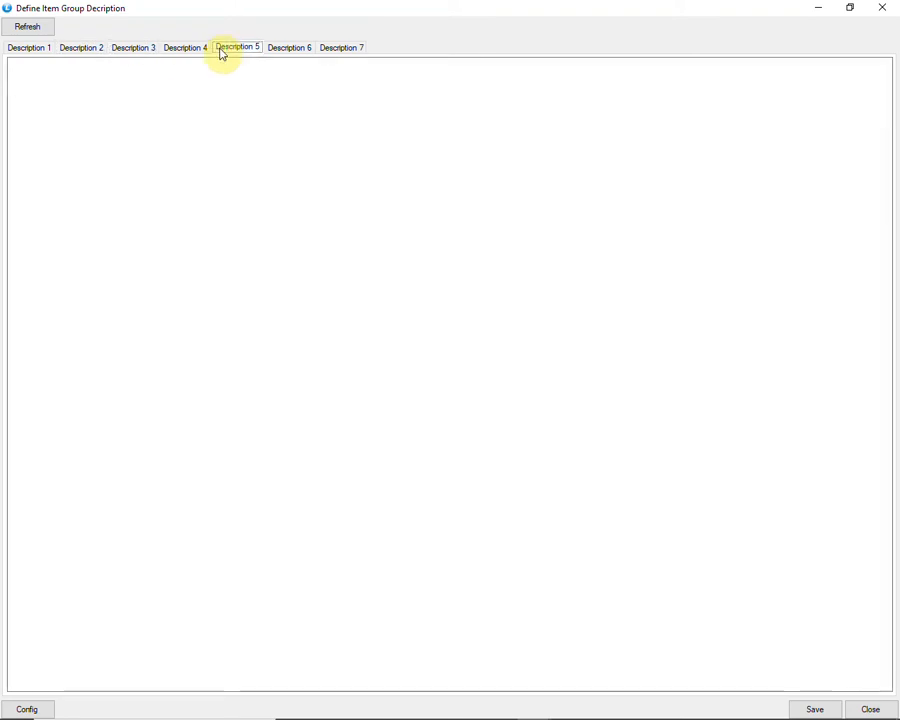
pyautogui.click(340, 48)
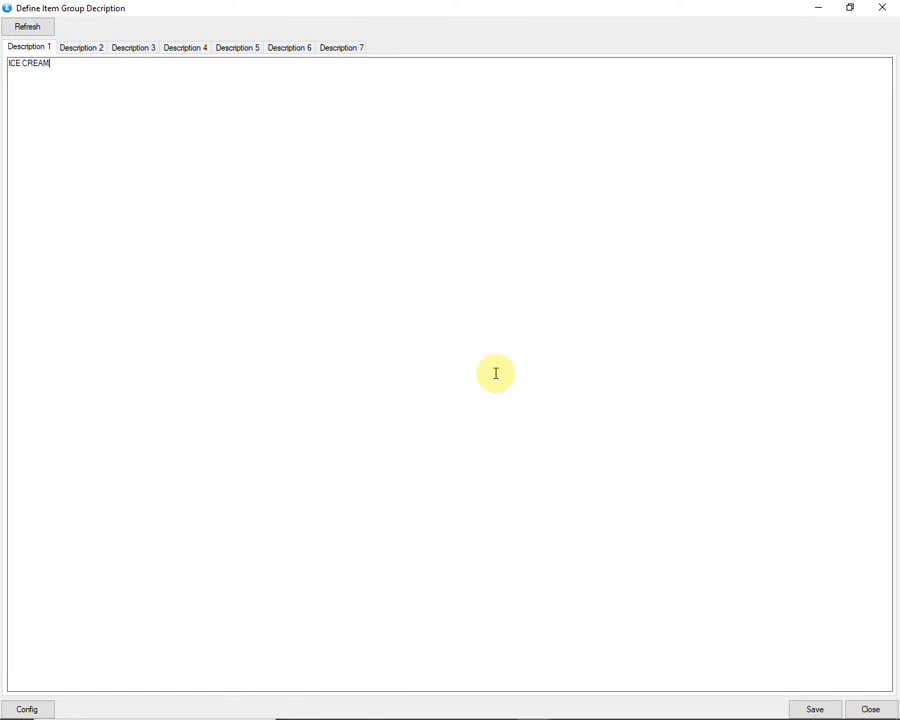
pyautogui.click(814, 708)
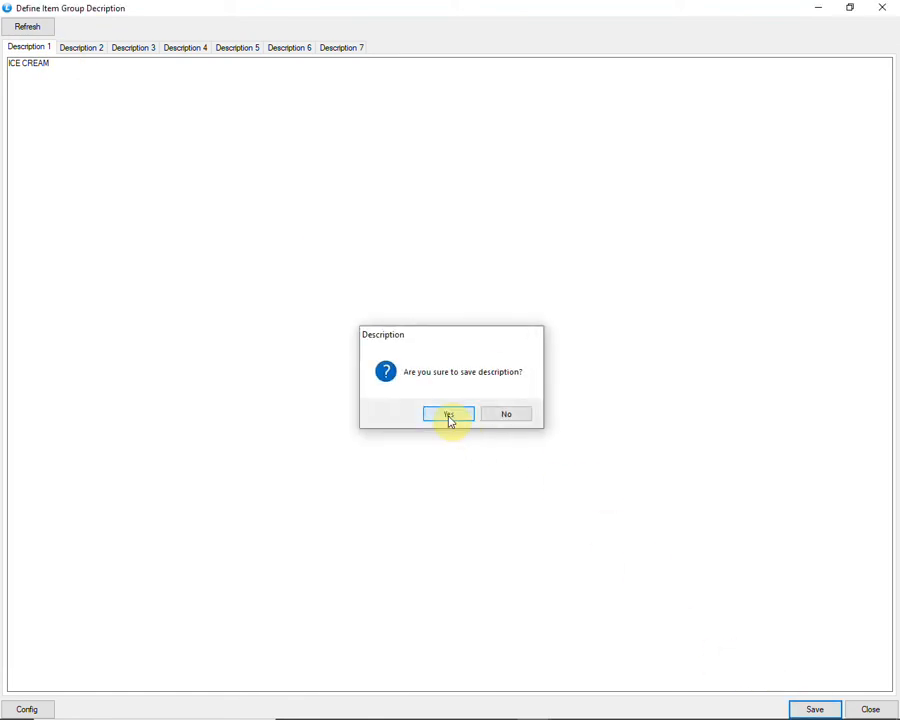
pyautogui.click(448, 414)
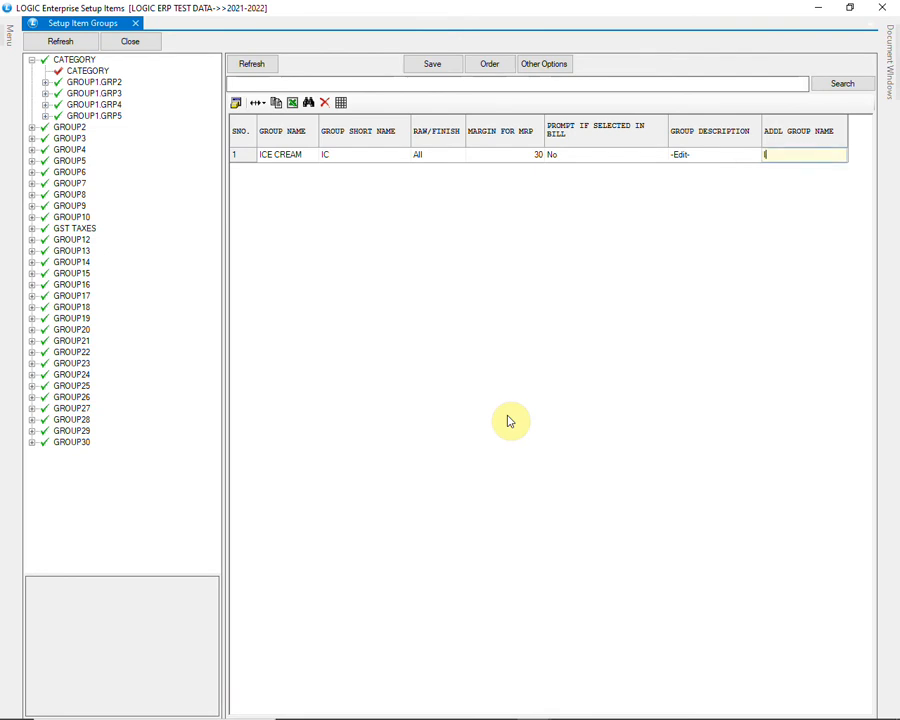
# Give ICE CREAM the additional group name ICE CREAM and add SHAMPOO with short code SH
pyautogui.write('ICE CREAM')
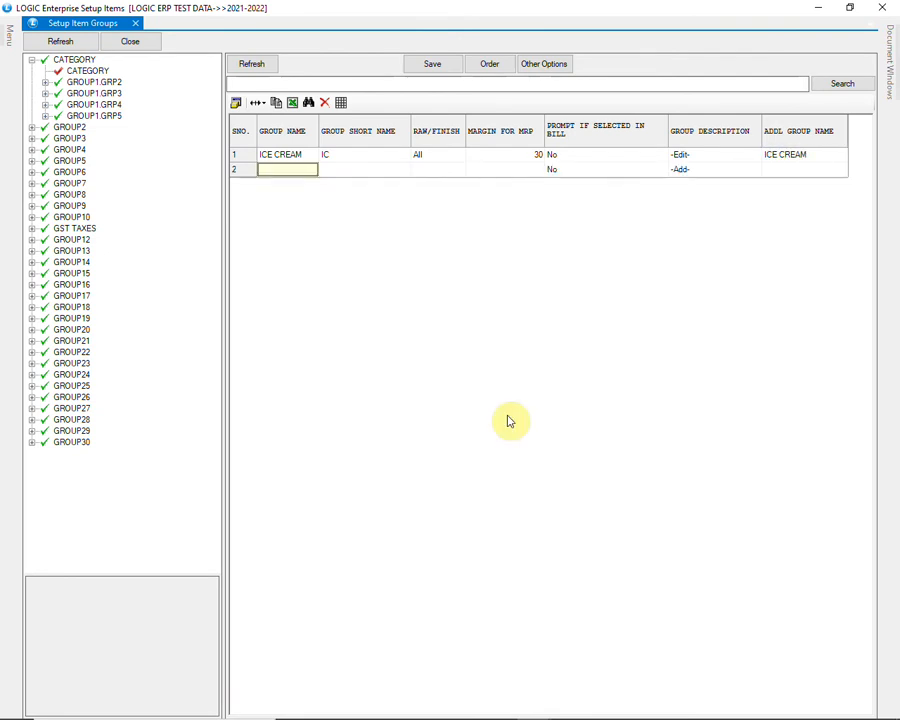
pyautogui.write('SHAMPOO')
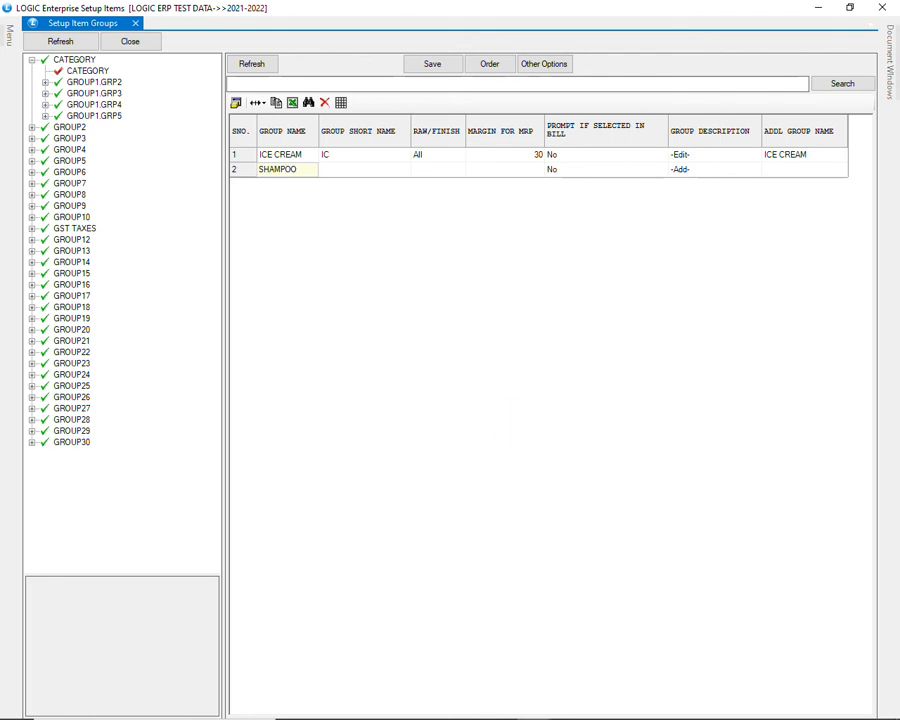
pyautogui.write('SH')
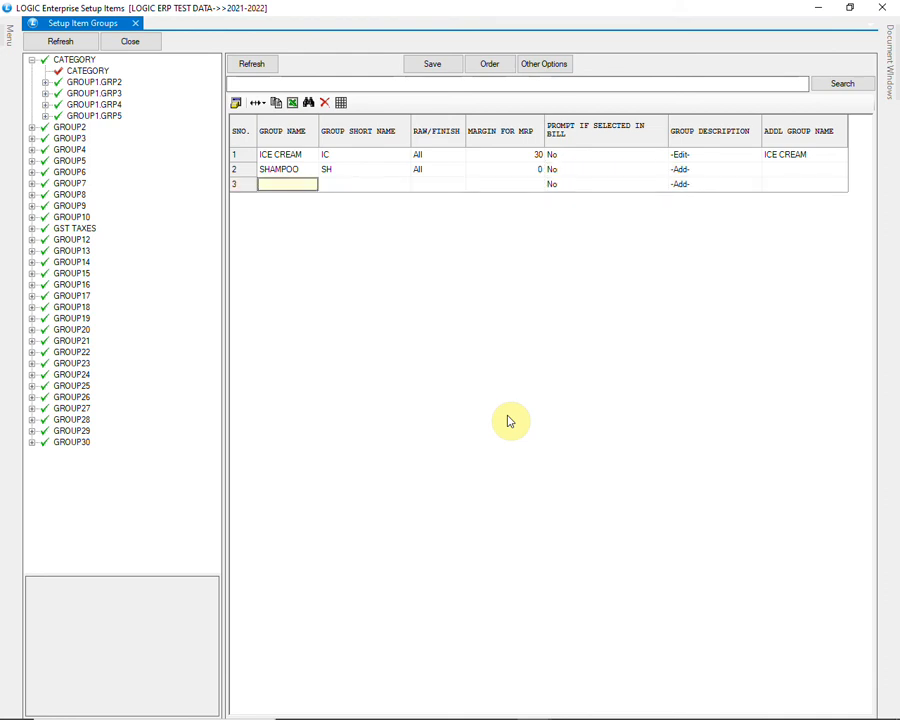
# Add SOAP, SHOWER GEL and CONDITIONER rows in the grid
pyautogui.write('SOAP')
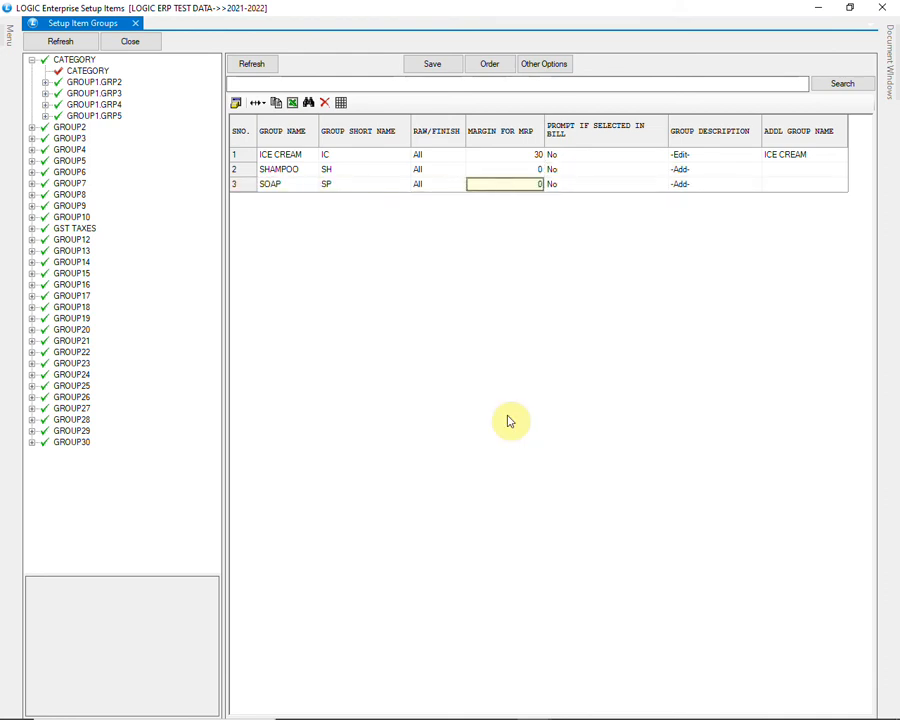
pyautogui.write('SHOWER GEL')
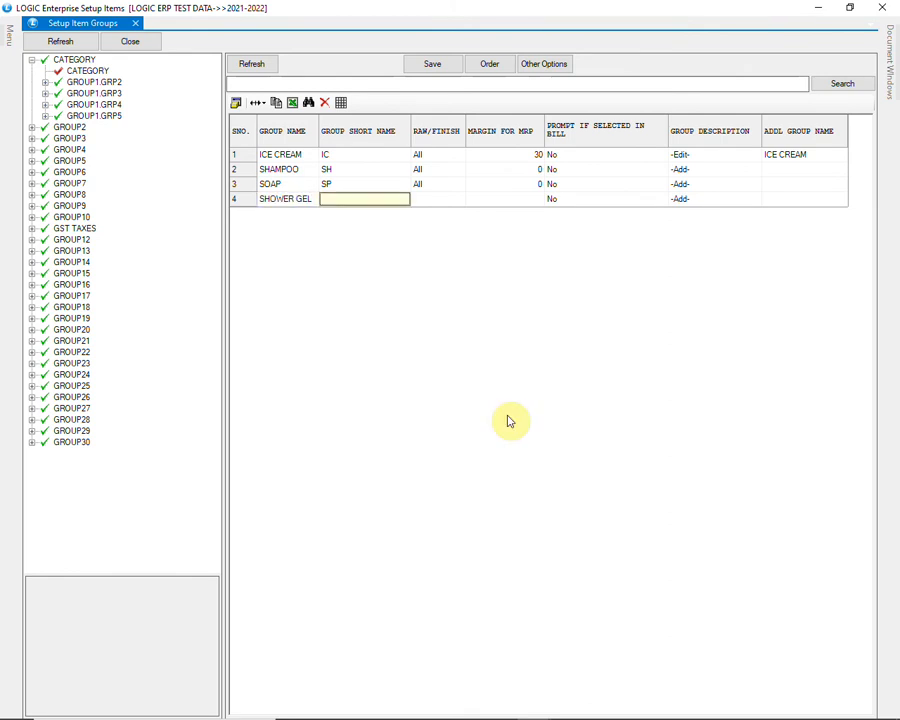
pyautogui.write('CONDITIONER')
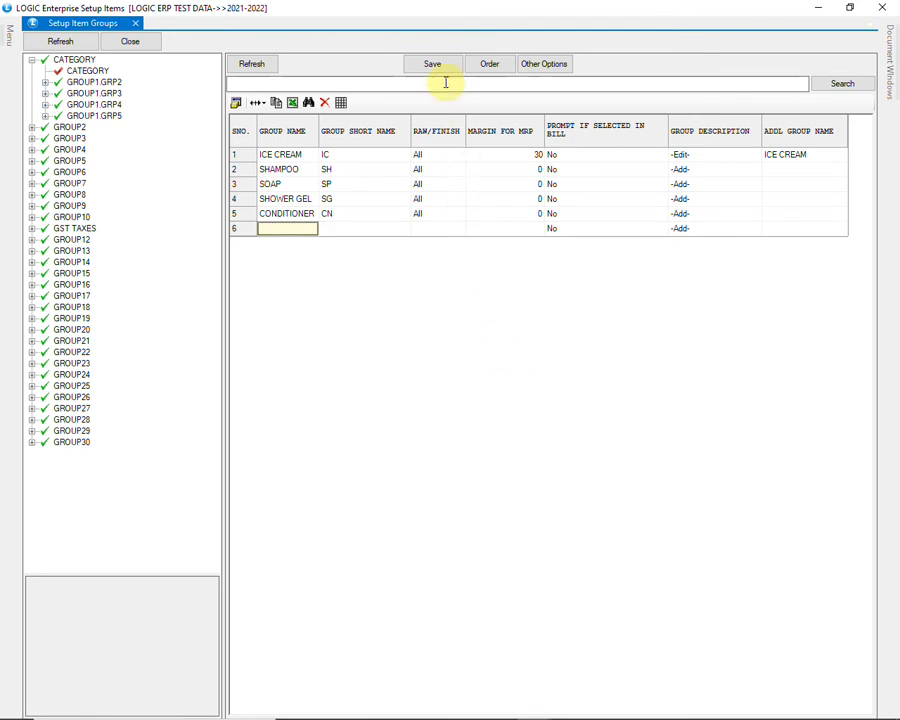
# Save the newly added item groups under CATEGORY
pyautogui.click(432, 62)
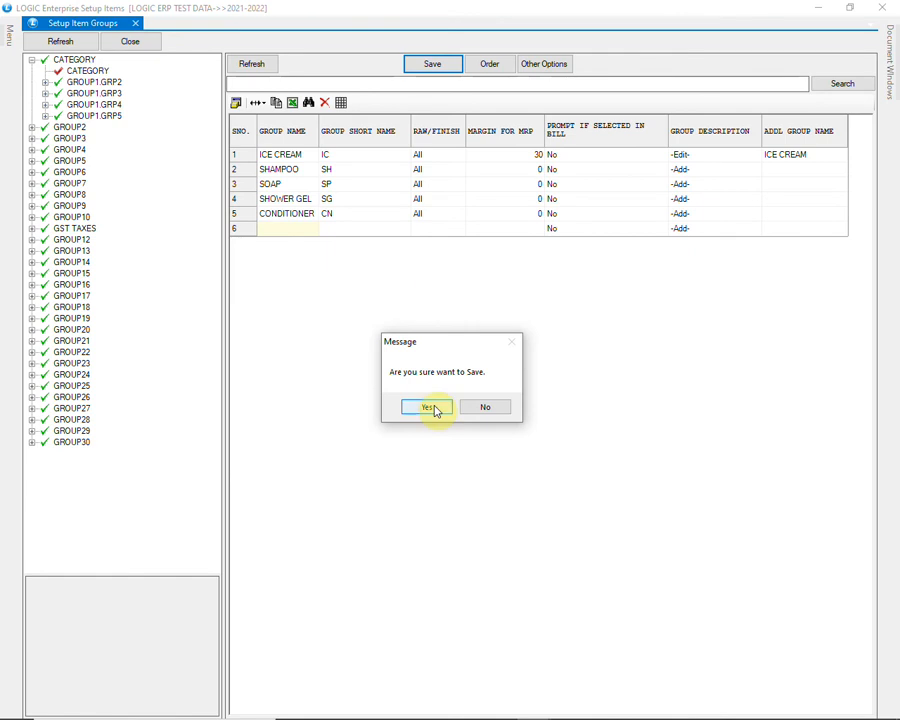
pyautogui.click(428, 408)
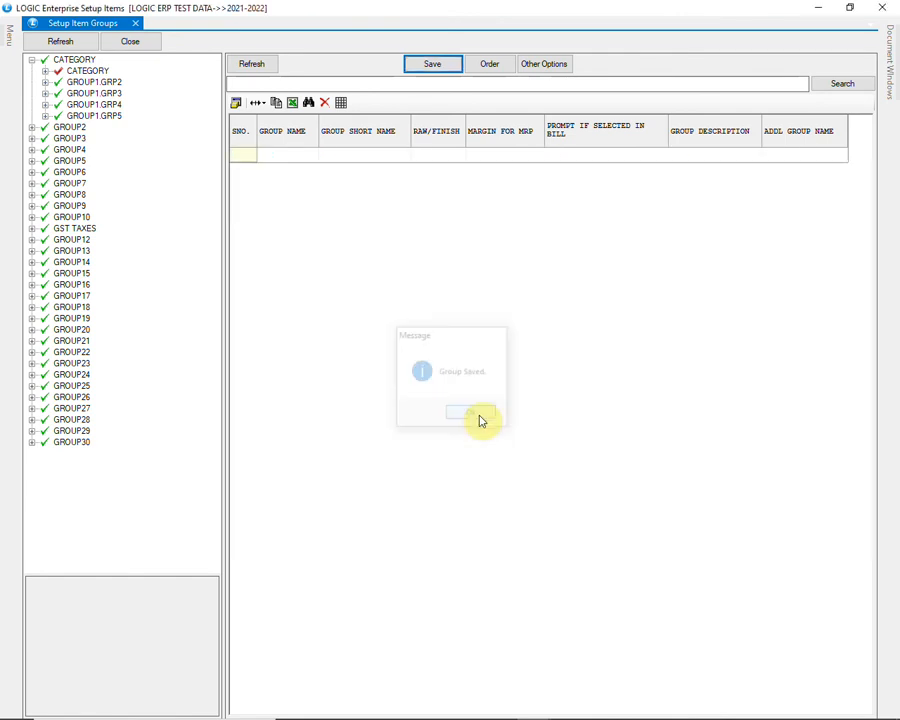
pyautogui.click(470, 412)
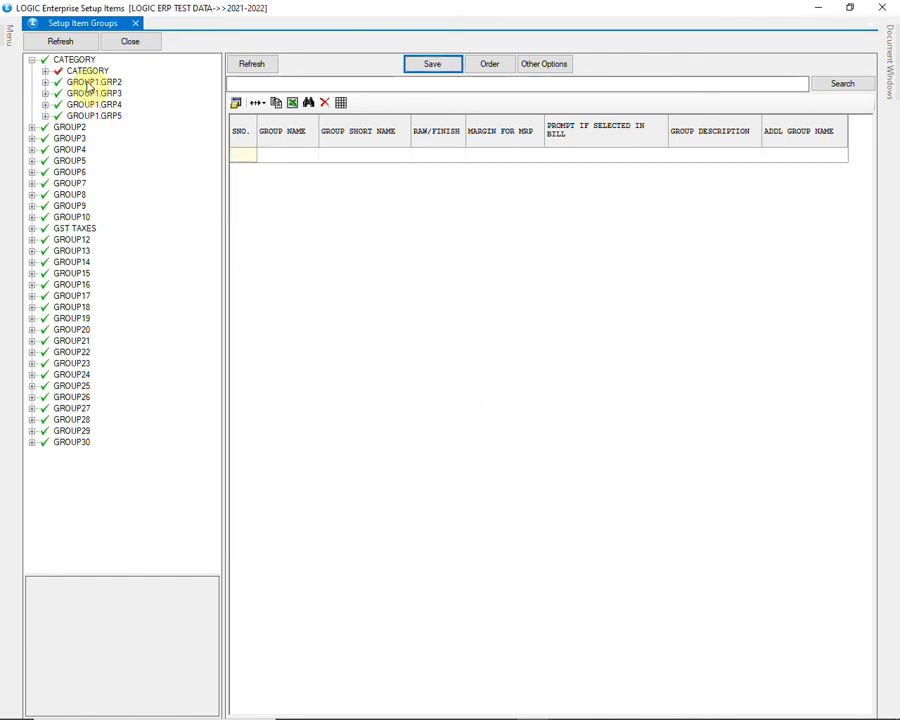
# Expand CATEGORY in the tree and select SOAP to show its item list
pyautogui.click(46, 70)
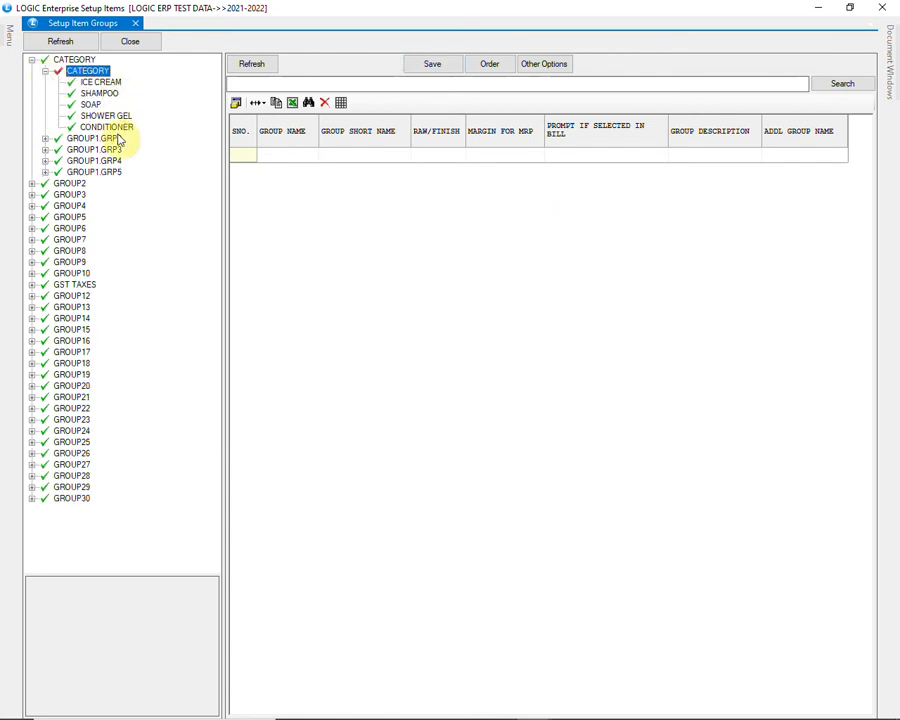
pyautogui.click(92, 104)
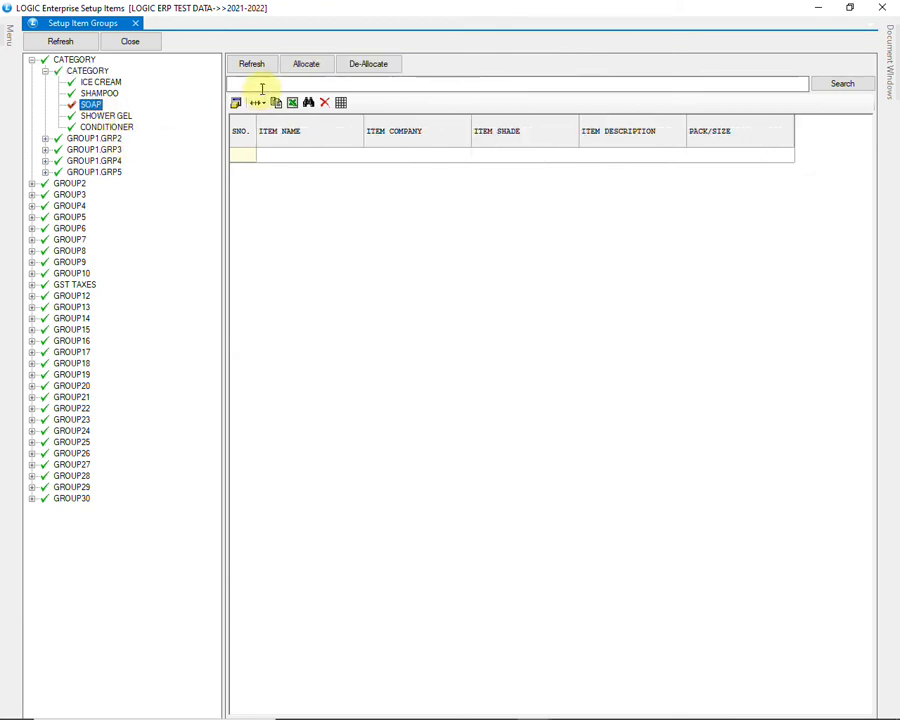
# Start allocation for SOAP and search items matching %SOAP
pyautogui.click(306, 62)
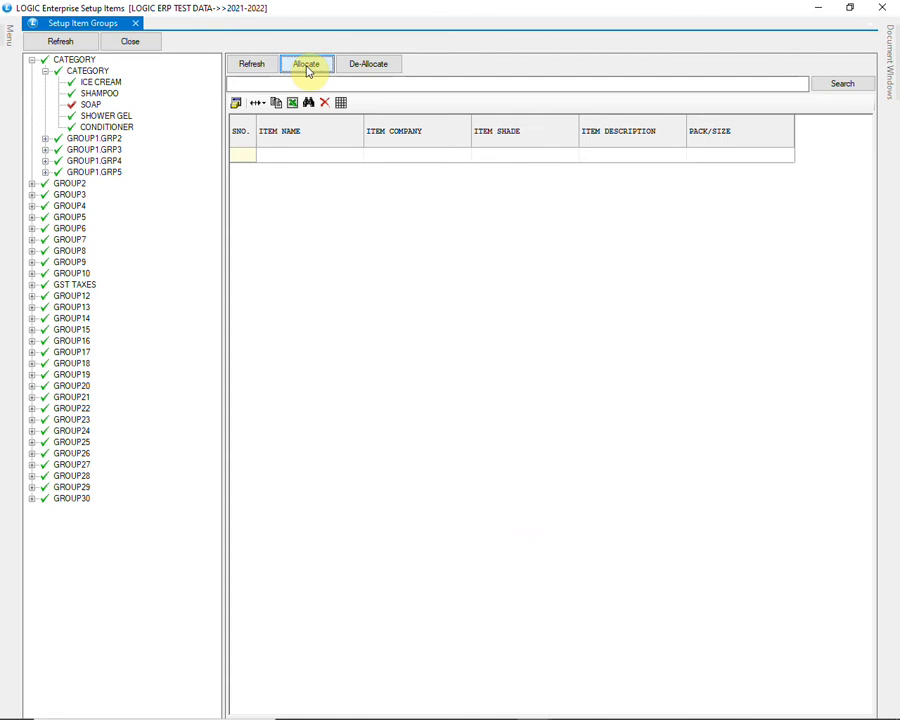
pyautogui.click(306, 62)
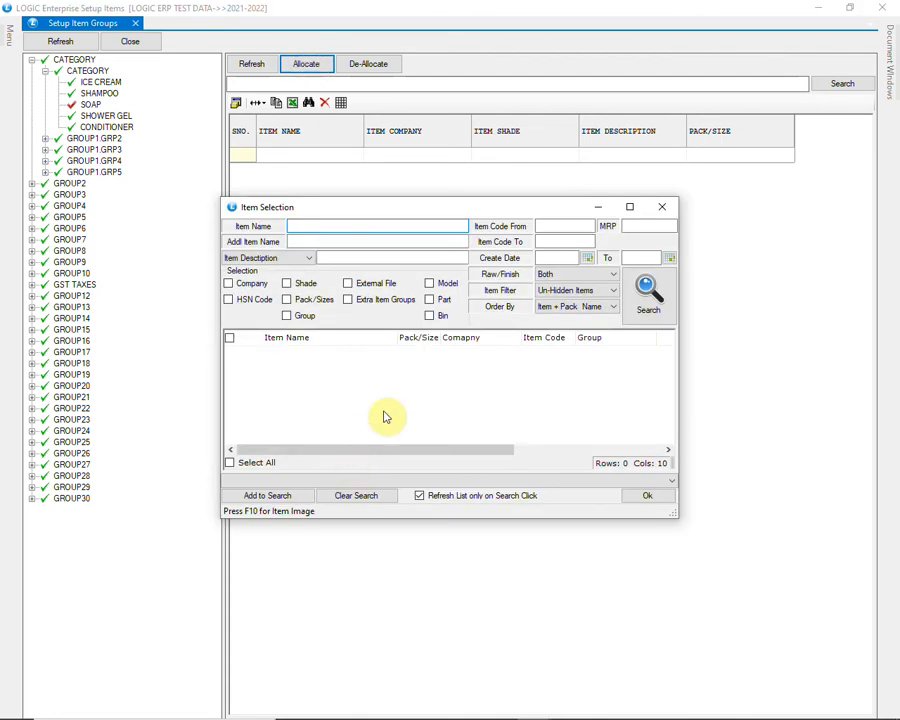
pyautogui.write('%SOAP')
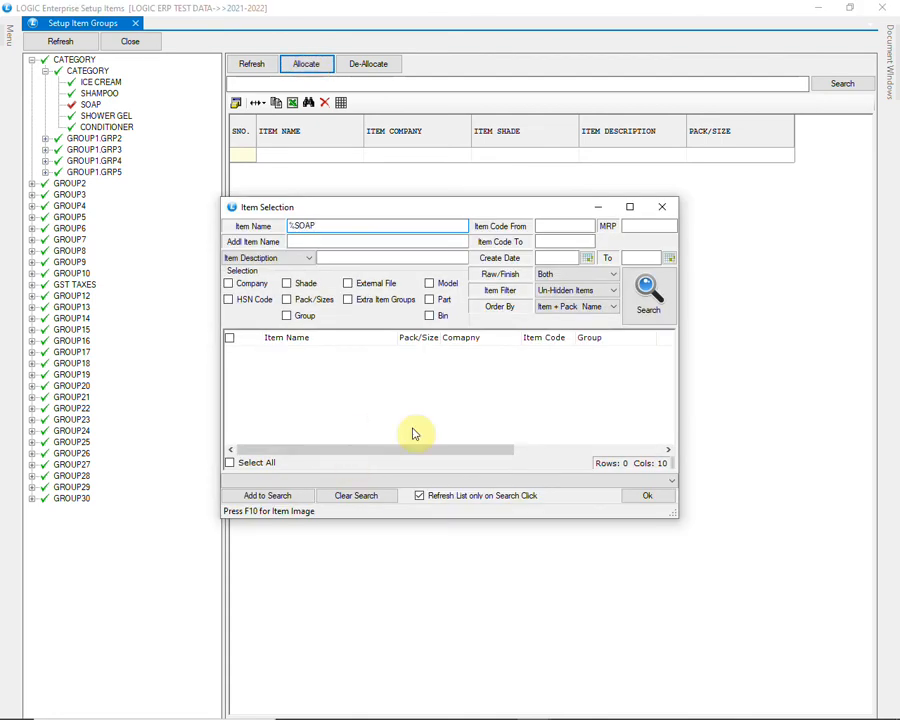
pyautogui.click(648, 296)
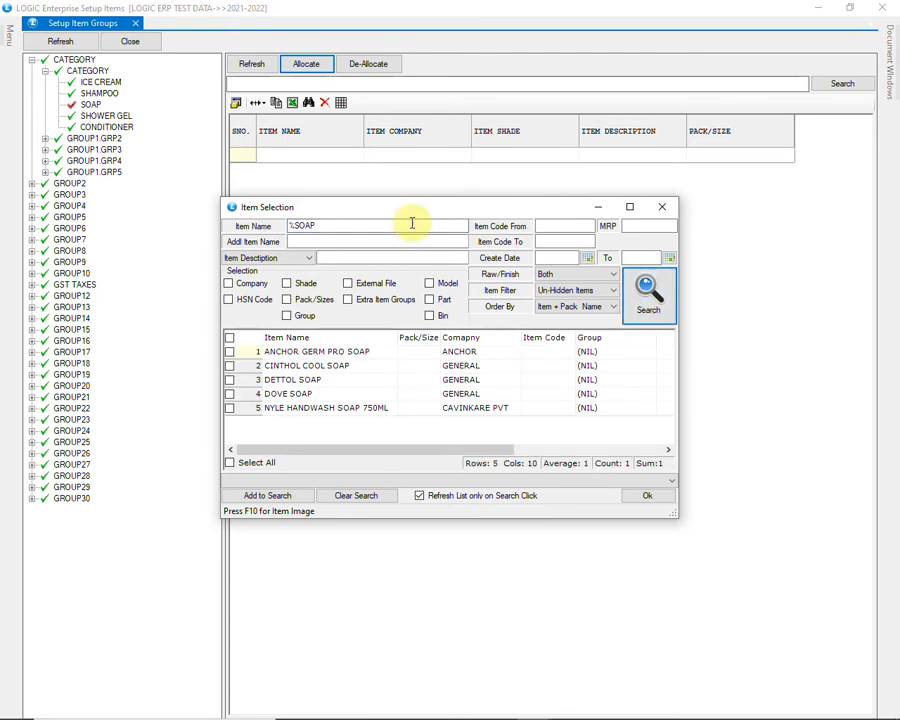
pyautogui.moveTo(384, 432)
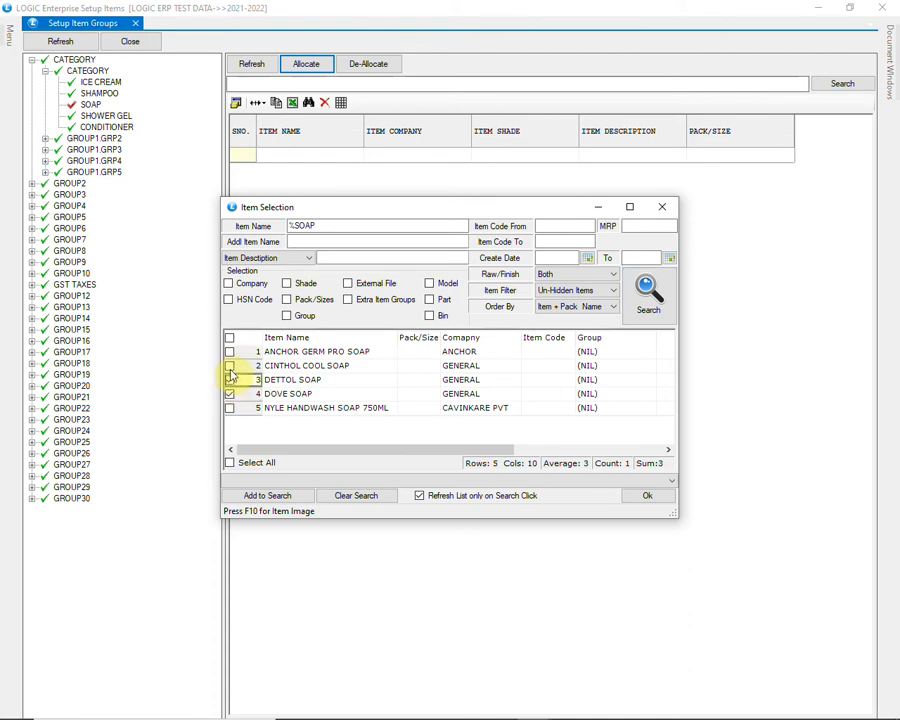
# Tick the listed soaps and add them to the SOAP group
pyautogui.click(230, 364)
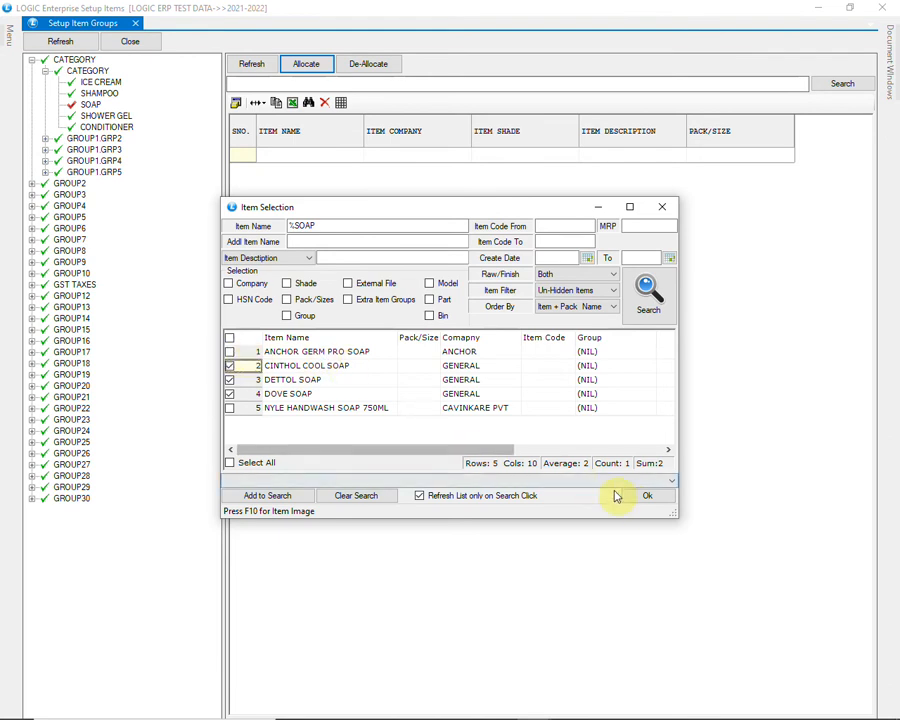
pyautogui.click(648, 496)
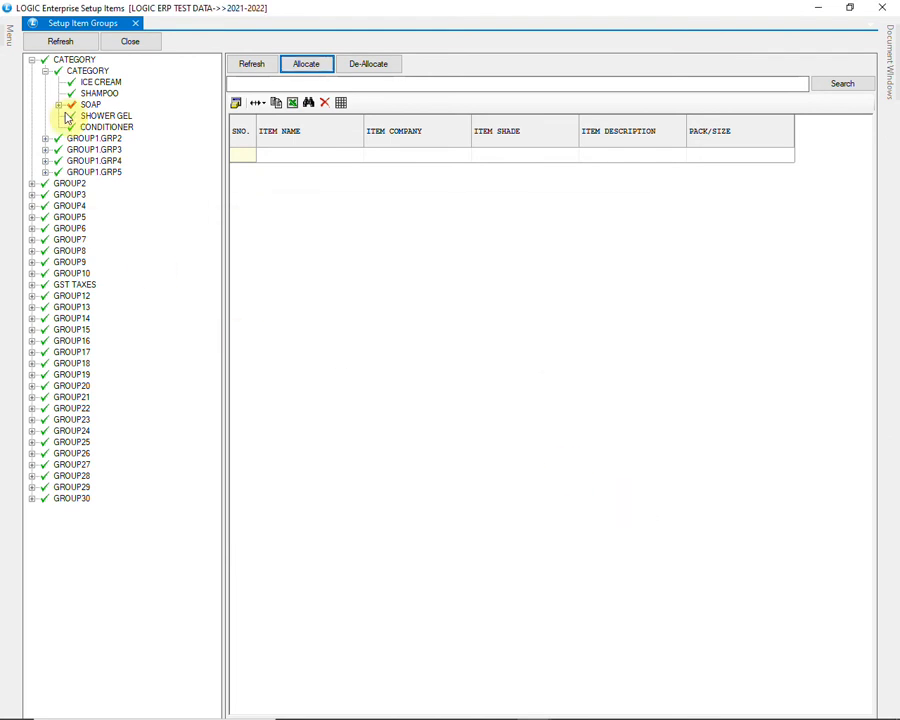
pyautogui.click(60, 104)
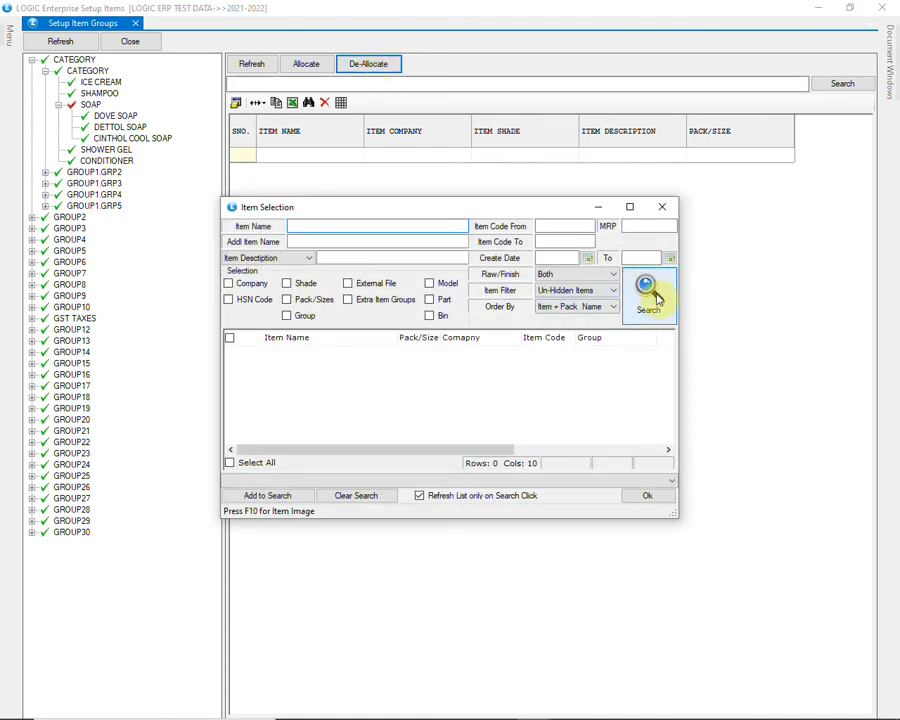
pyautogui.click(648, 296)
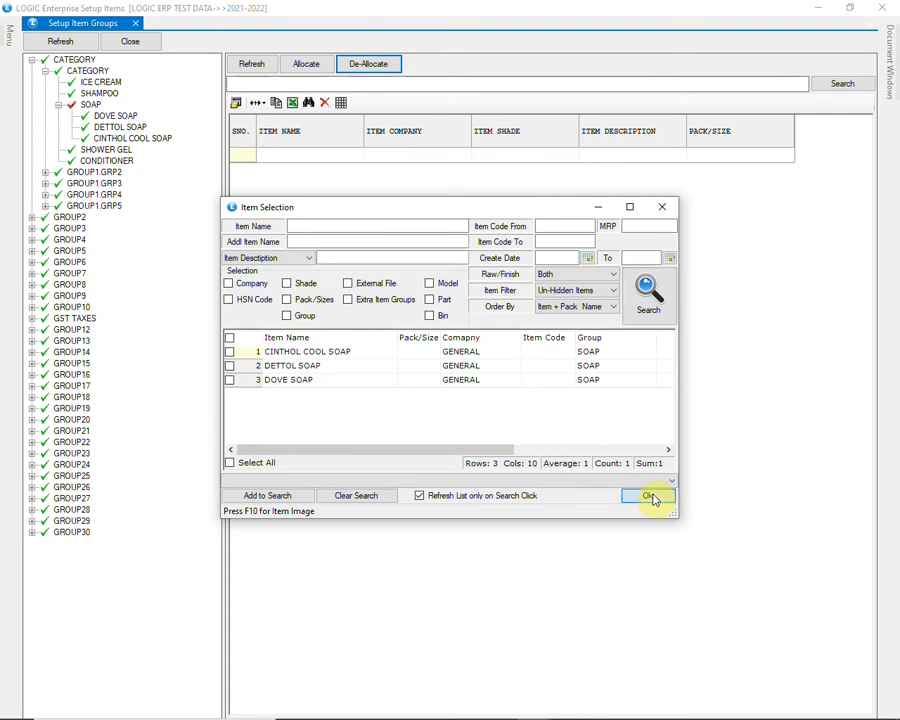
pyautogui.click(648, 496)
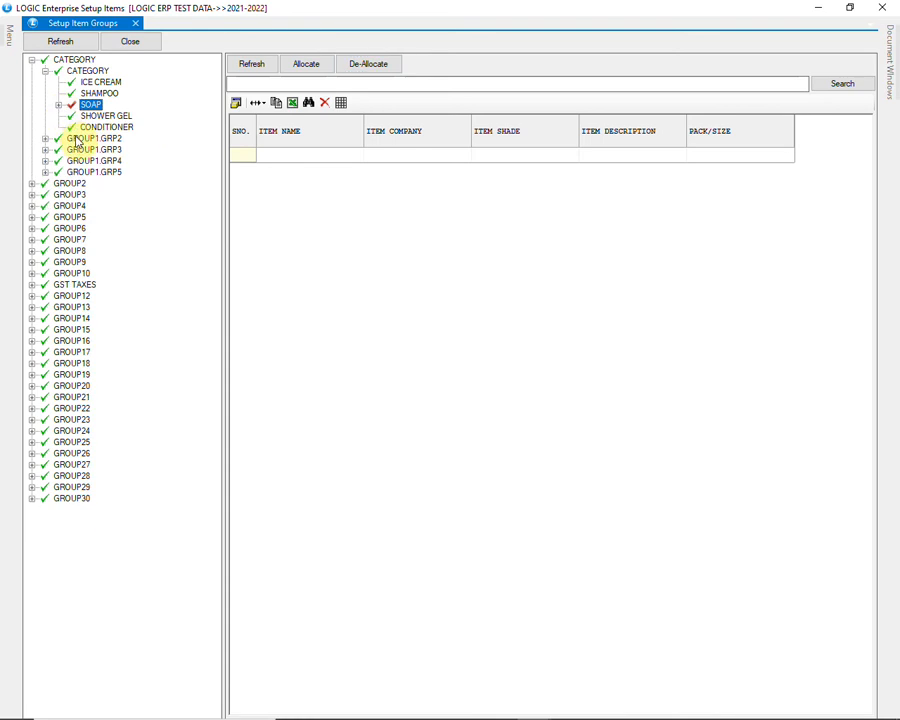
pyautogui.click(94, 138)
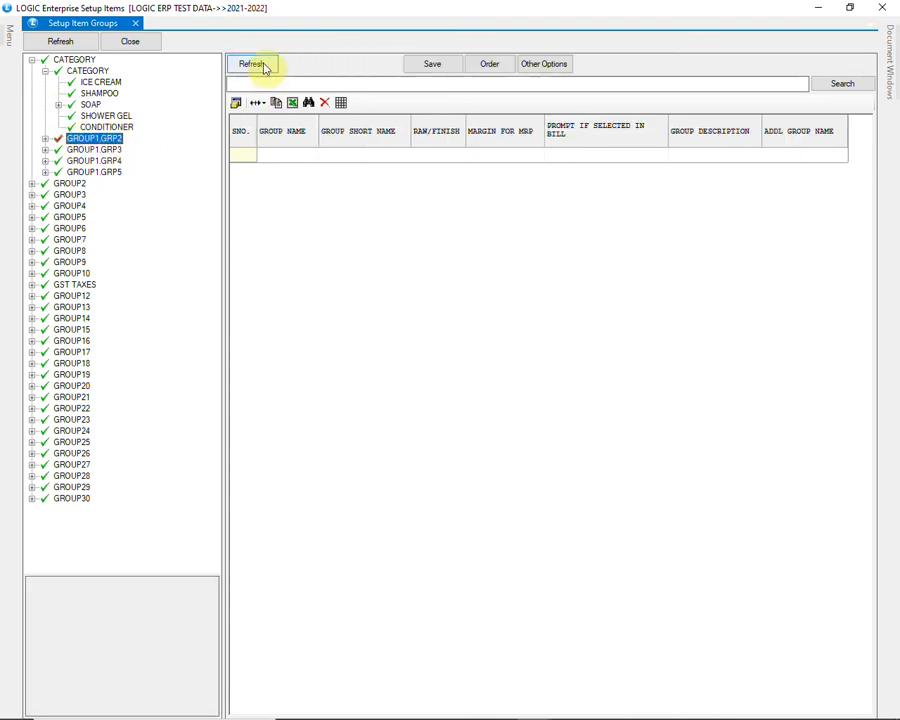
# Enter FROZEN FOOD with short name FZ and HAIR CARE as new group rows
pyautogui.click(252, 62)
pyautogui.write('FROZEN FOO')
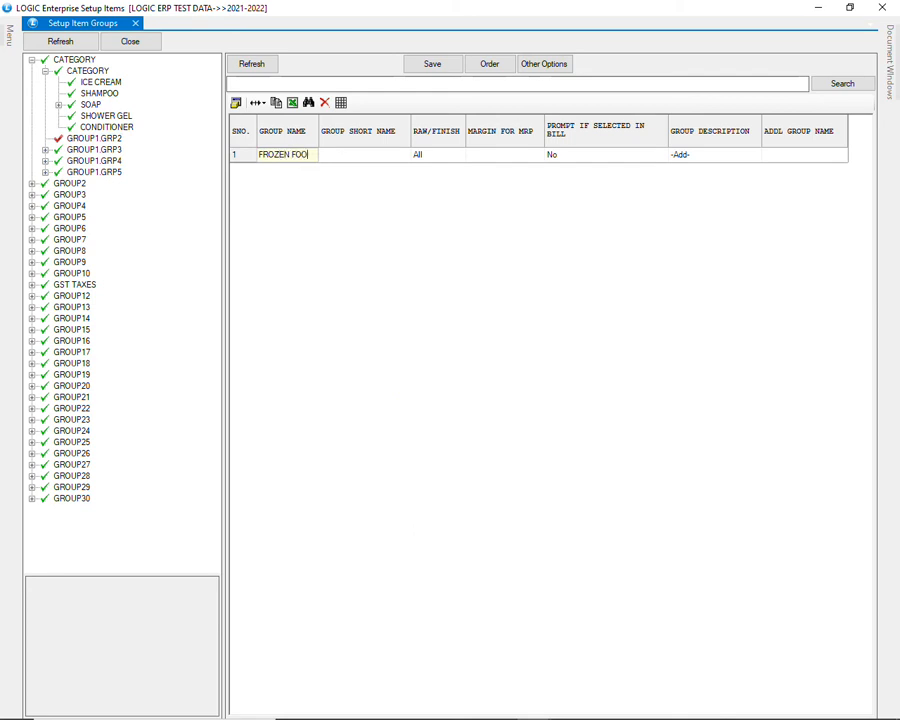
pyautogui.click(364, 154)
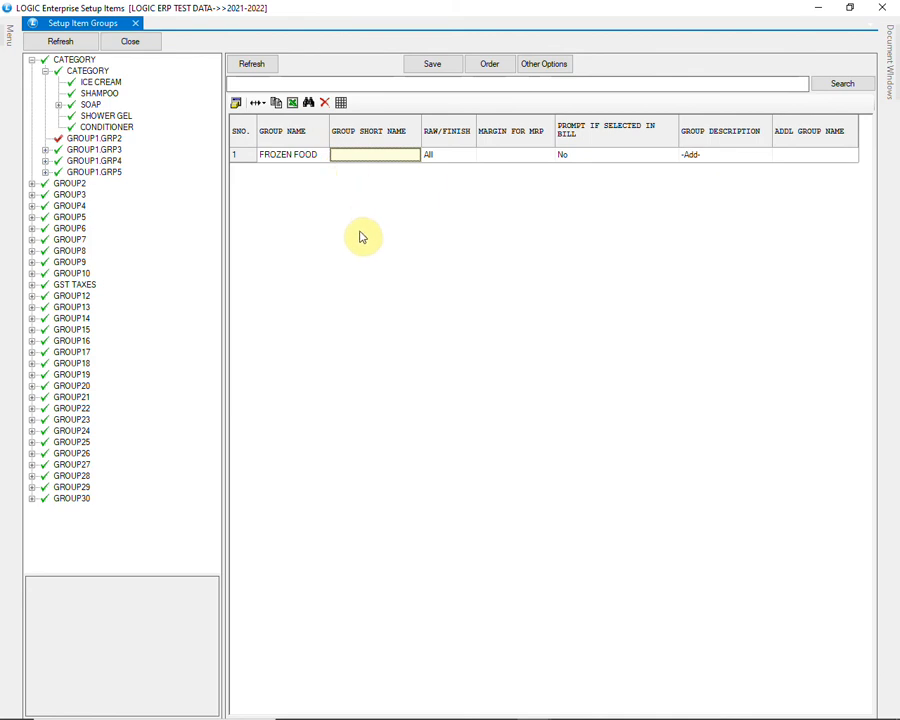
pyautogui.write('FZ')
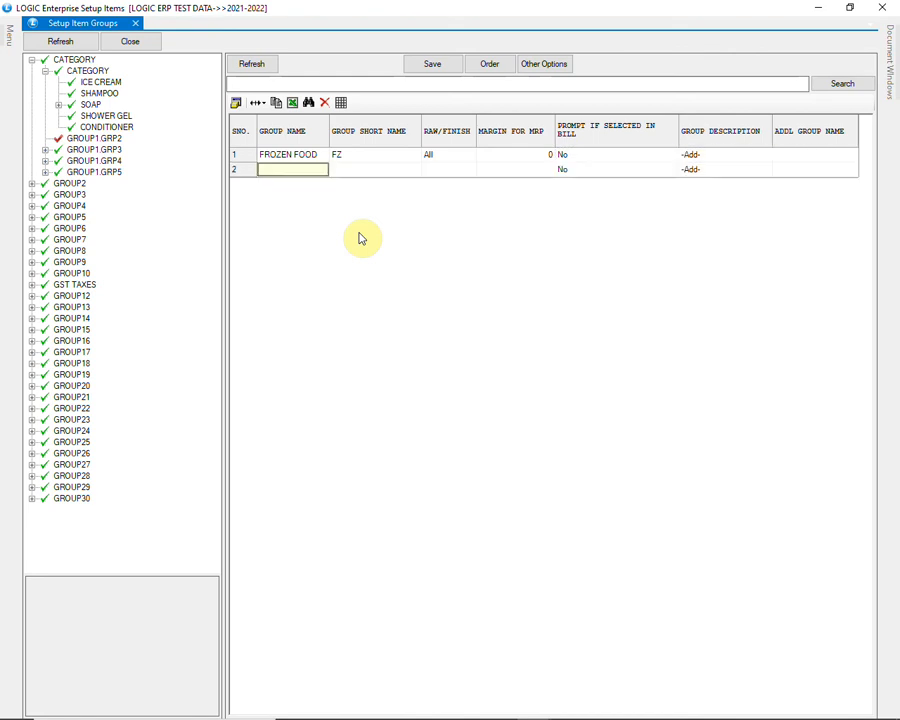
pyautogui.write('HAIR CARE')
pyautogui.write('SKIN CARE')
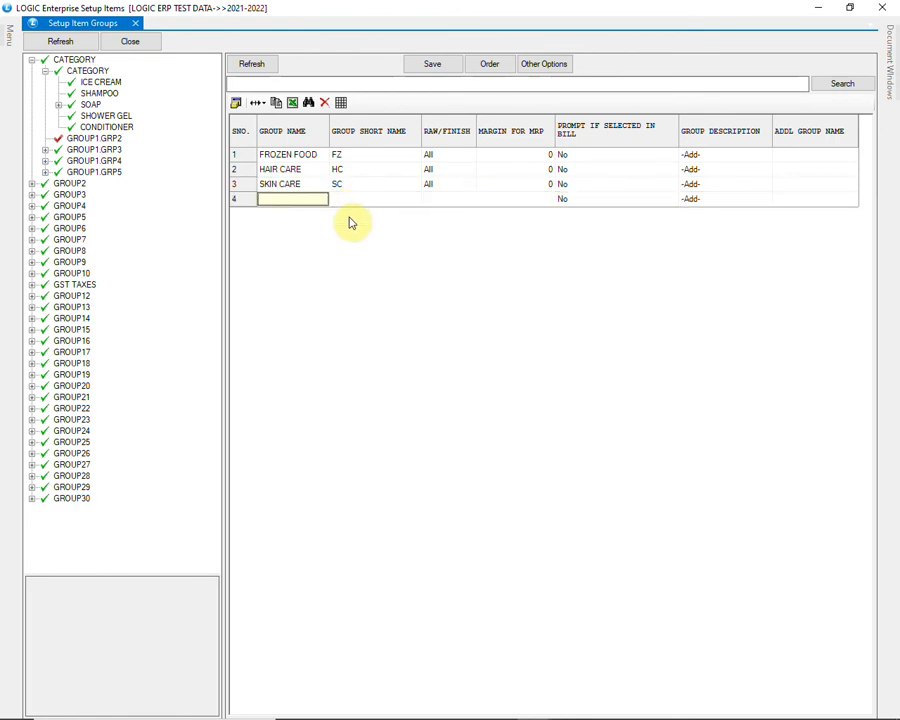
# Save the new groups under GROUP1 GRP2 and select FROZEN FOOD for allocation
pyautogui.click(432, 62)
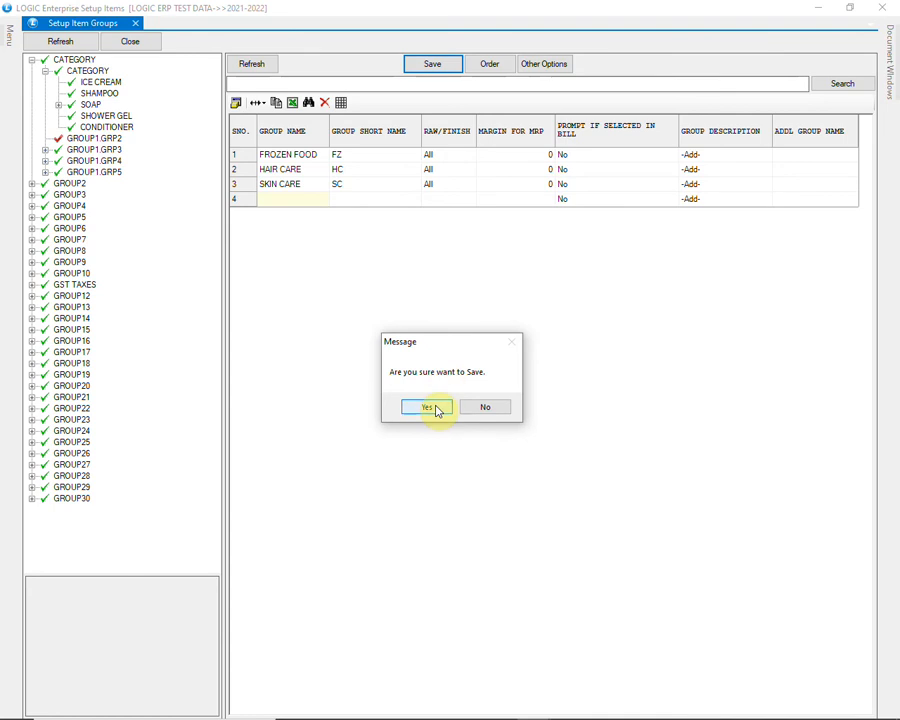
pyautogui.click(424, 408)
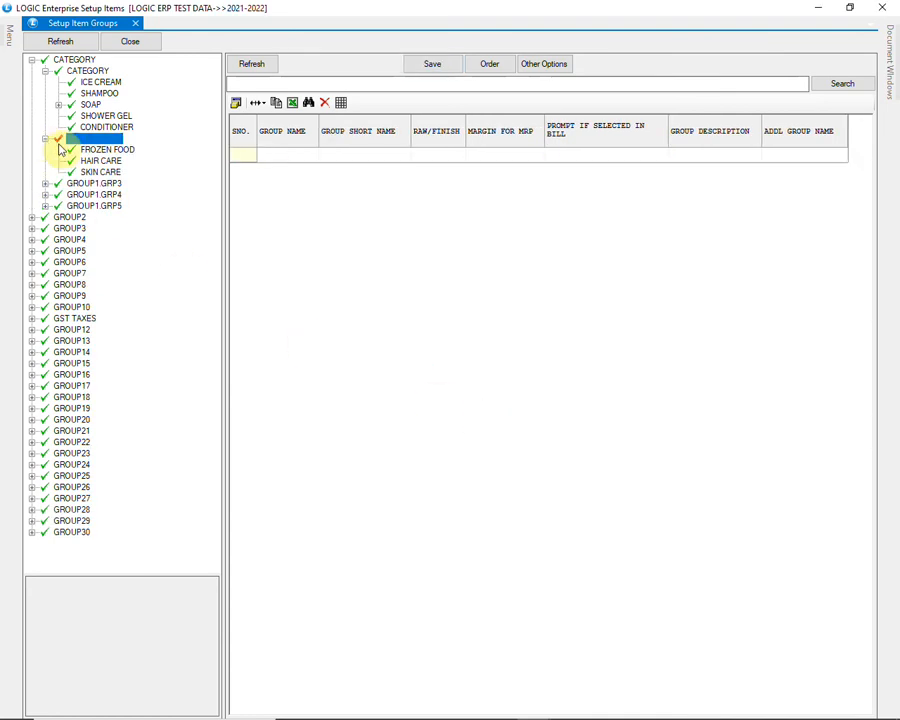
pyautogui.click(94, 138)
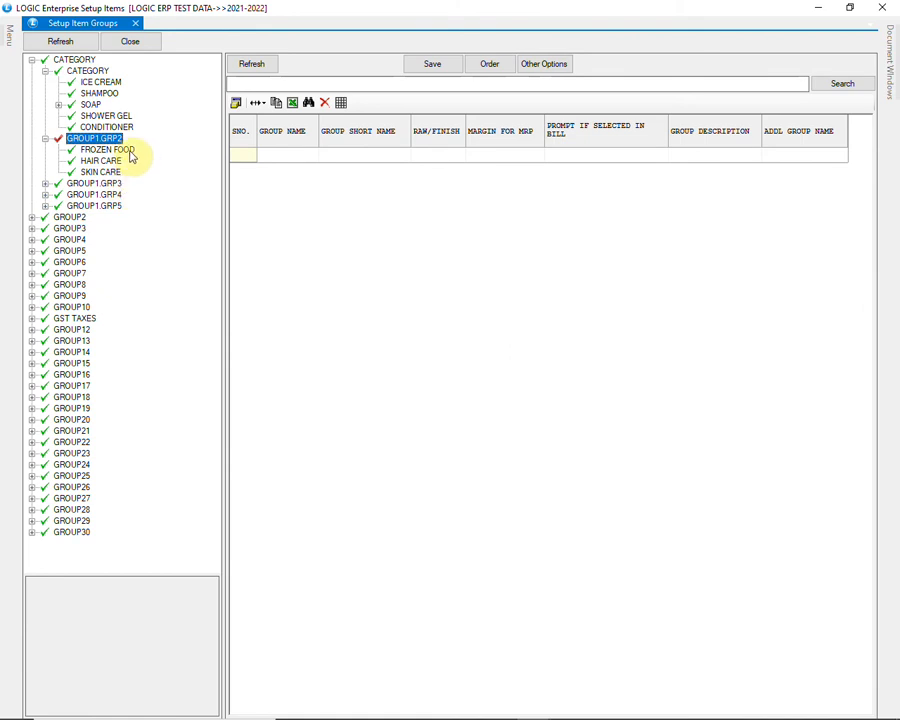
pyautogui.click(106, 148)
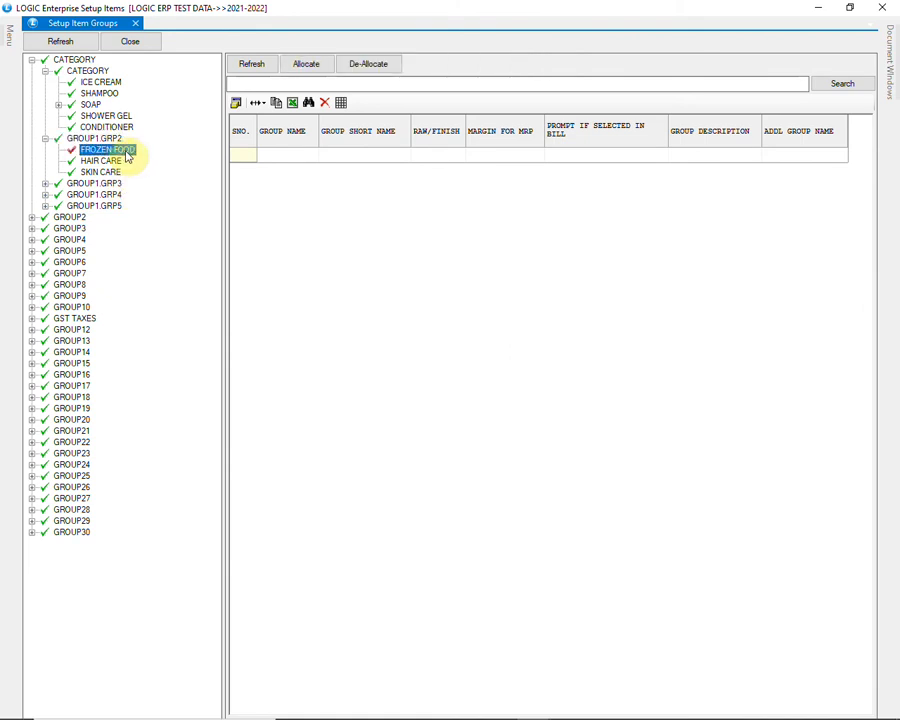
# Allocate ICE CREAM to the FROZEN FOOD group via its allocation list
pyautogui.click(306, 62)
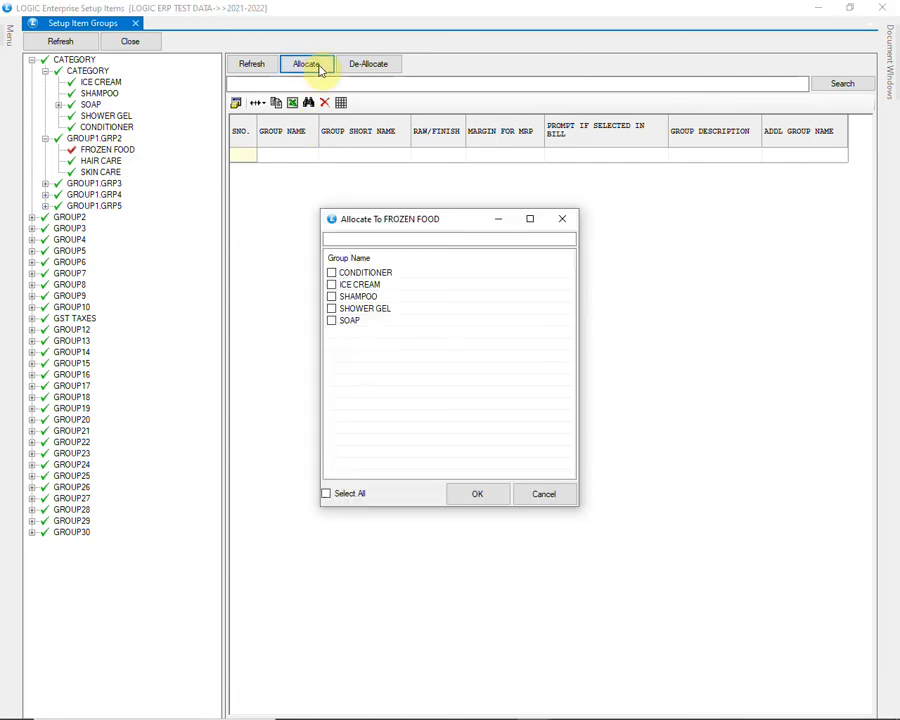
pyautogui.moveTo(258, 348)
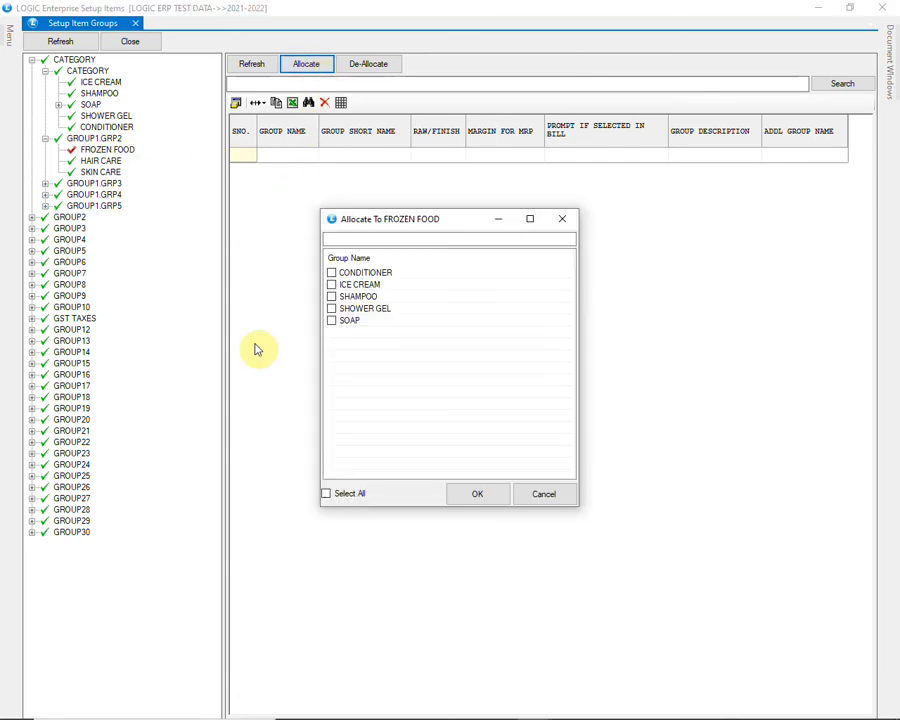
pyautogui.click(332, 284)
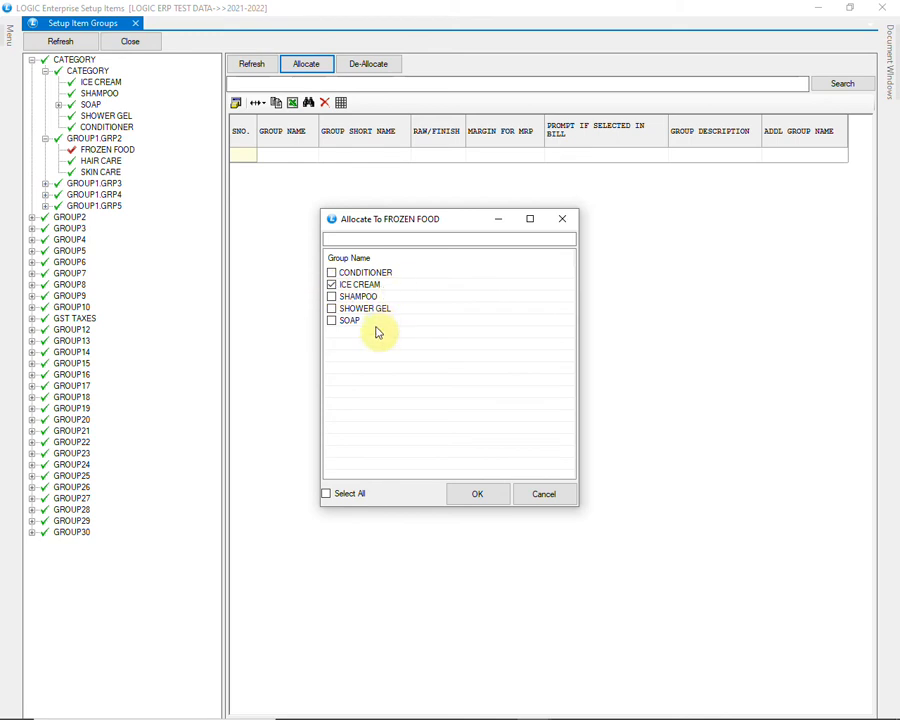
pyautogui.click(476, 492)
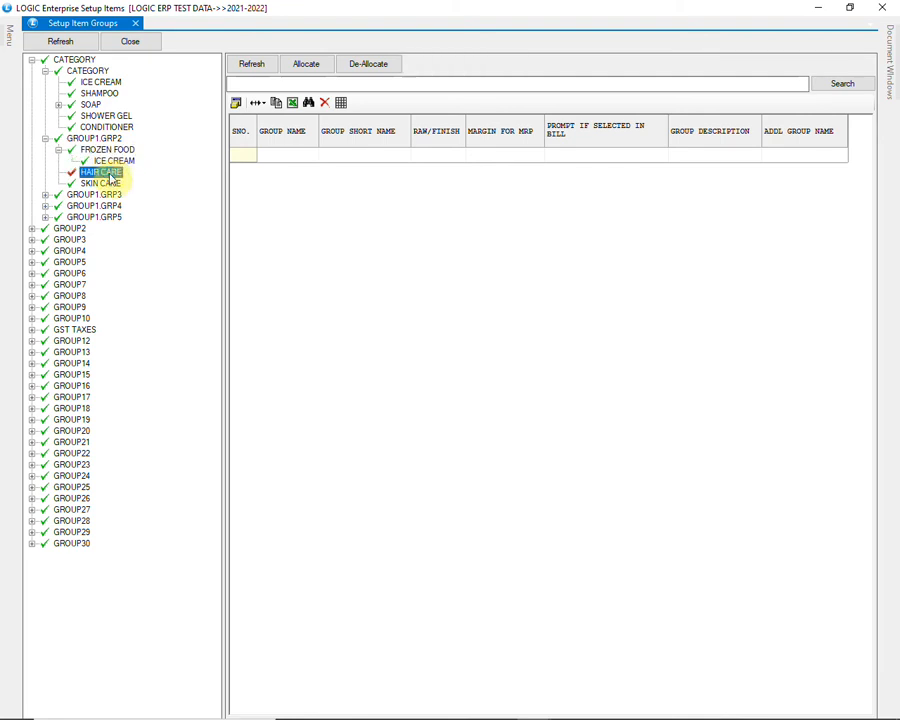
# Allocate CONDITIONER and SHAMPOO to HAIR CARE through Allocate Items/Groups
pyautogui.rightClick(100, 172)
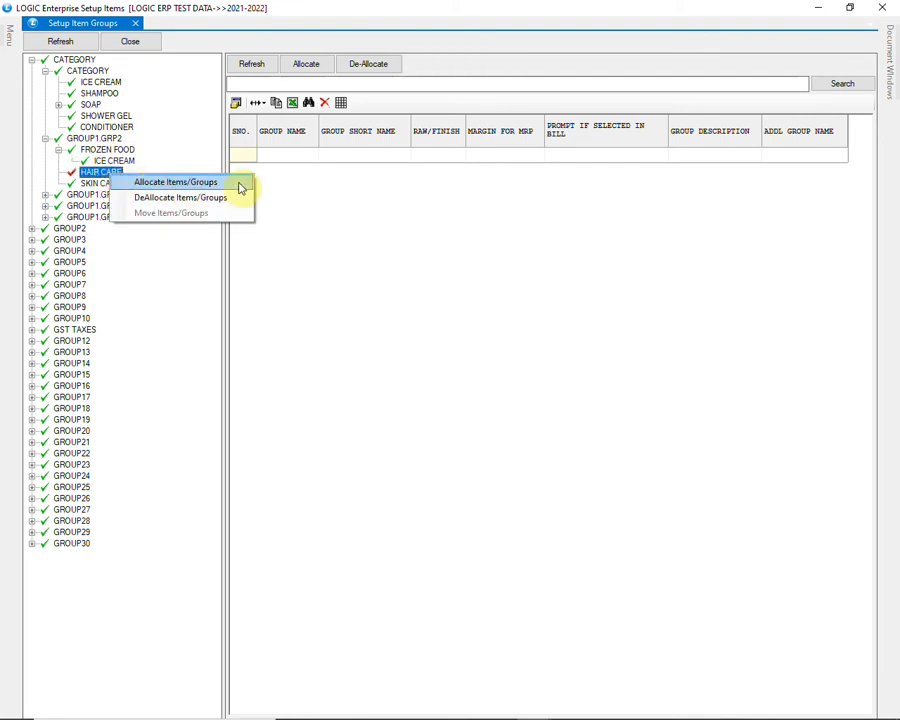
pyautogui.click(176, 182)
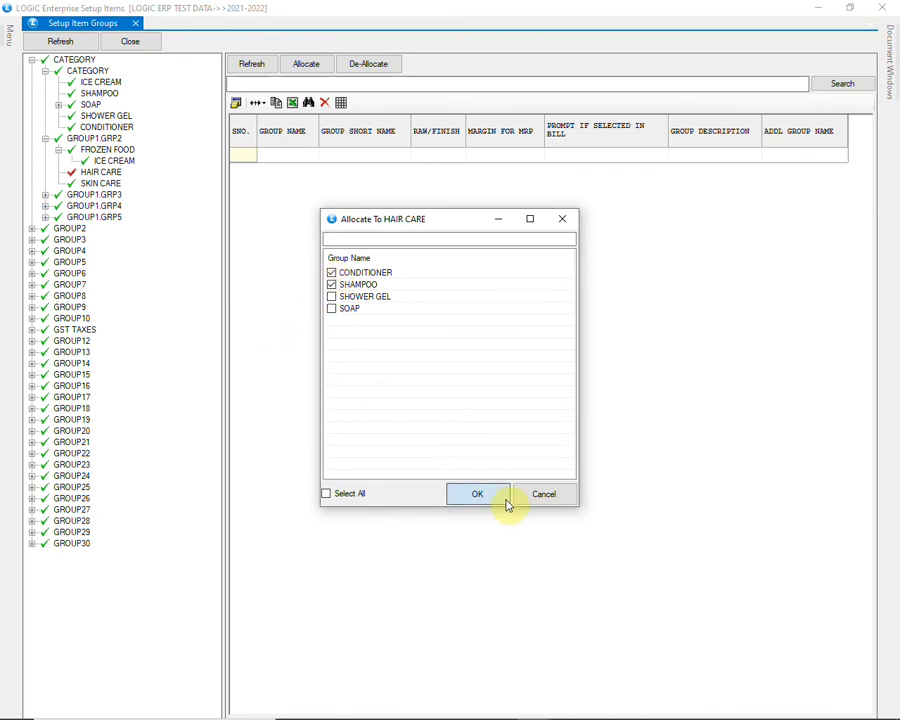
pyautogui.click(476, 492)
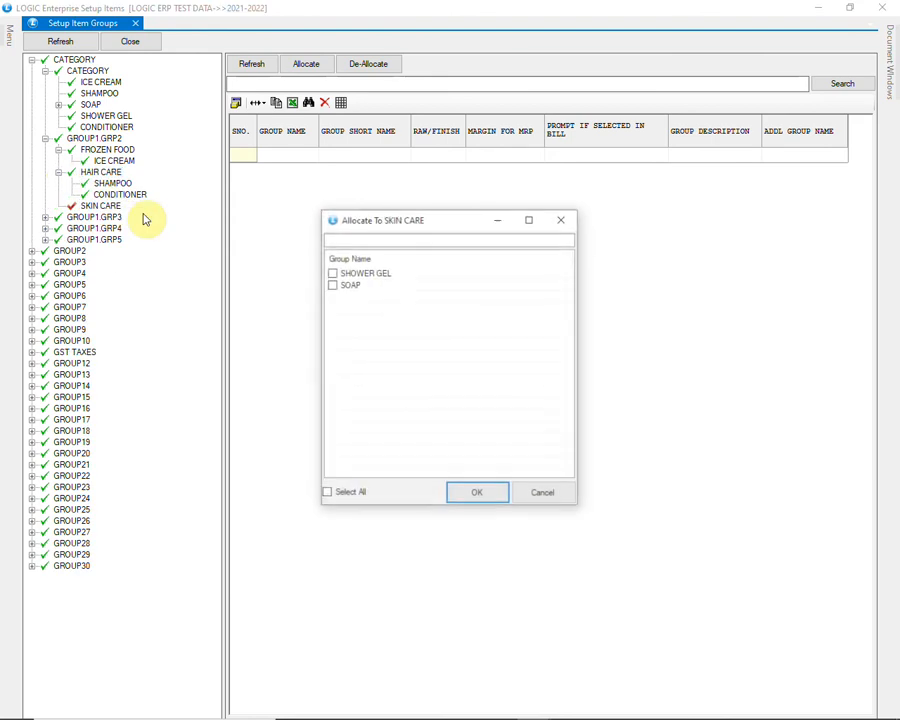
# Allocate SHOWER GEL and SOAP to SKIN CARE, then select GROUP1 GRP3
pyautogui.click(332, 284)
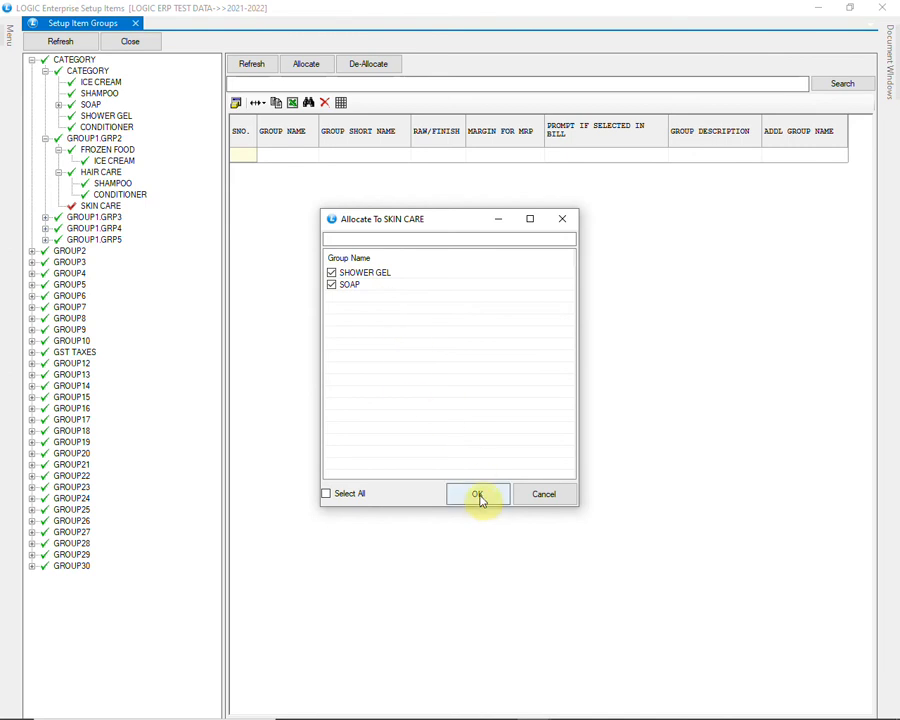
pyautogui.click(478, 494)
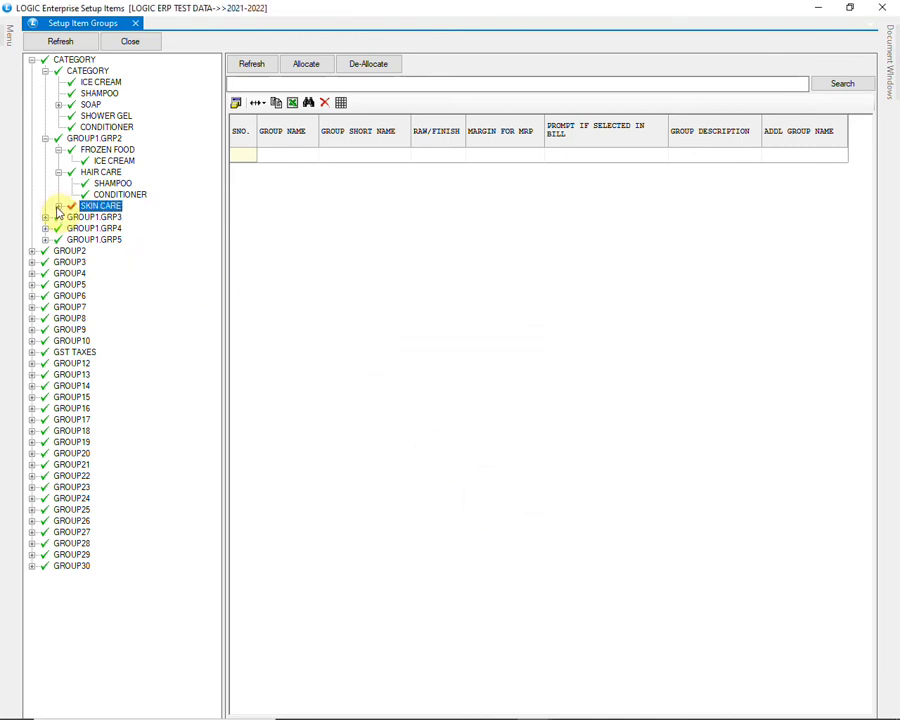
pyautogui.click(60, 206)
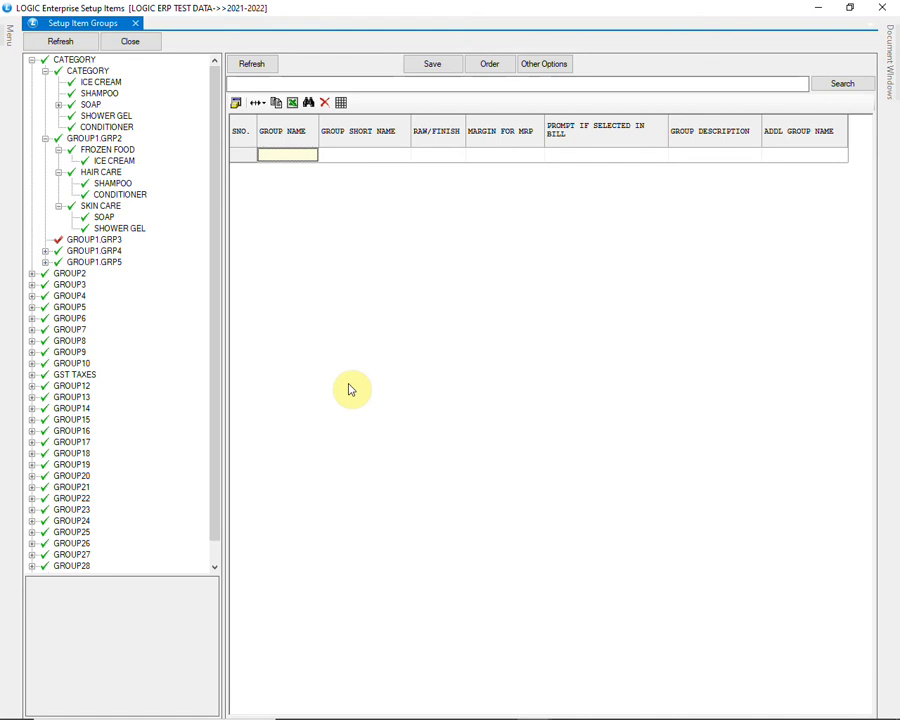
# Enter EATERY/EAT and PERSONAL/PER in the grid under GROUP1 GRP3 and save them
pyautogui.write('EATERY')
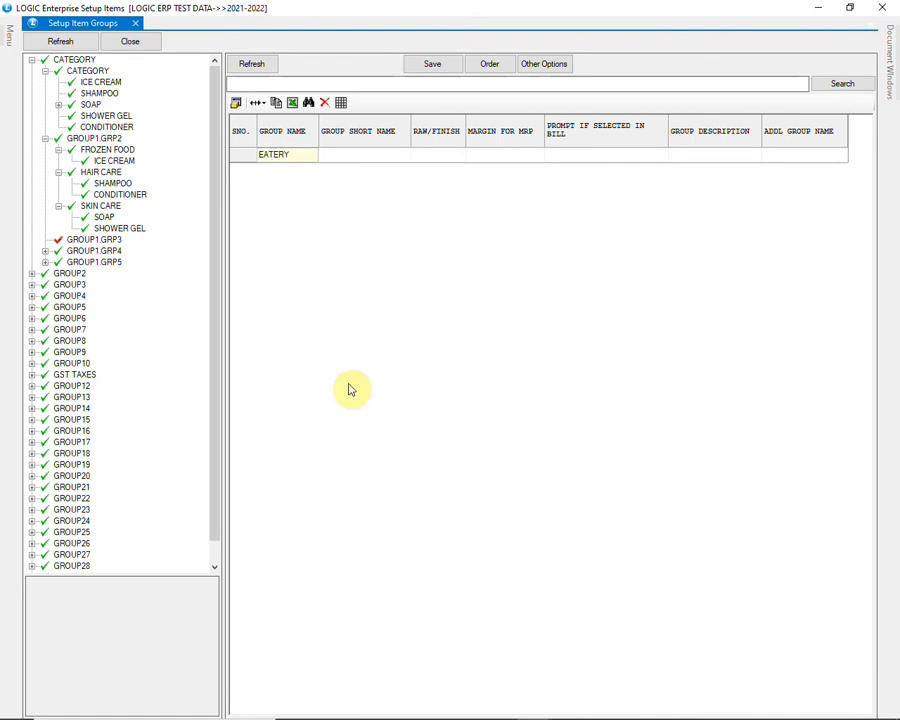
pyautogui.write('EAT')
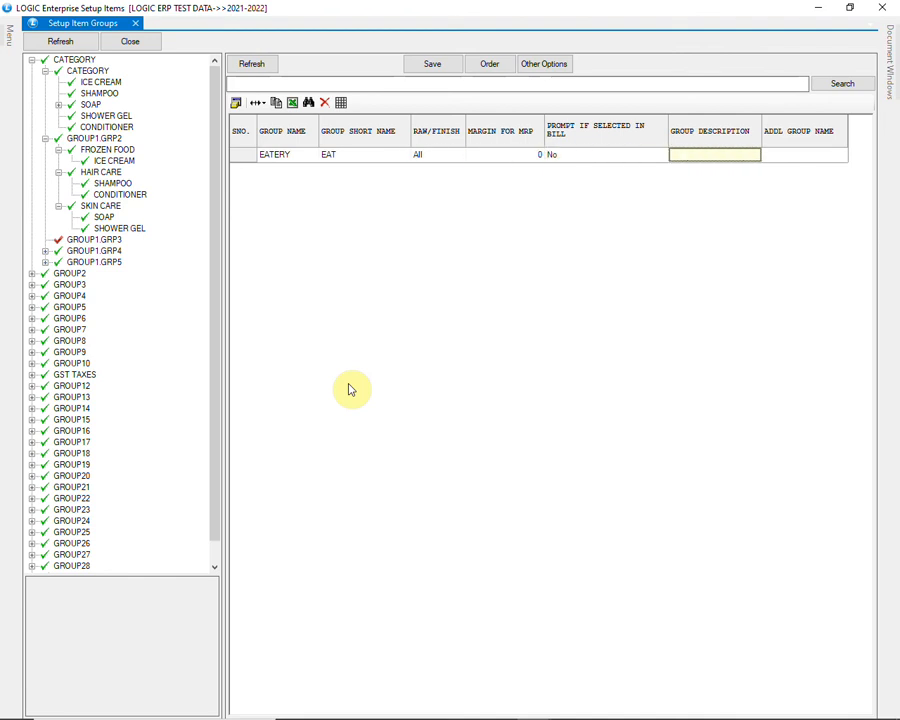
pyautogui.write('PERSONAL')
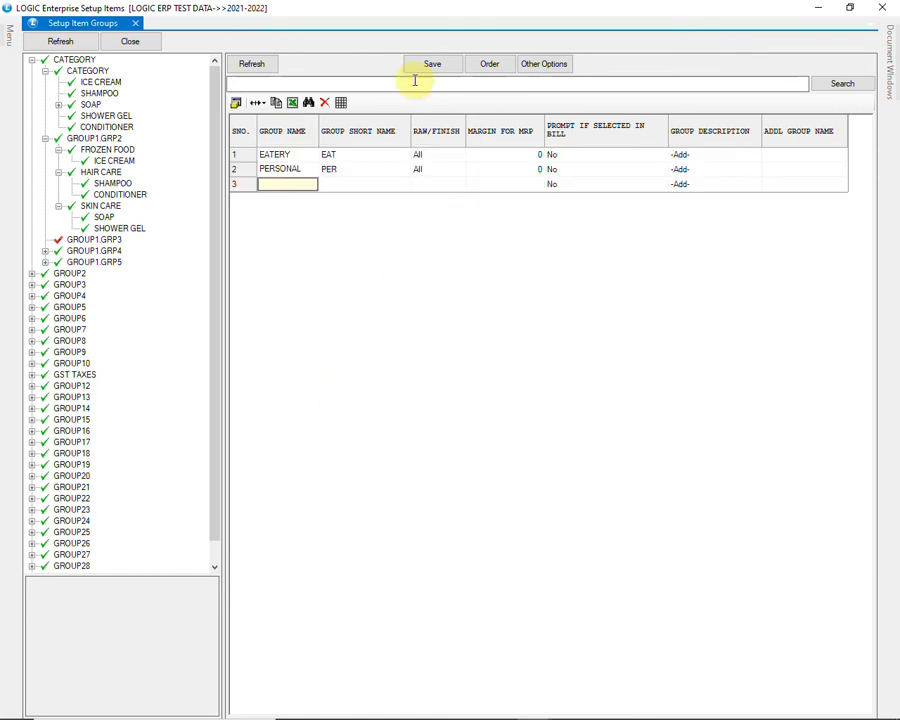
pyautogui.click(432, 62)
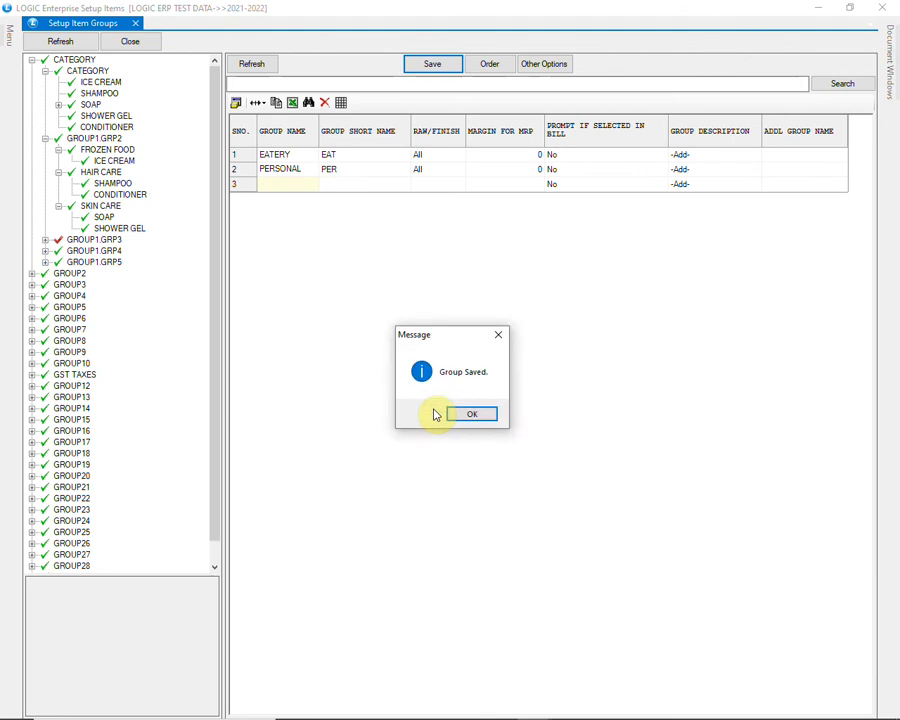
pyautogui.click(472, 414)
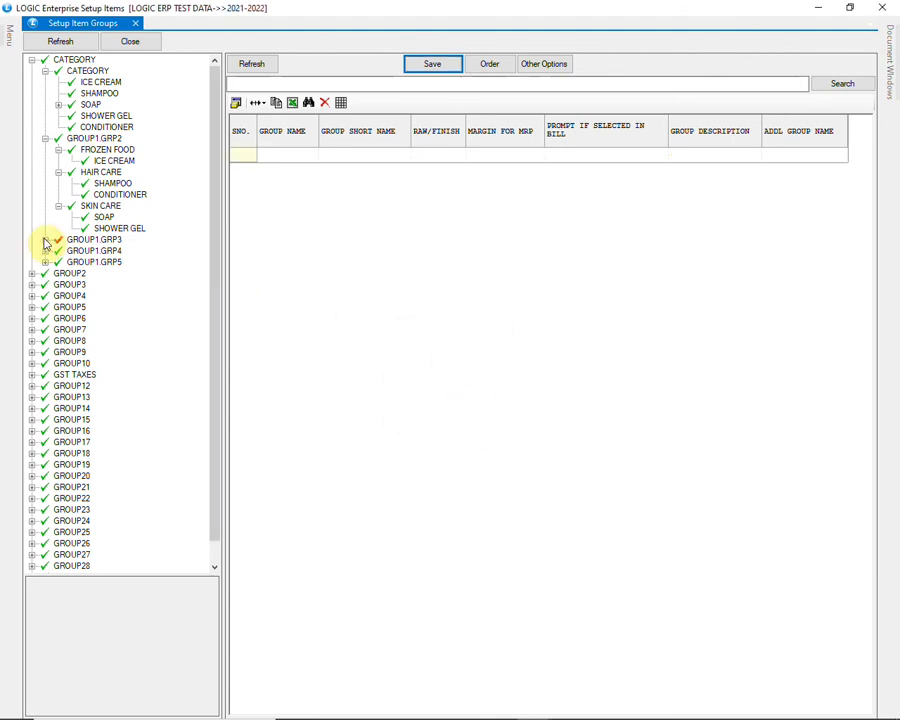
# Allocate FROZEN FOOD to the new EATERY group under GROUP1 GRP3
pyautogui.click(44, 240)
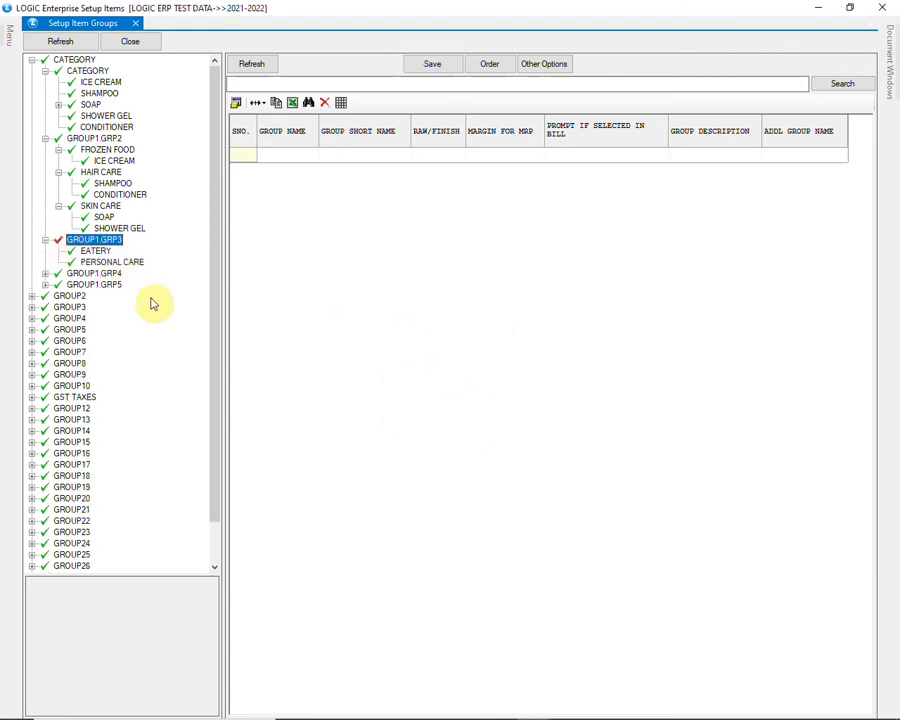
pyautogui.click(96, 250)
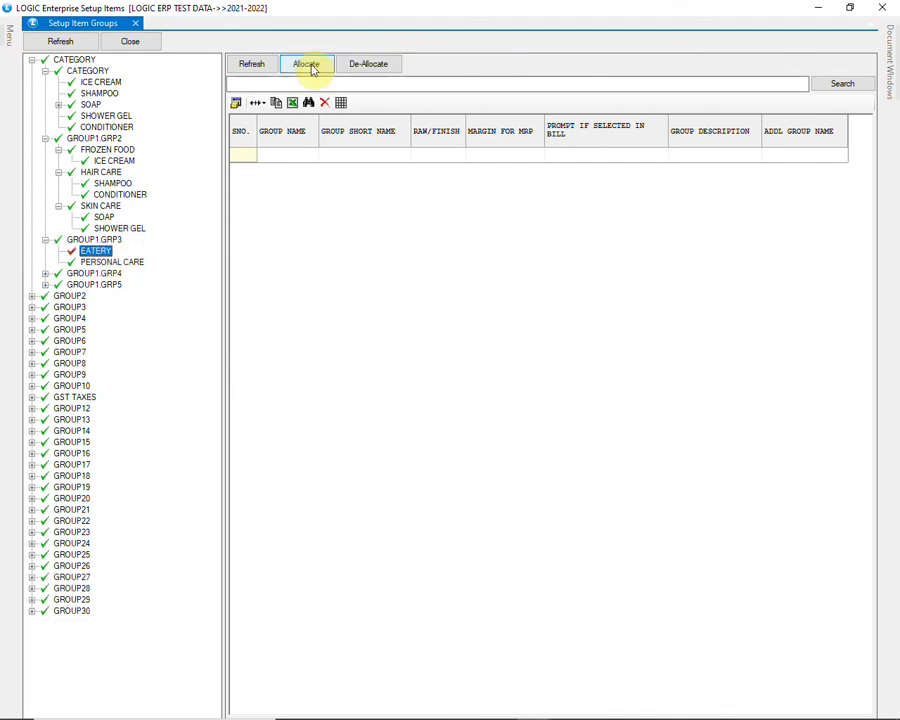
pyautogui.click(306, 62)
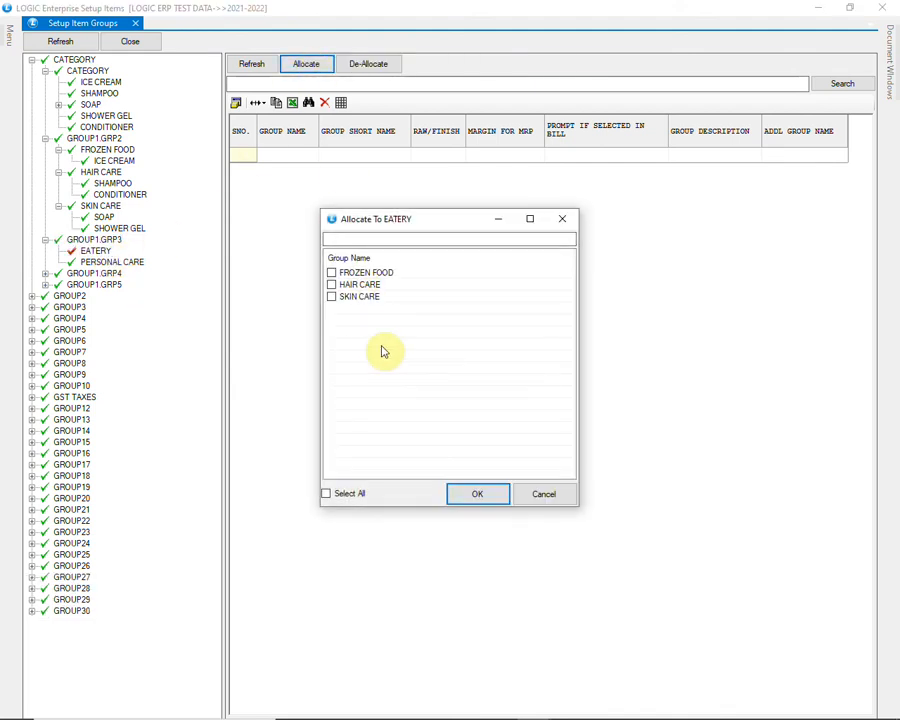
pyautogui.click(332, 272)
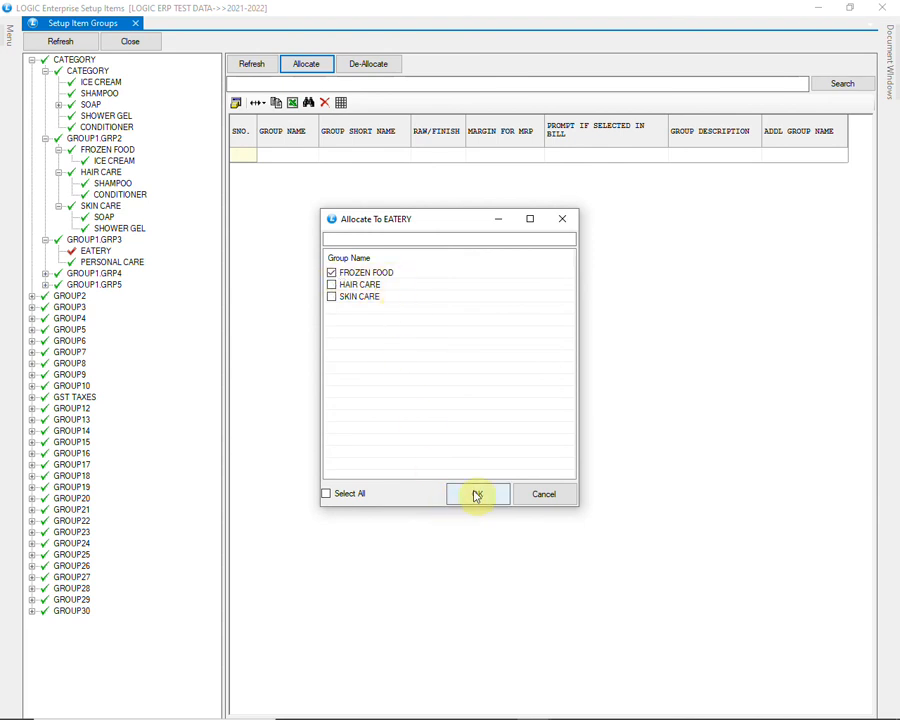
pyautogui.click(478, 494)
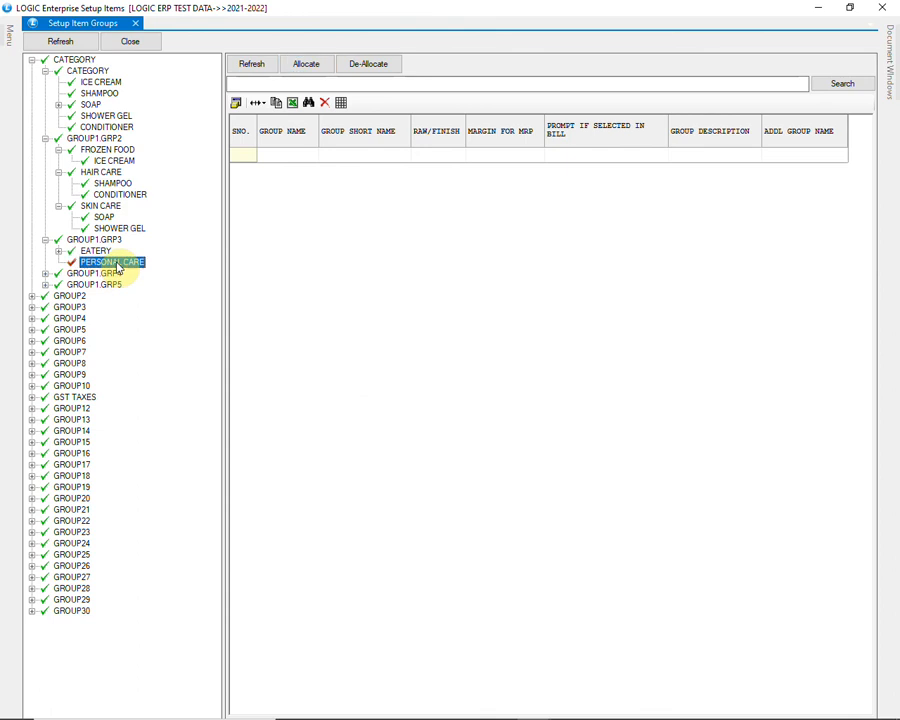
# Allocate HAIR CARE and SKIN CARE to the PERSONAL CARE group
pyautogui.click(304, 62)
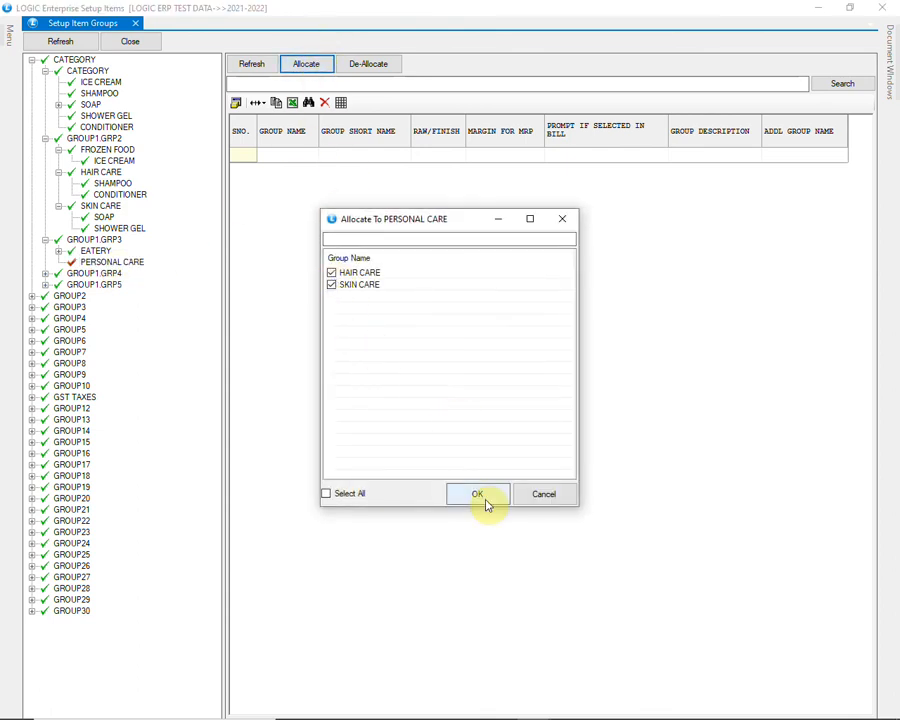
pyautogui.click(476, 492)
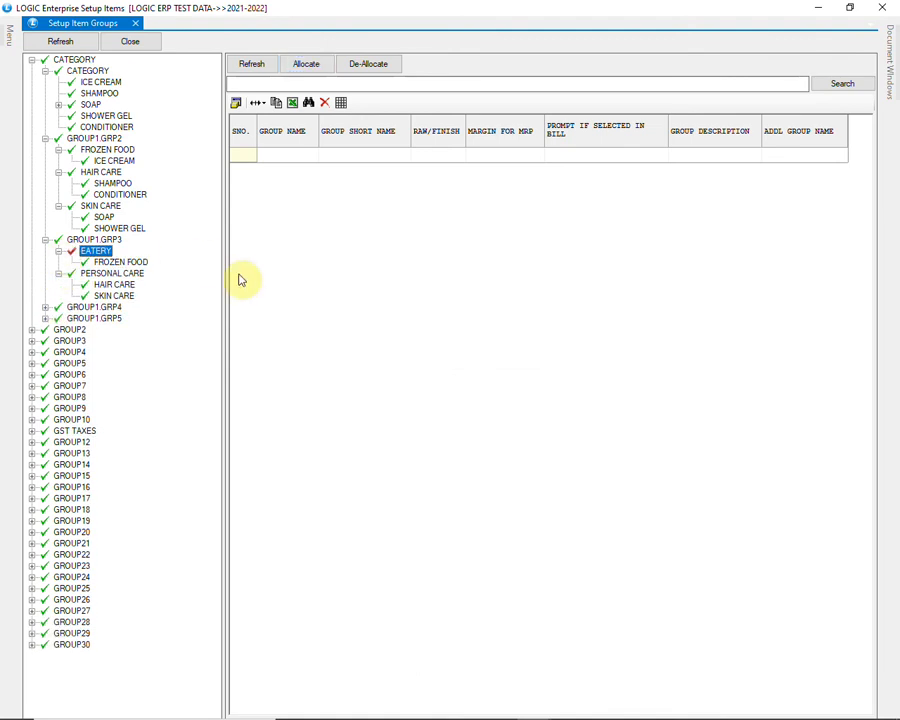
pyautogui.moveTo(108, 76)
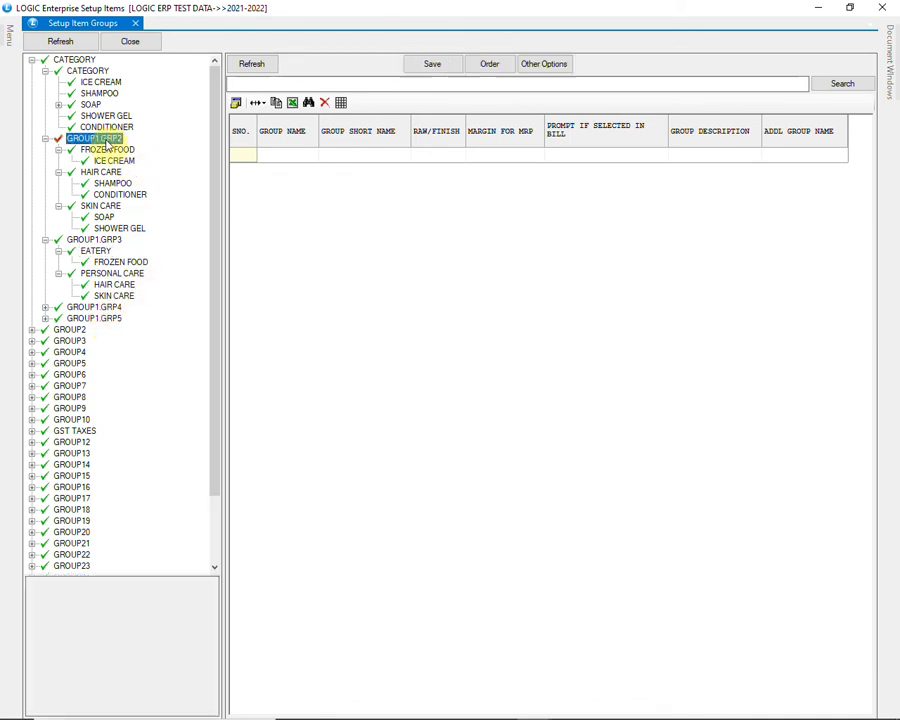
pyautogui.rightClick(96, 138)
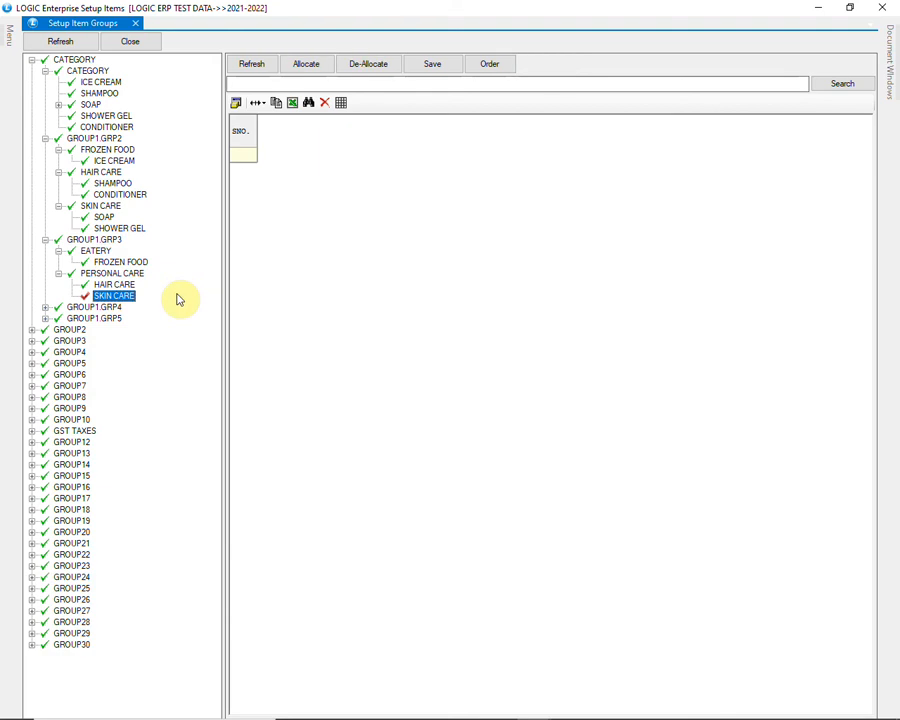
pyautogui.moveTo(168, 284)
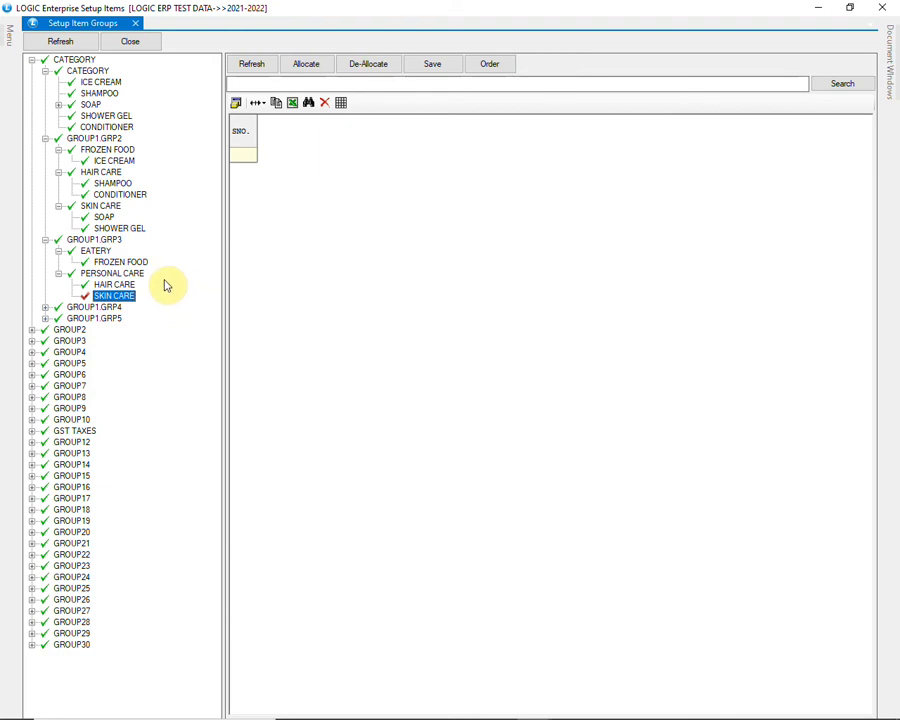
pyautogui.moveTo(168, 162)
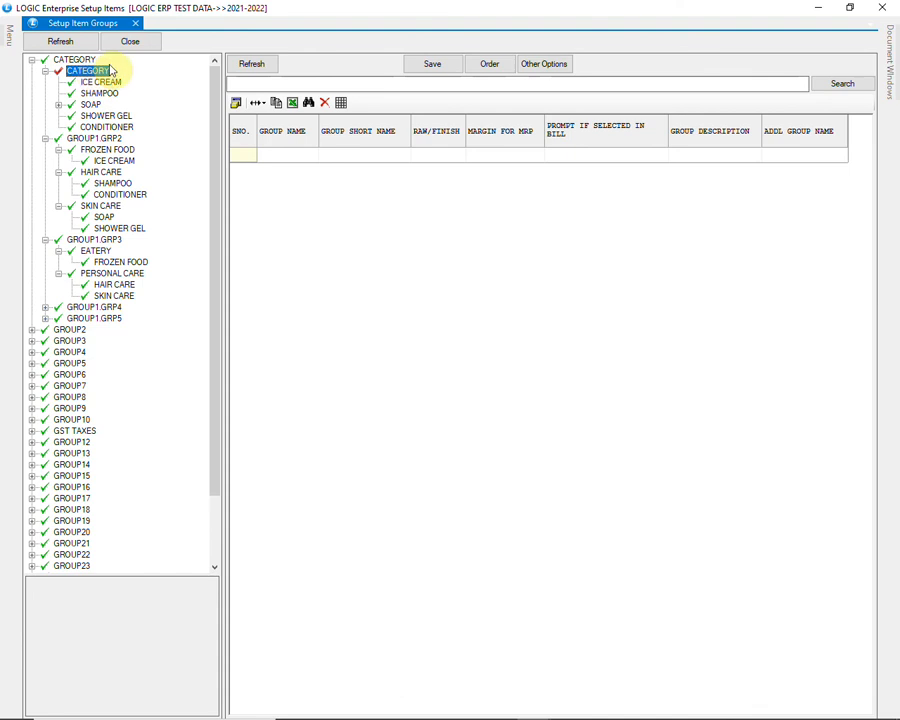
# Reorder CATEGORY's items so CONDITIONER sits third, right after SHAMPOO, and refresh the list
pyautogui.click(252, 62)
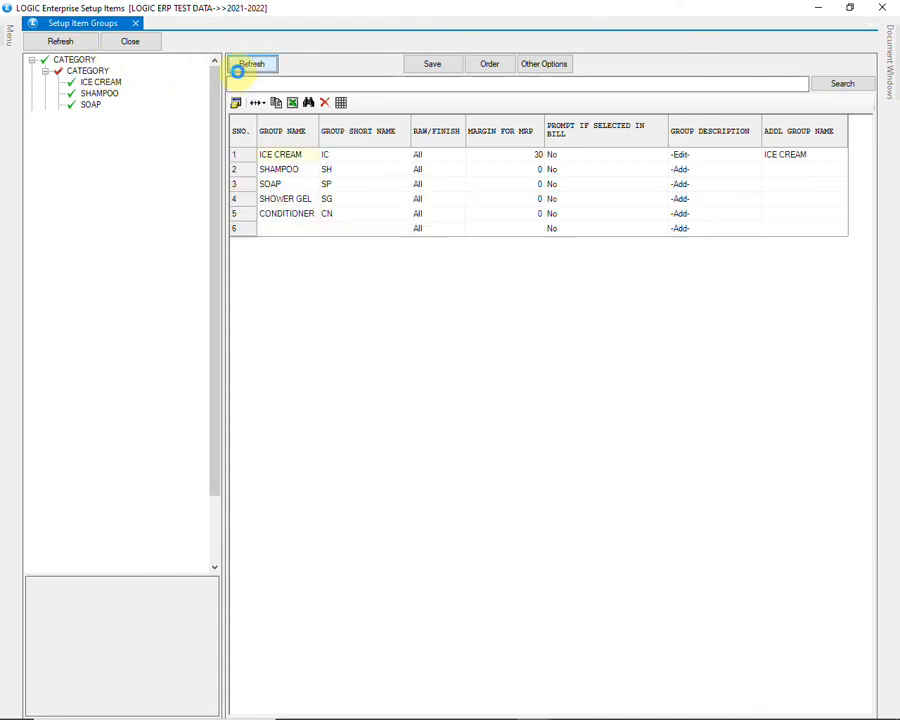
pyautogui.click(252, 62)
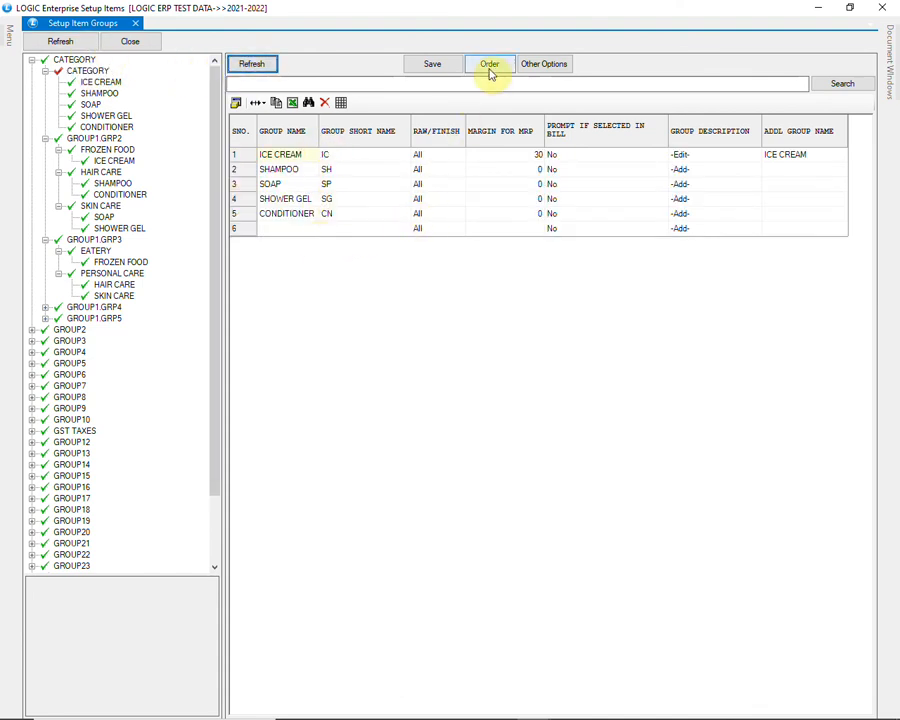
pyautogui.click(488, 62)
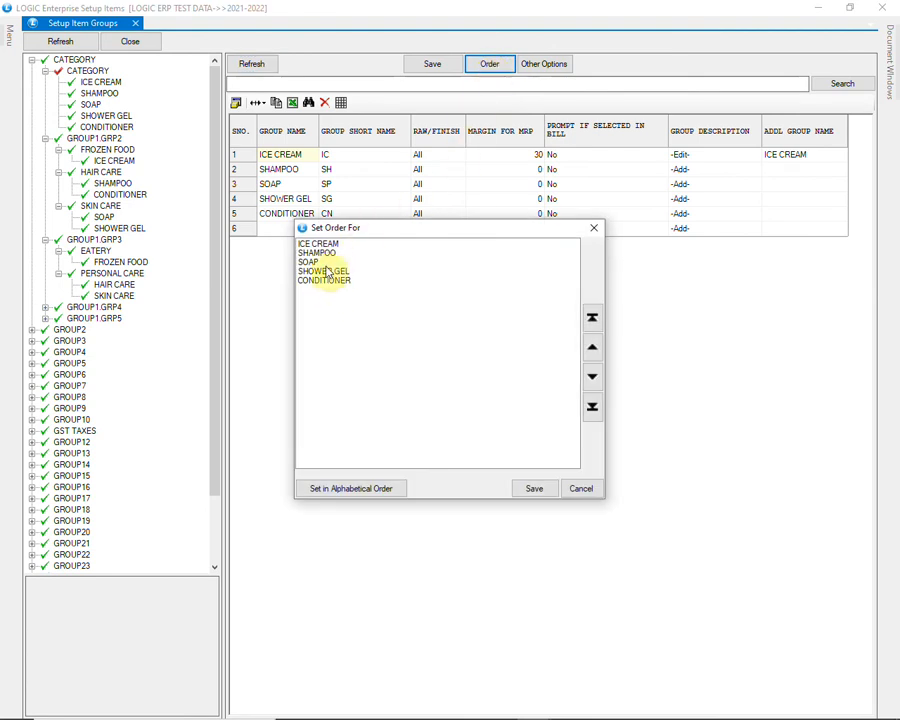
pyautogui.click(324, 280)
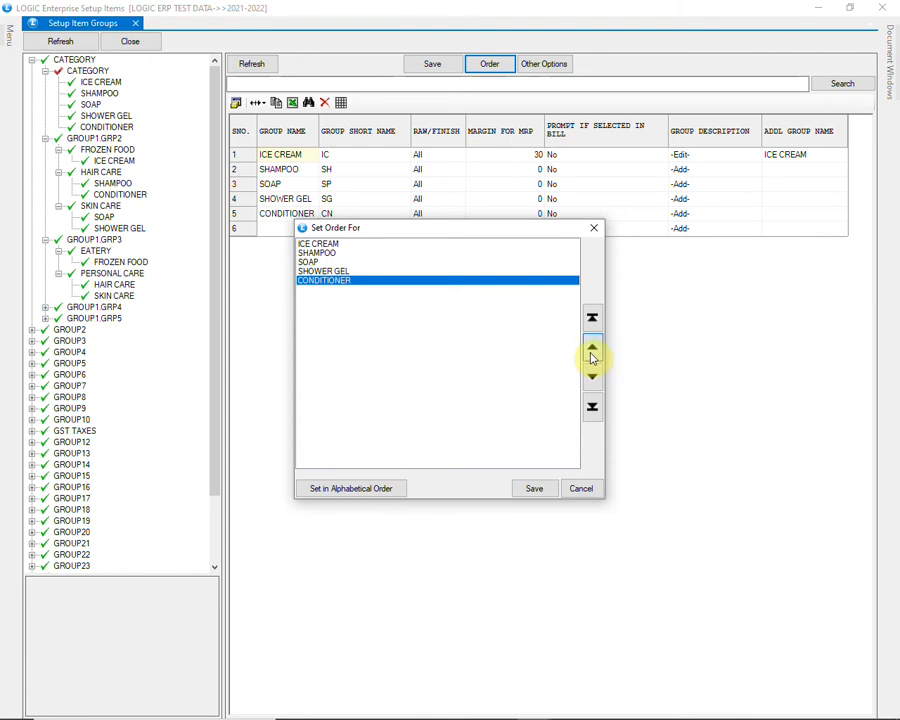
pyautogui.click(592, 348)
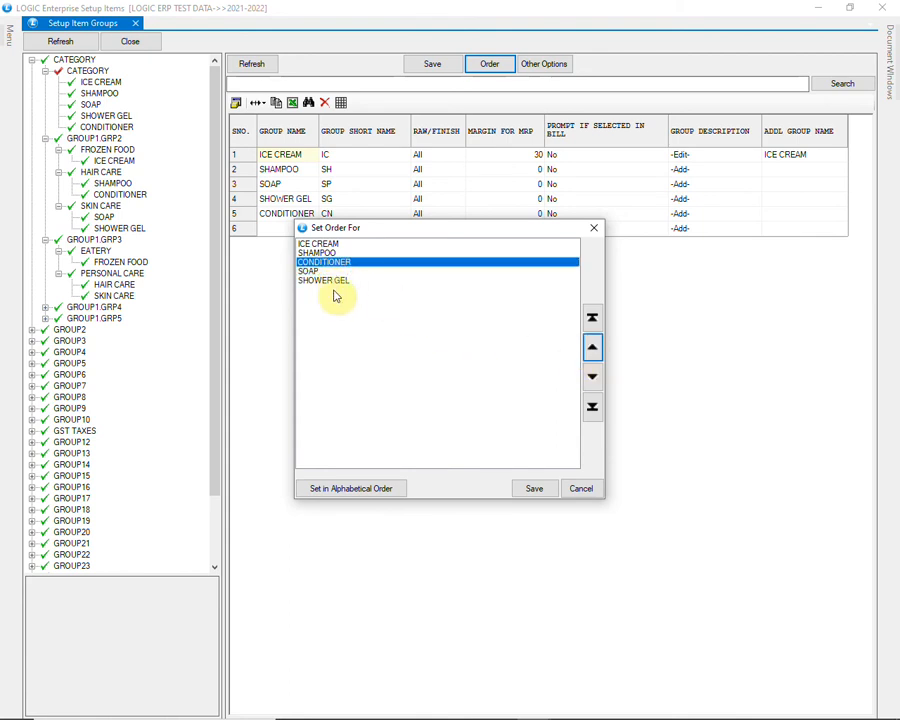
pyautogui.click(534, 488)
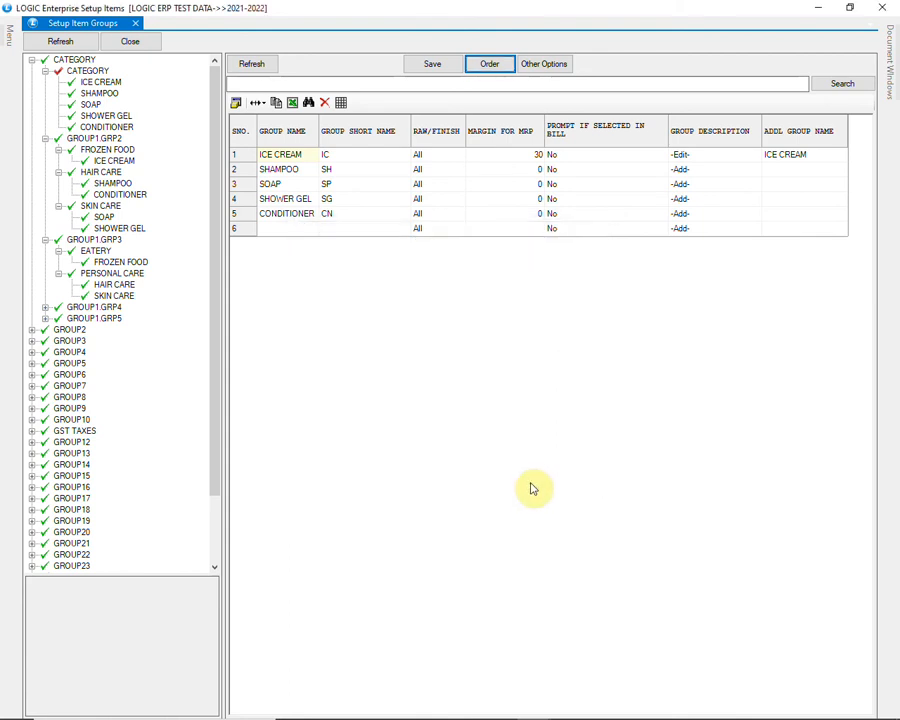
pyautogui.click(252, 62)
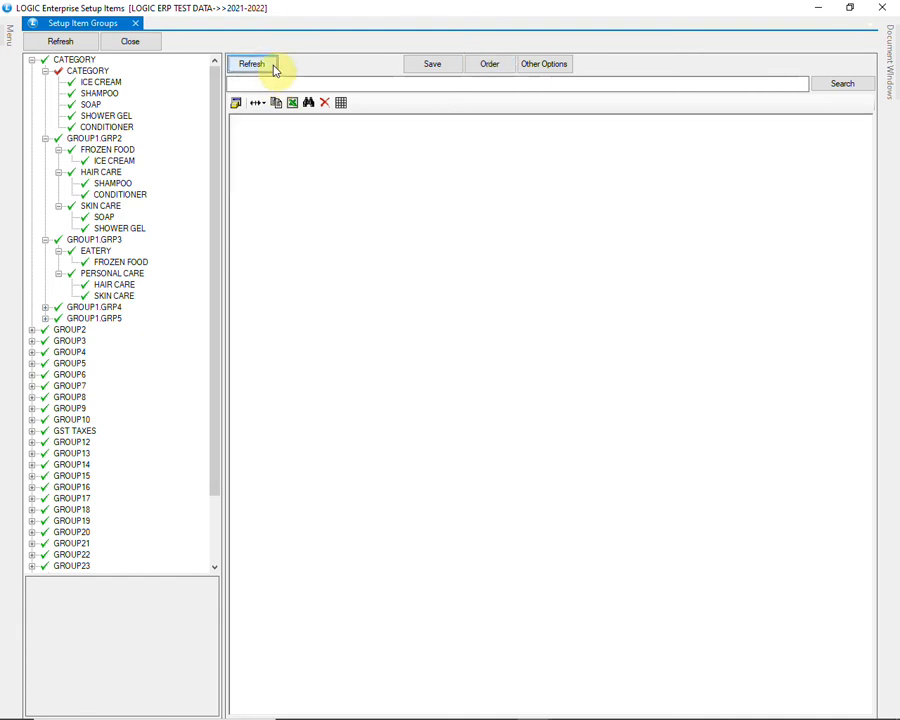
pyautogui.click(252, 62)
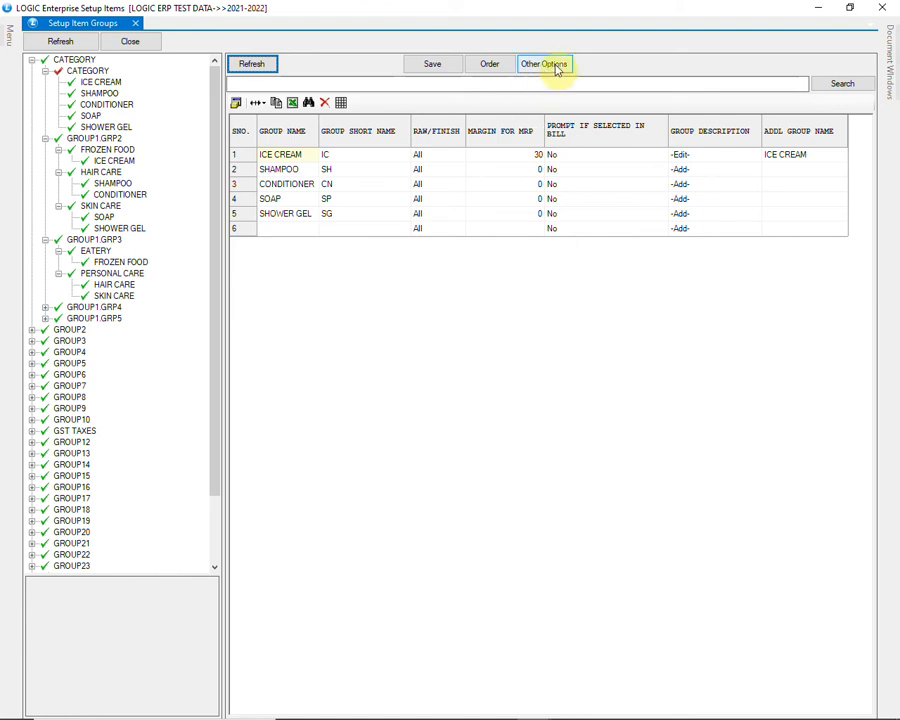
# Move all CATEGORY items, ICE CREAM through SHOWER GEL, to GROUP2 via Move Item/Groups
pyautogui.click(544, 62)
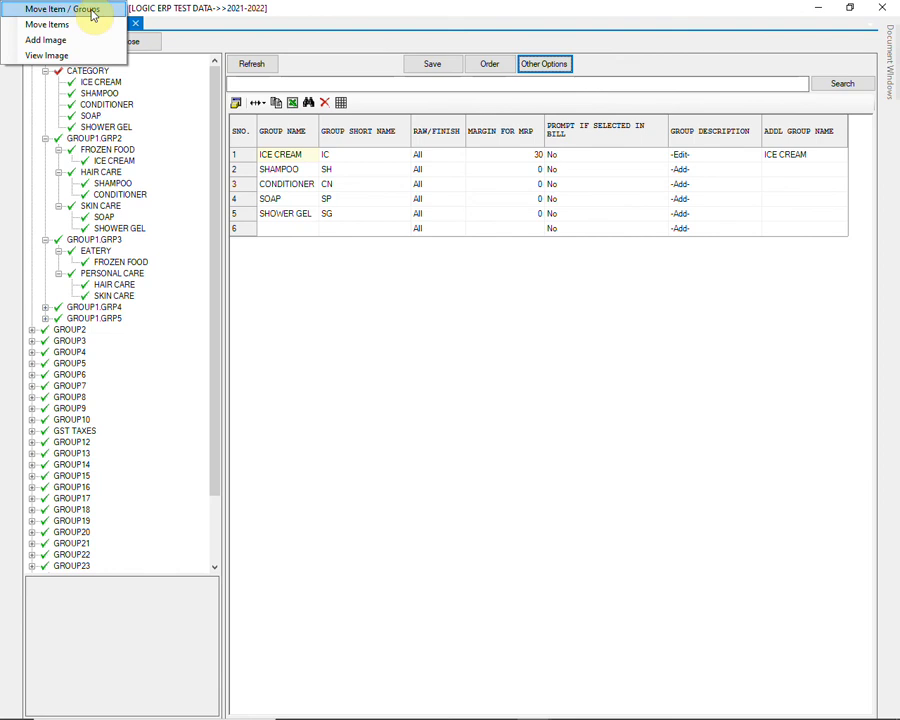
pyautogui.click(58, 8)
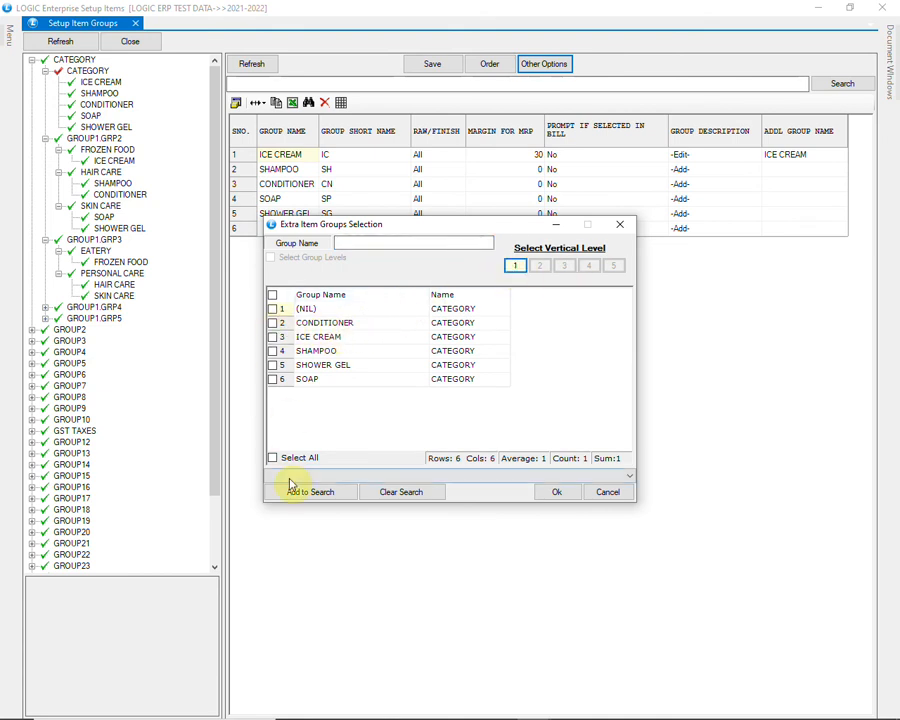
pyautogui.click(272, 456)
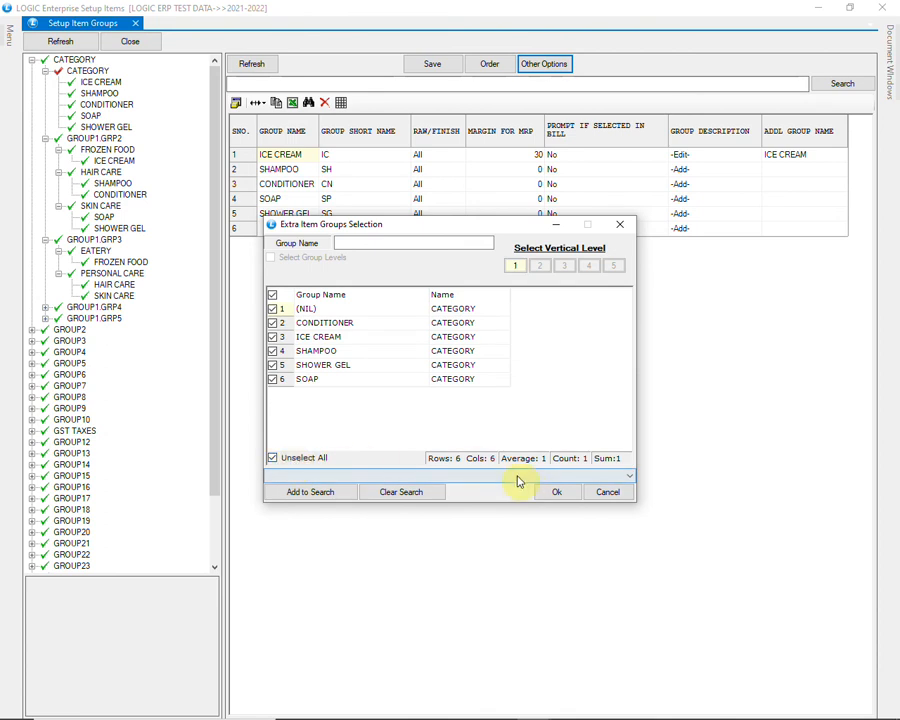
pyautogui.click(556, 492)
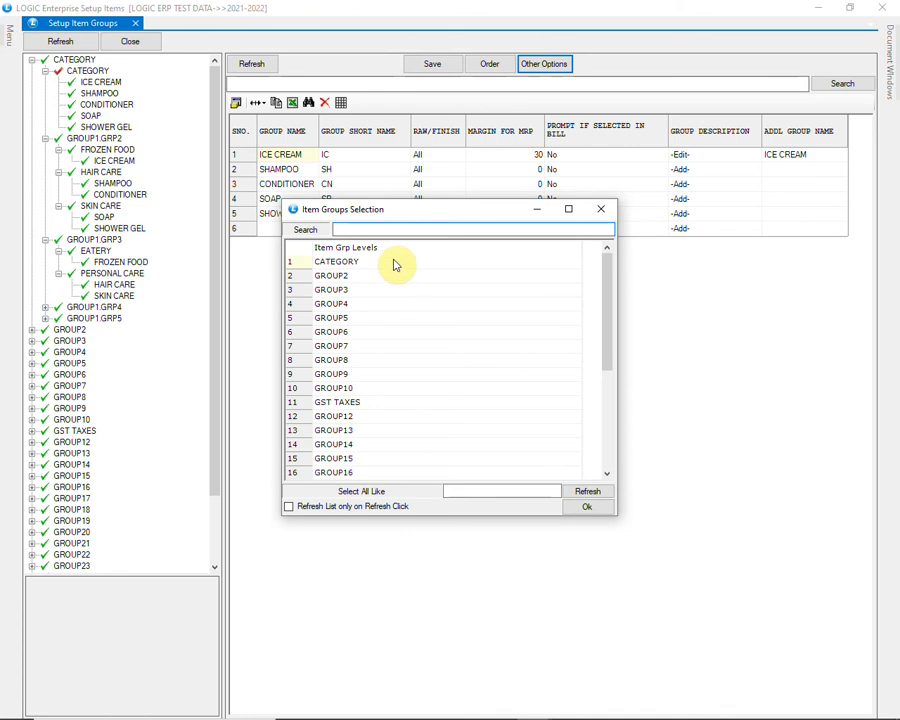
pyautogui.click(332, 276)
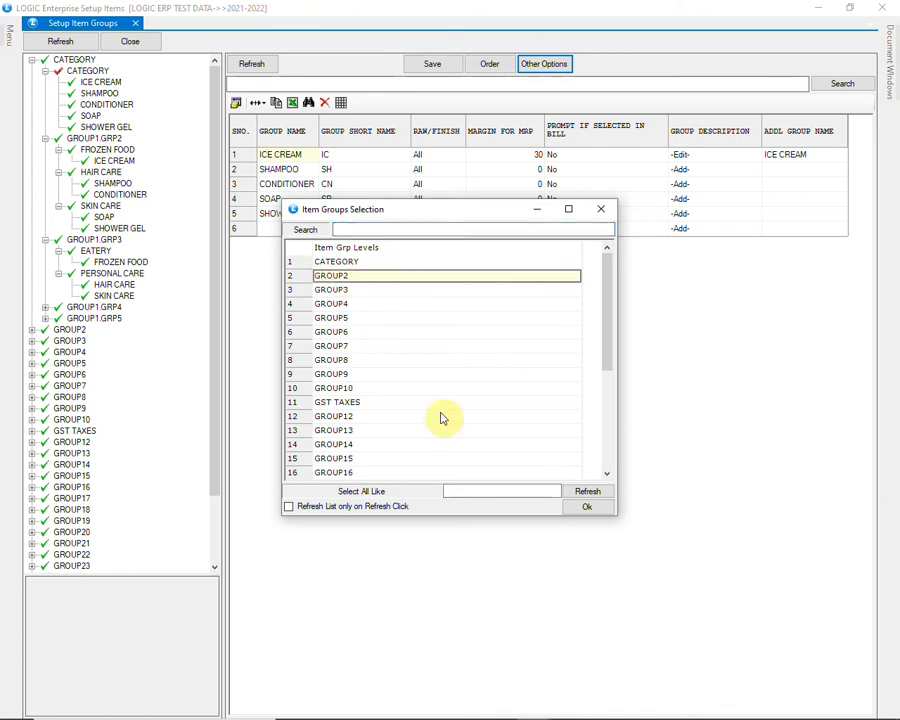
pyautogui.click(588, 508)
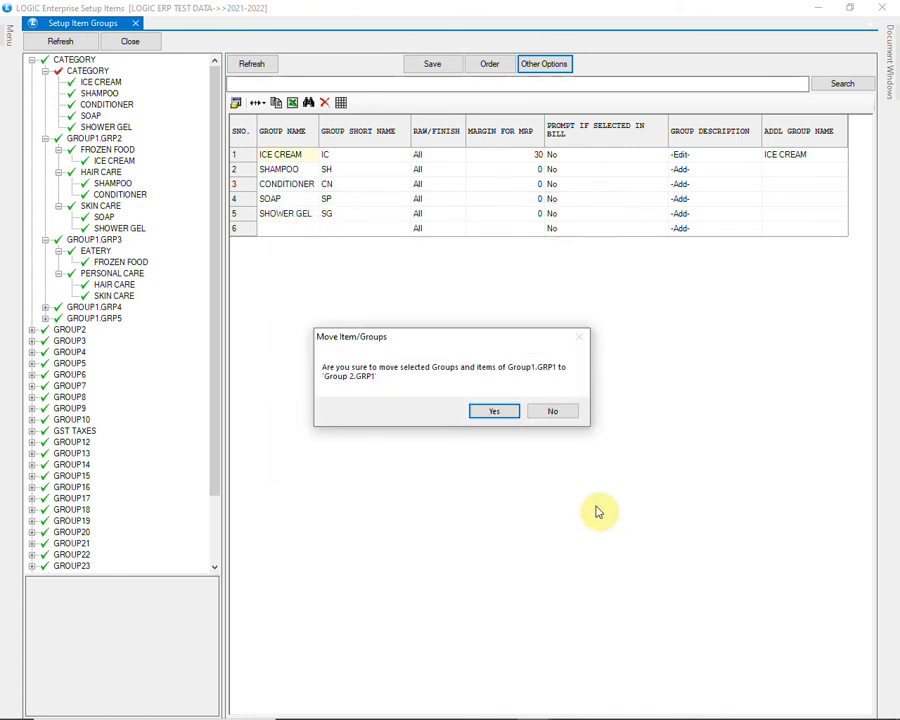
pyautogui.click(494, 412)
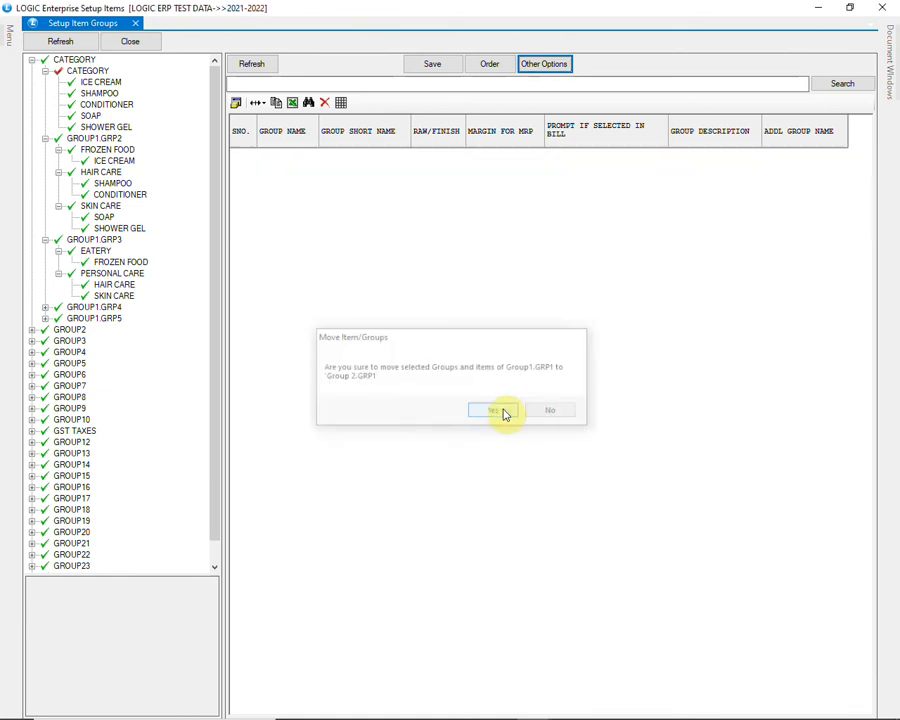
# Expand GROUP2's first subgroup in the tree to verify the moved items
pyautogui.click(490, 410)
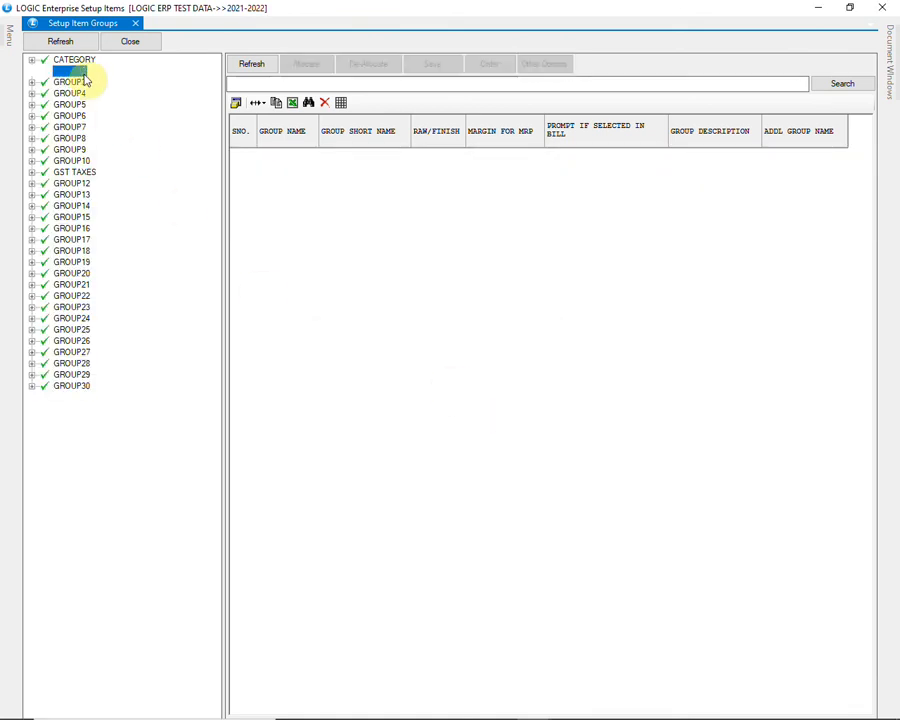
pyautogui.click(32, 70)
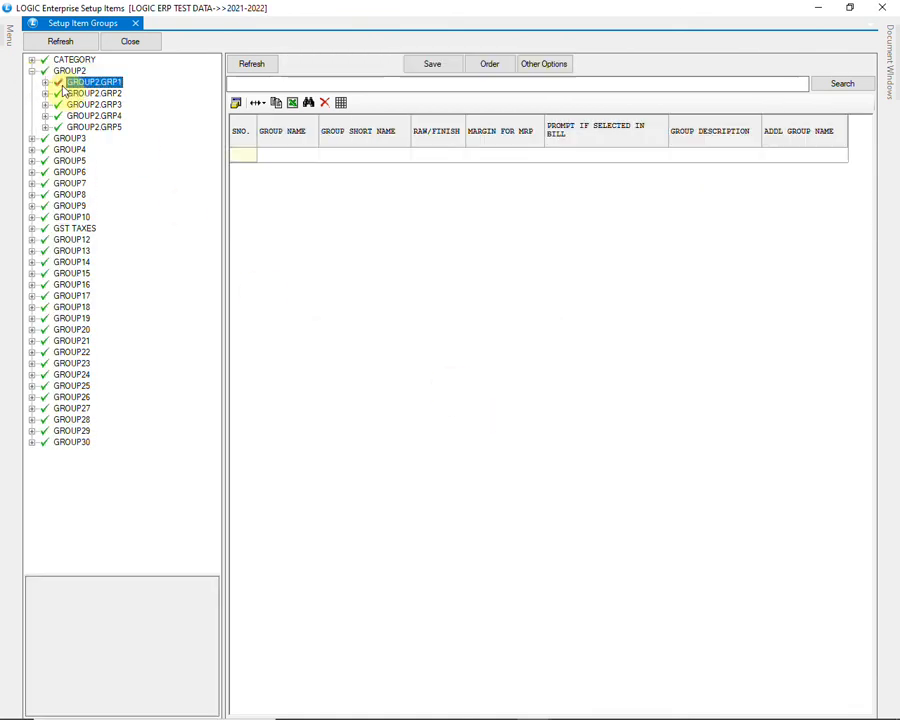
pyautogui.click(44, 80)
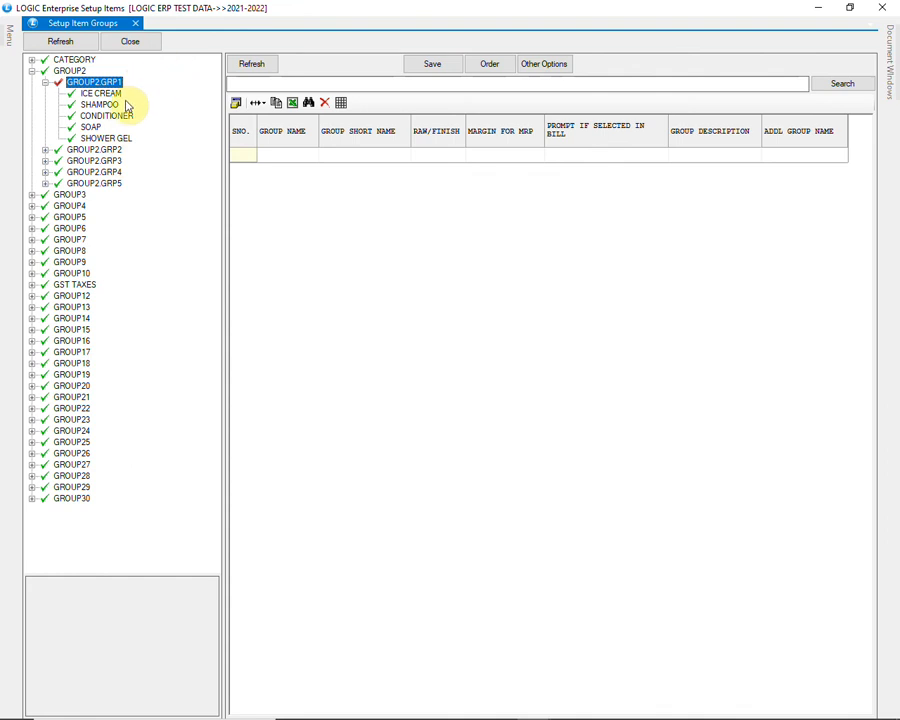
pyautogui.moveTo(140, 152)
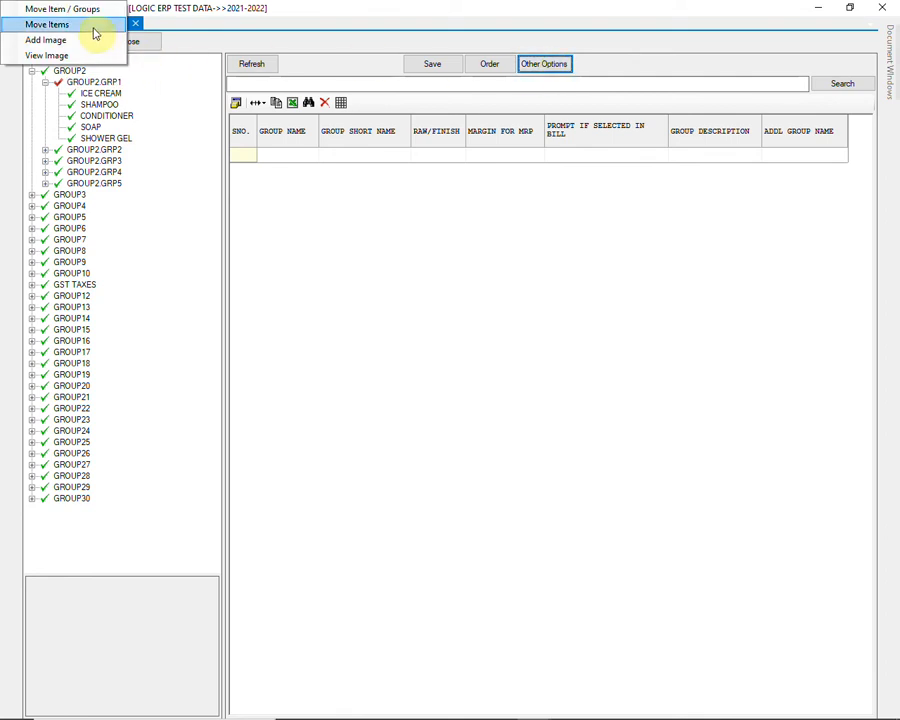
pyautogui.moveTo(104, 32)
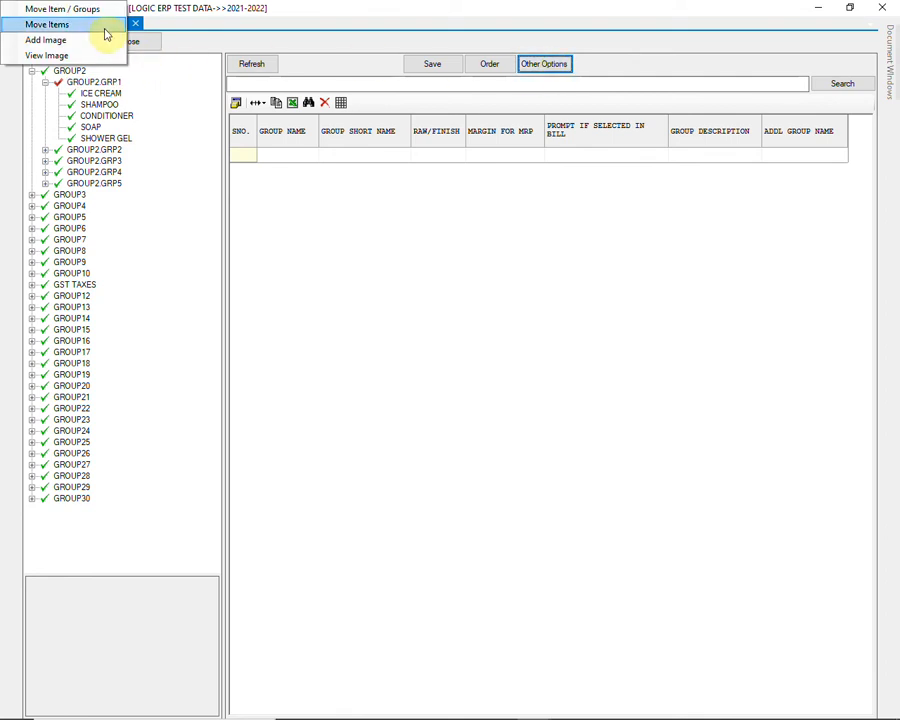
pyautogui.click(48, 24)
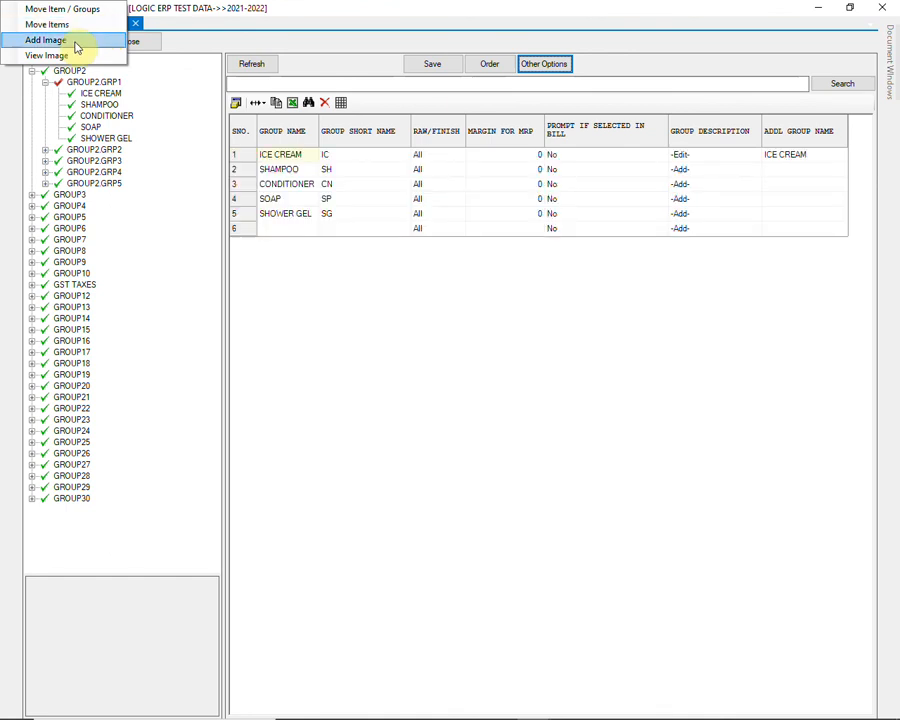
# Start Add Image for ICE CREAM, cancelling the Captured Image Path folder browser
pyautogui.click(48, 40)
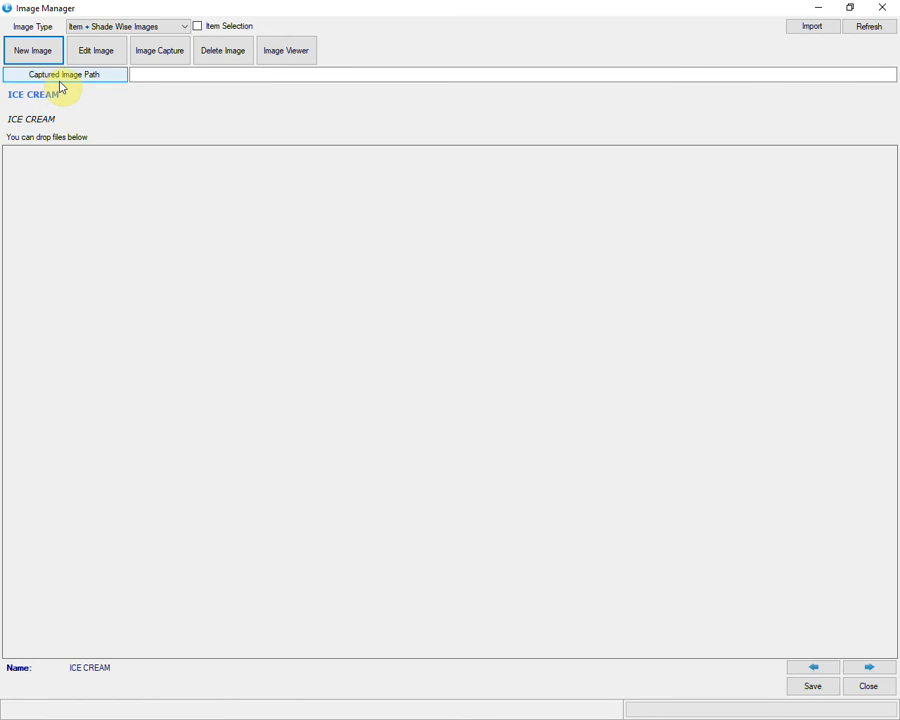
pyautogui.click(64, 74)
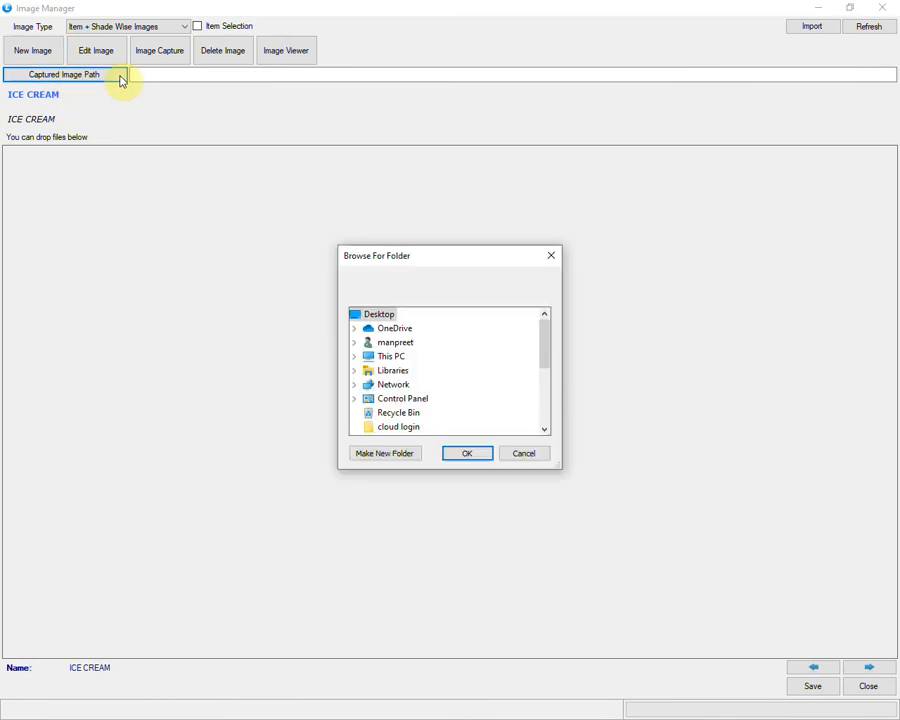
pyautogui.moveTo(410, 424)
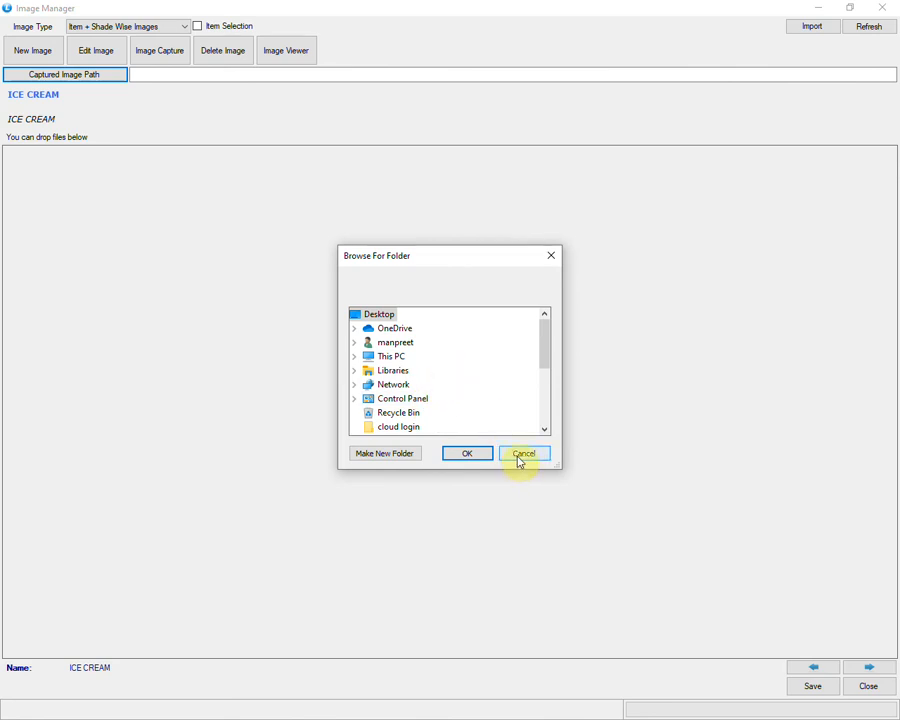
pyautogui.click(524, 452)
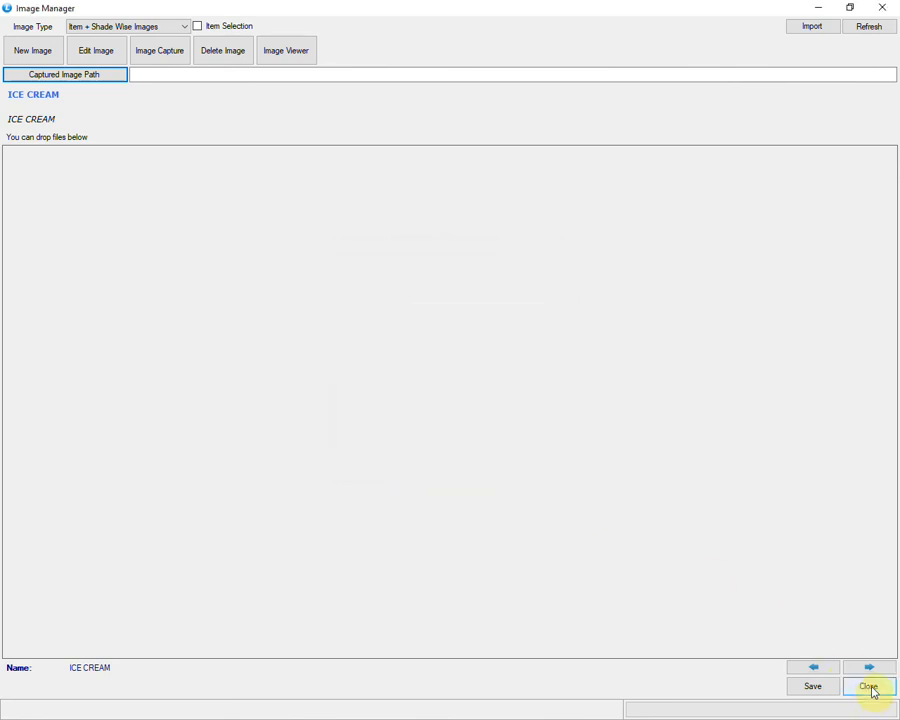
# Close Image Manager, load GROUP1.GRP1's pharmacy sub-groups and expand the SALT group
pyautogui.click(868, 688)
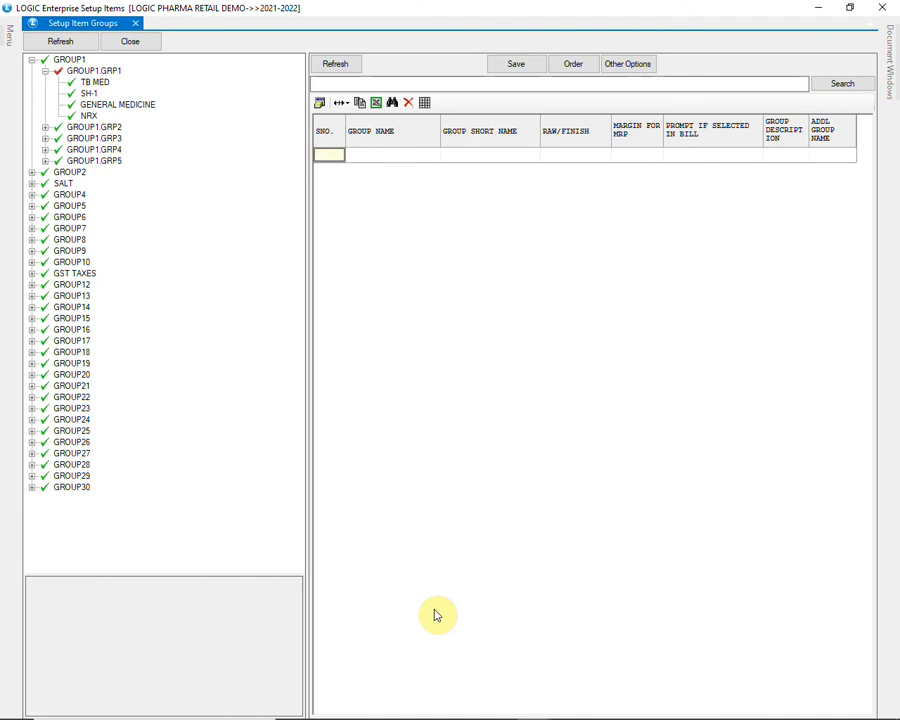
pyautogui.moveTo(340, 472)
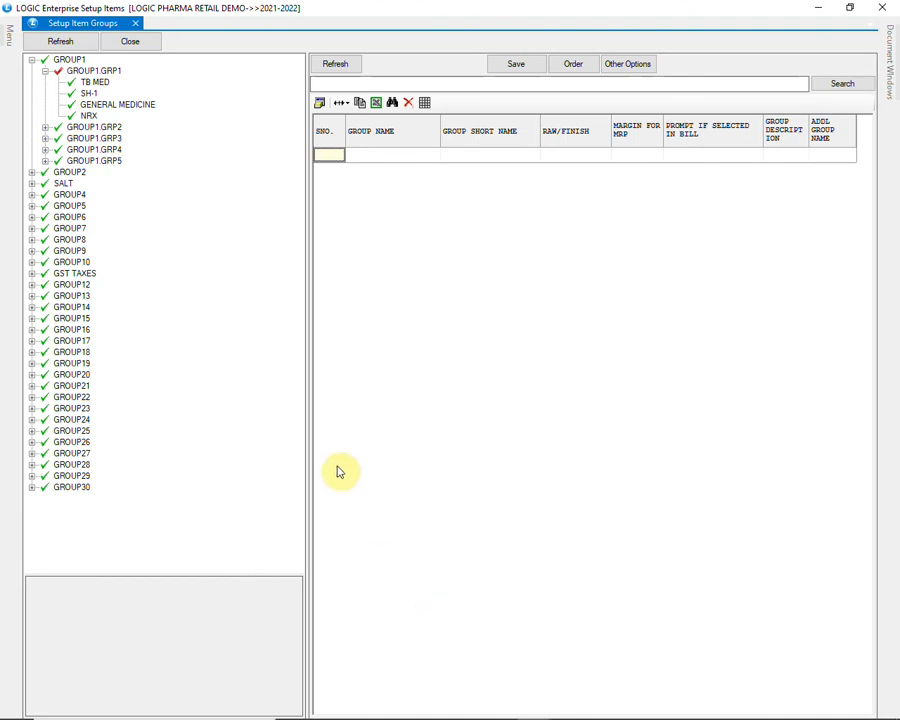
pyautogui.click(94, 72)
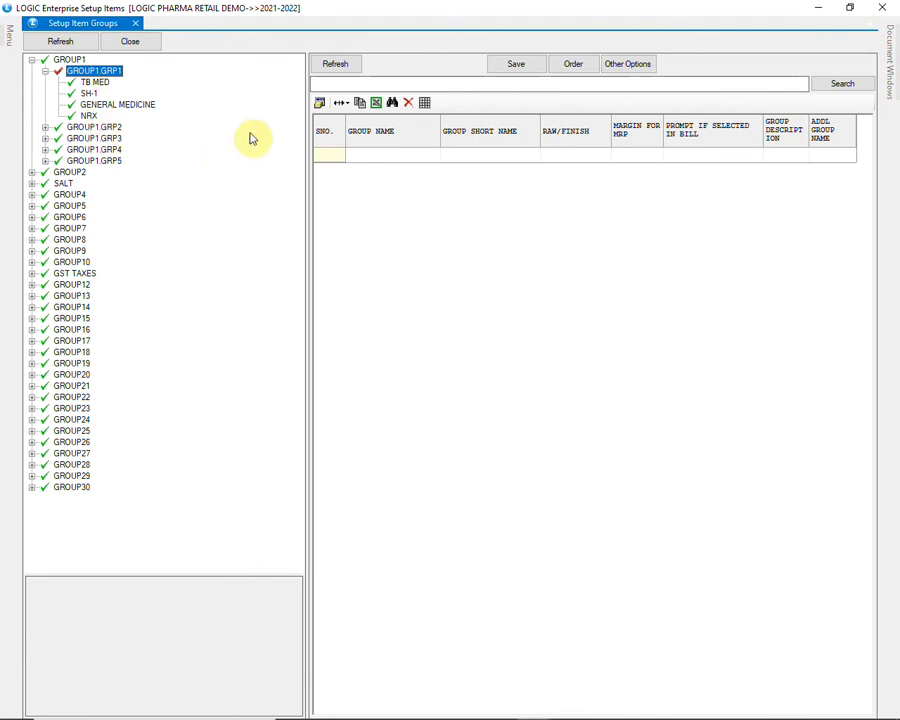
pyautogui.click(336, 62)
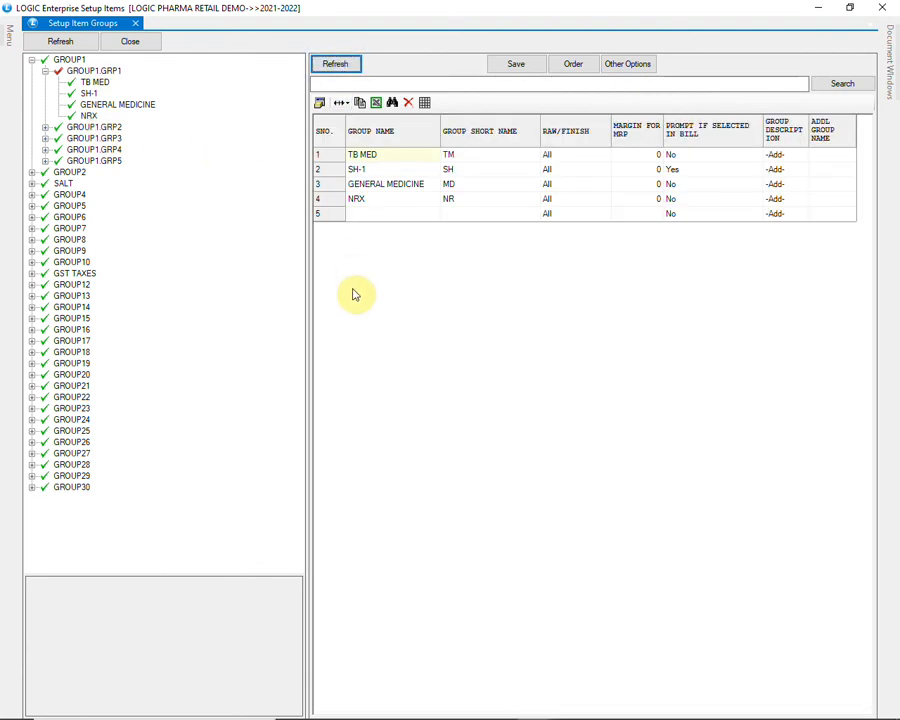
pyautogui.moveTo(372, 272)
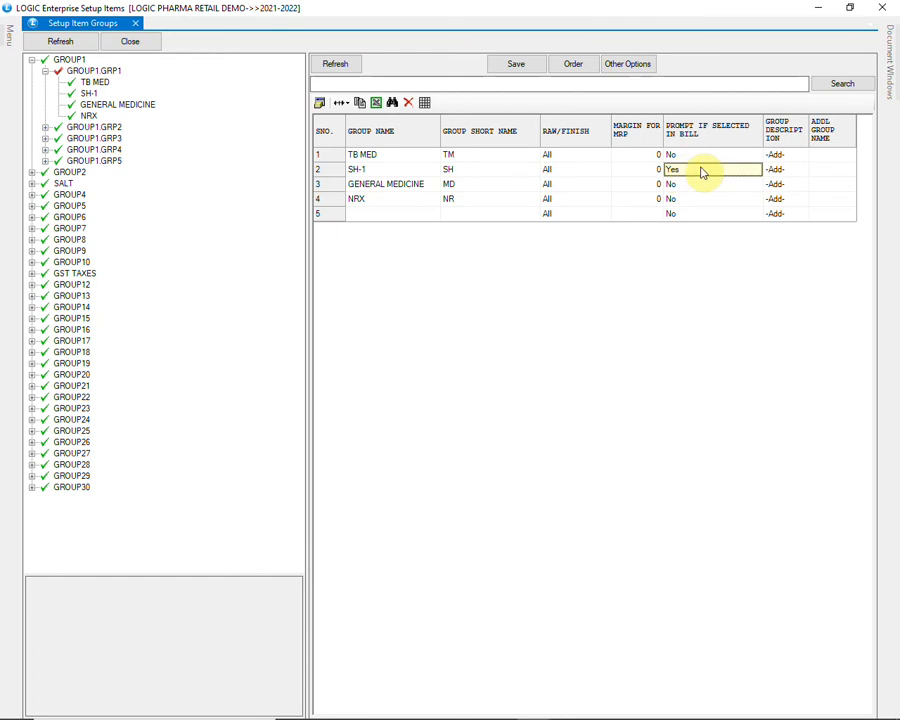
pyautogui.moveTo(716, 236)
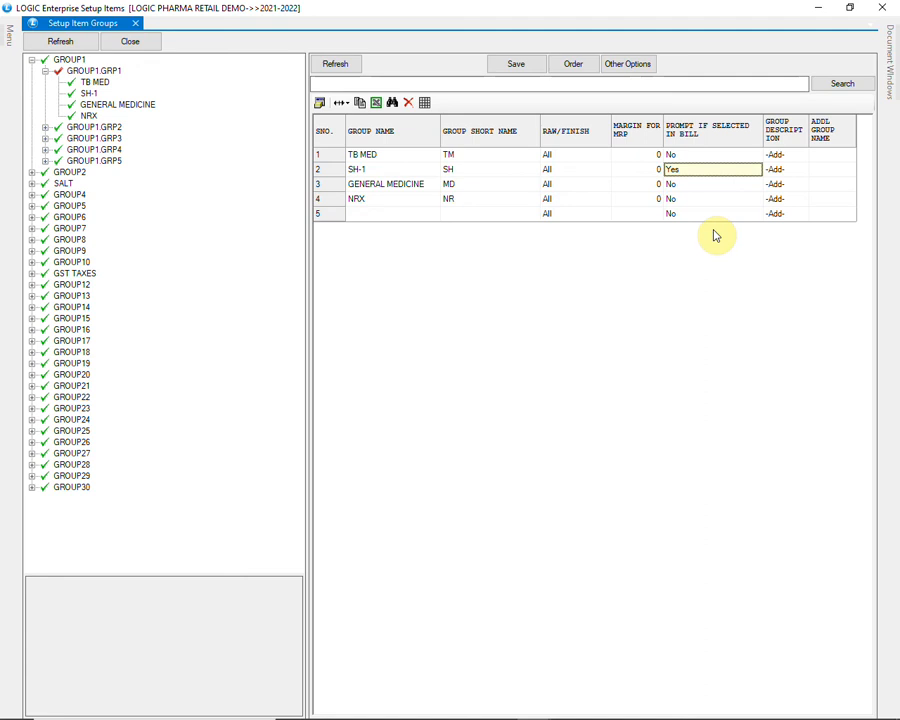
pyautogui.click(390, 184)
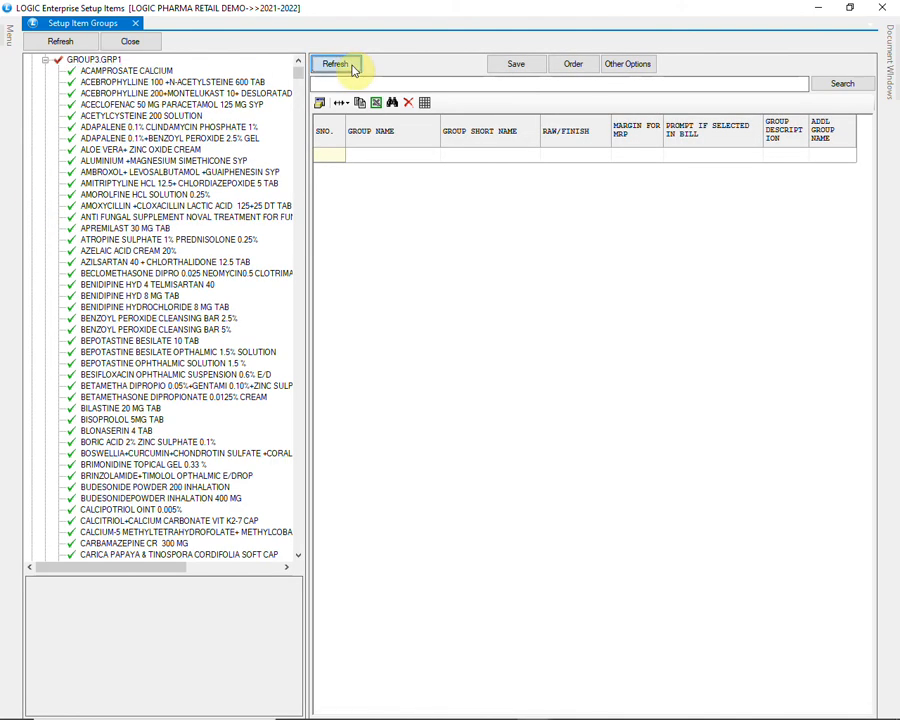
# Load the salt compositions, expand ACAMPROSATE CALCIUM's tablet items and switch to the apparel demo company
pyautogui.click(336, 62)
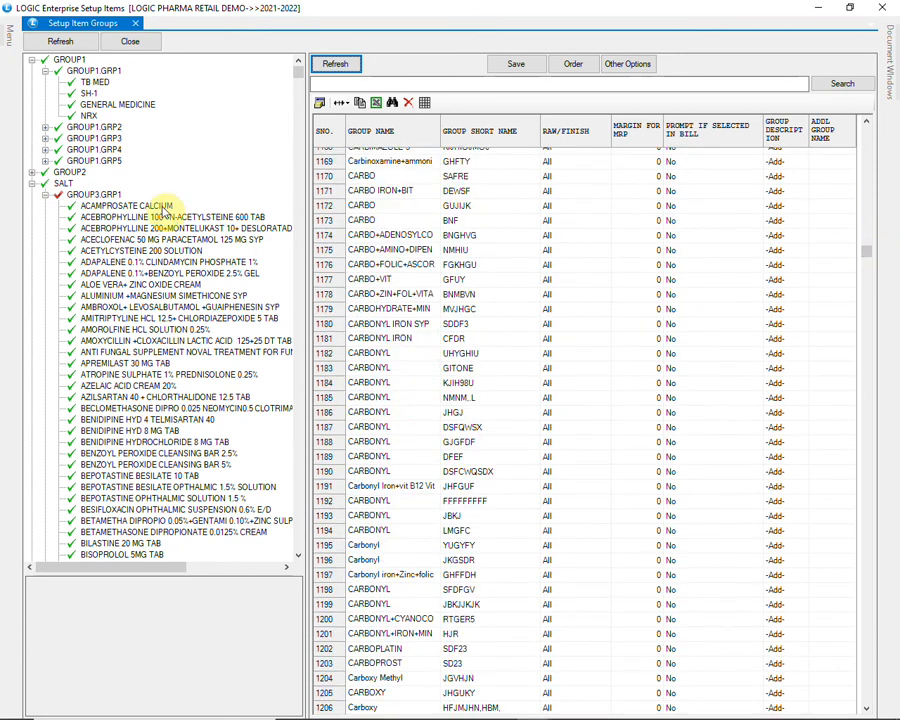
pyautogui.click(126, 204)
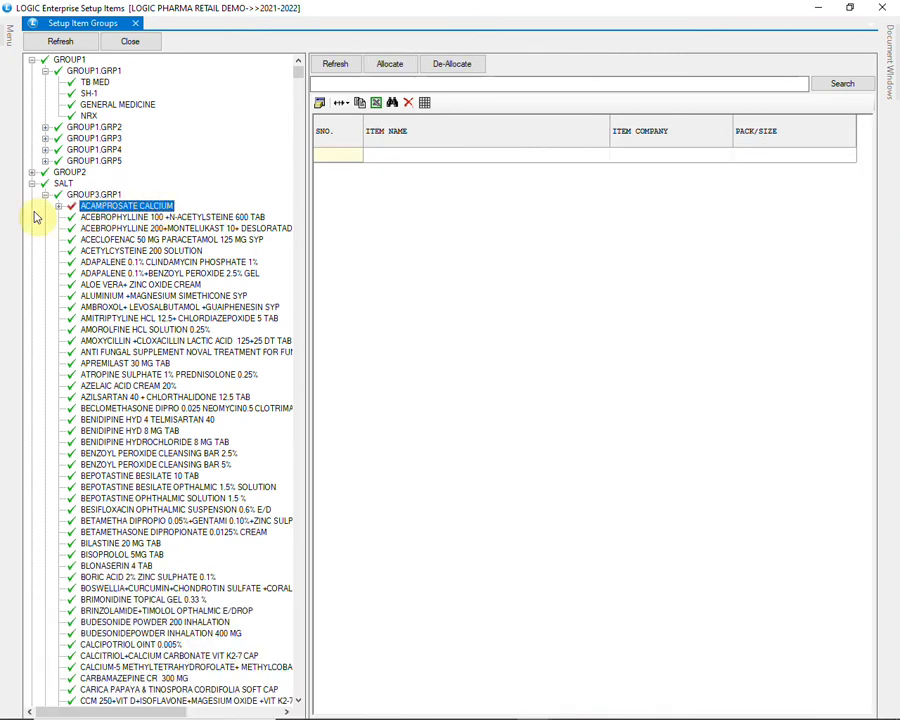
pyautogui.click(60, 206)
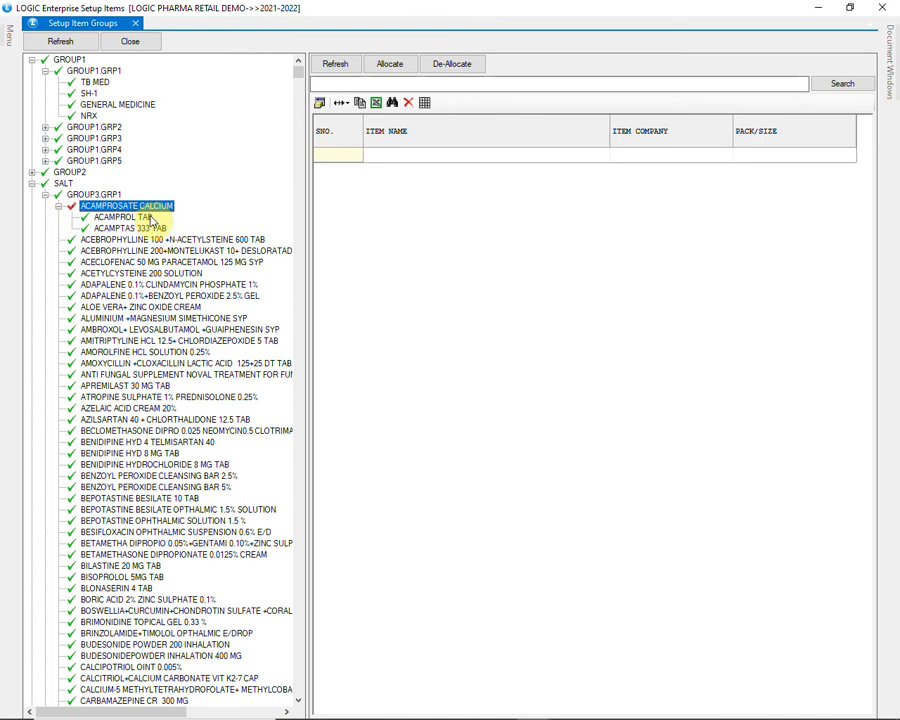
pyautogui.click(140, 228)
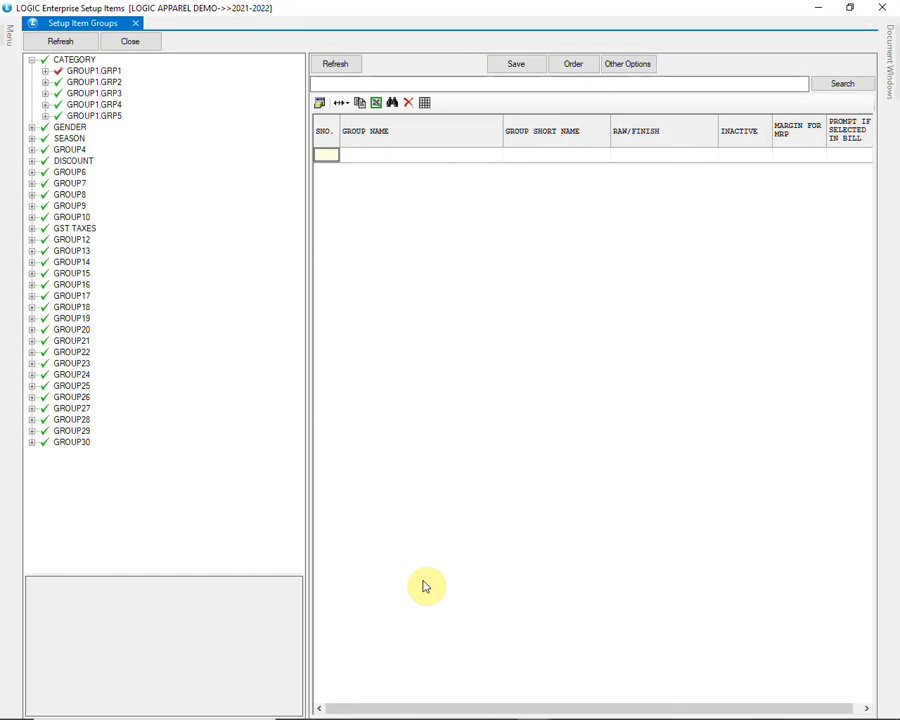
# Expand CATEGORY and scroll its apparel list from ACCESSORIES to PRINTED SAREE
pyautogui.click(44, 70)
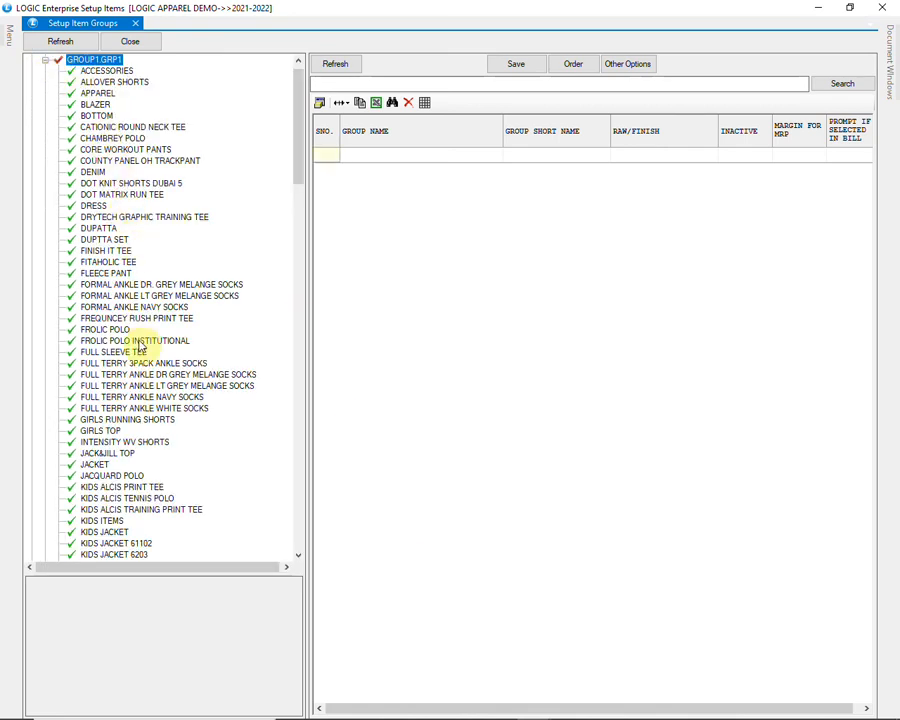
pyautogui.moveTo(216, 472)
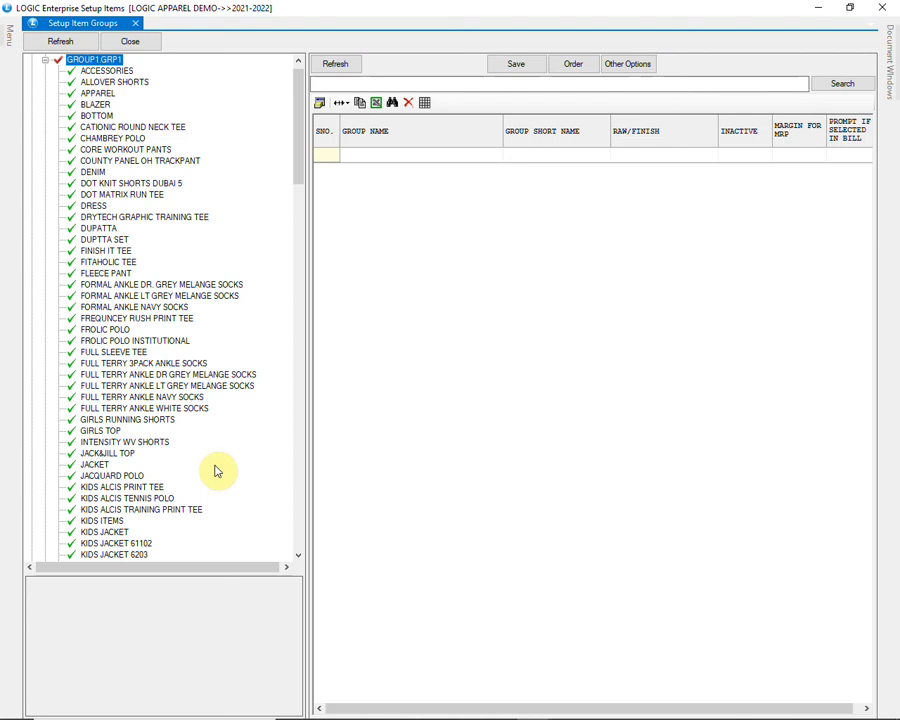
pyautogui.scroll(-3)
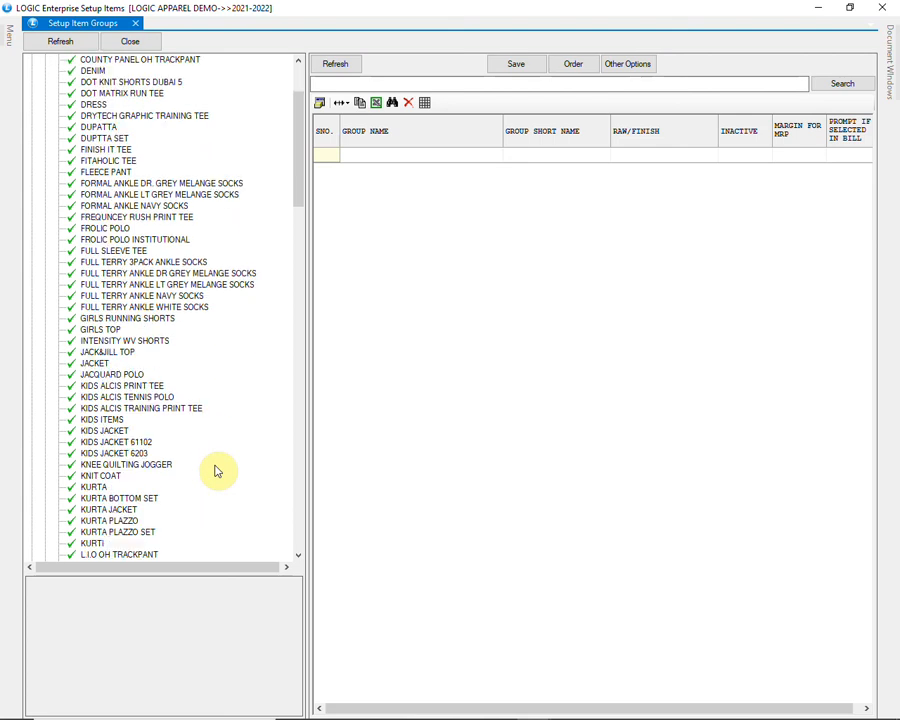
pyautogui.scroll(-3)
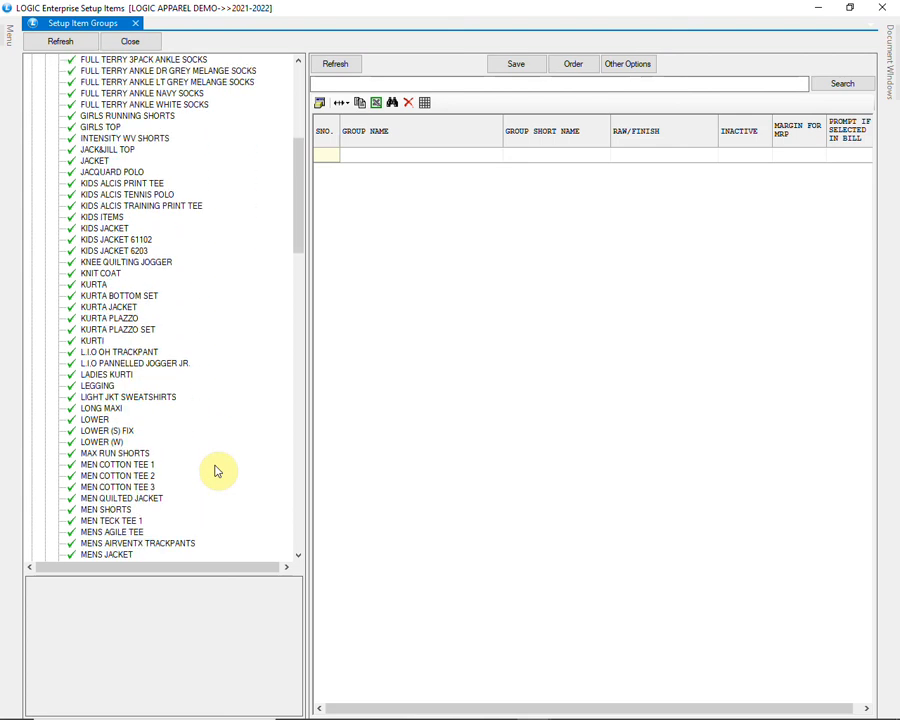
pyautogui.scroll(-3)
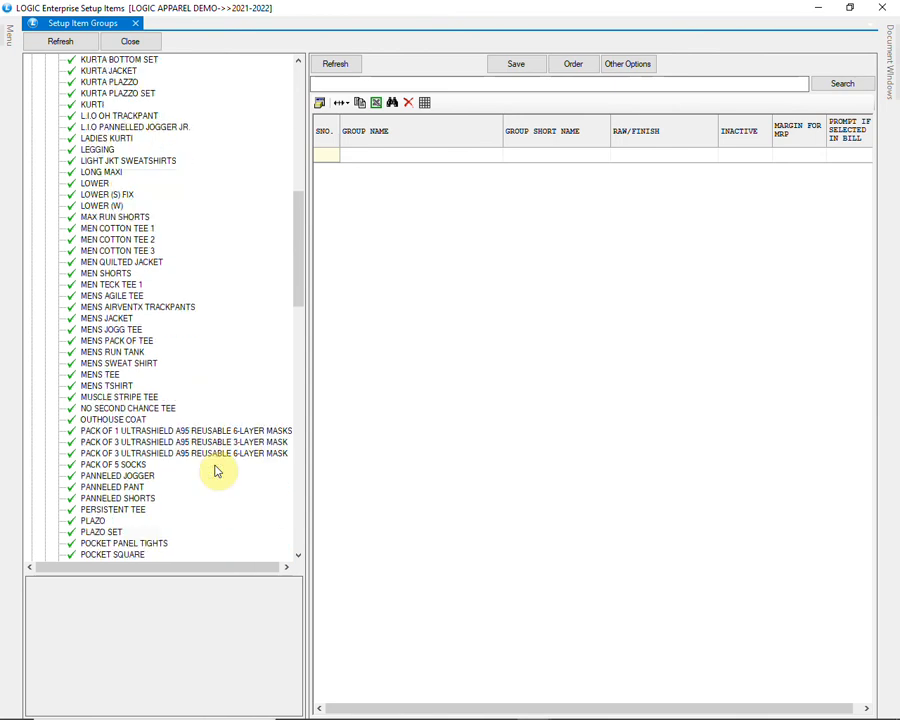
pyautogui.scroll(-3)
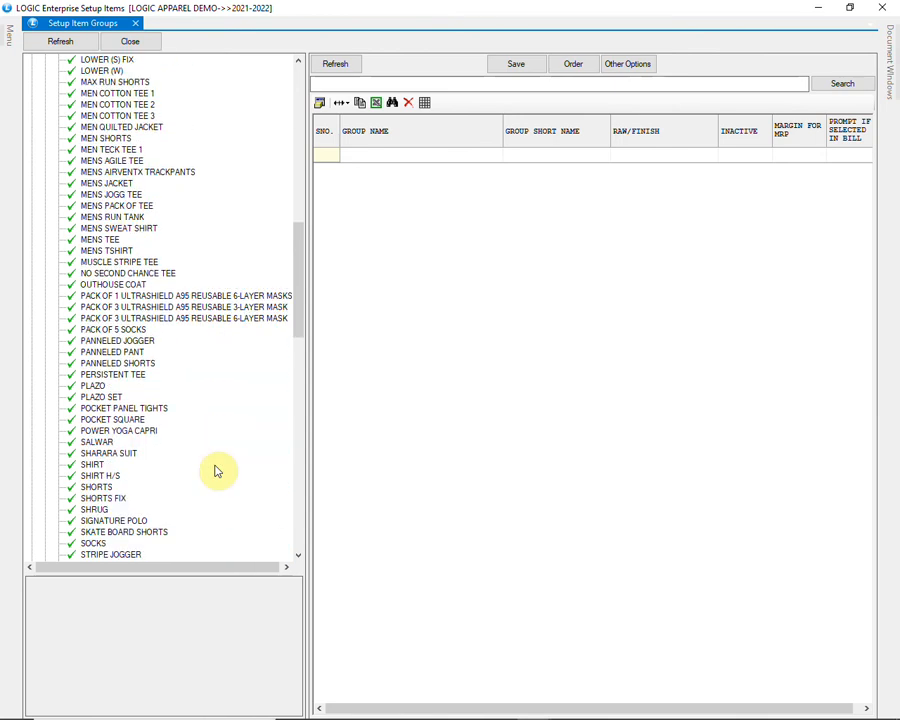
pyautogui.scroll(-3)
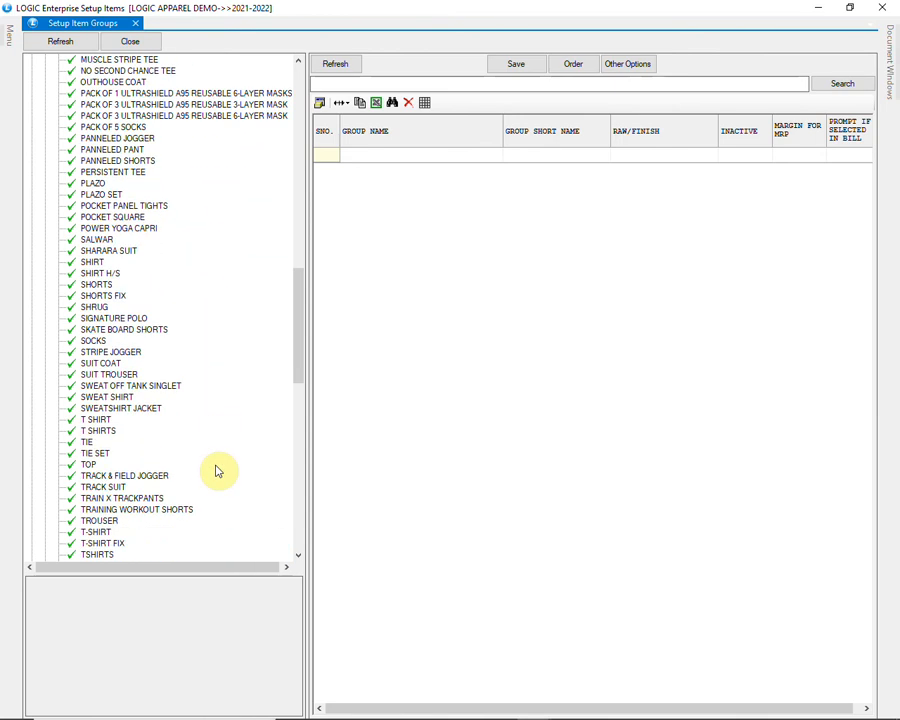
pyautogui.scroll(-3)
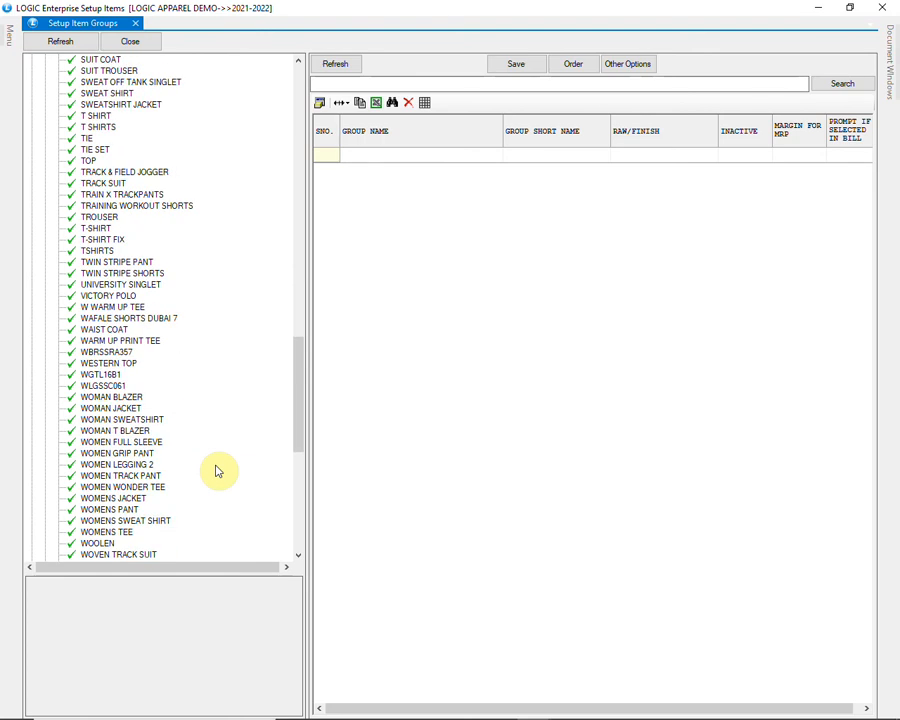
pyautogui.scroll(-3)
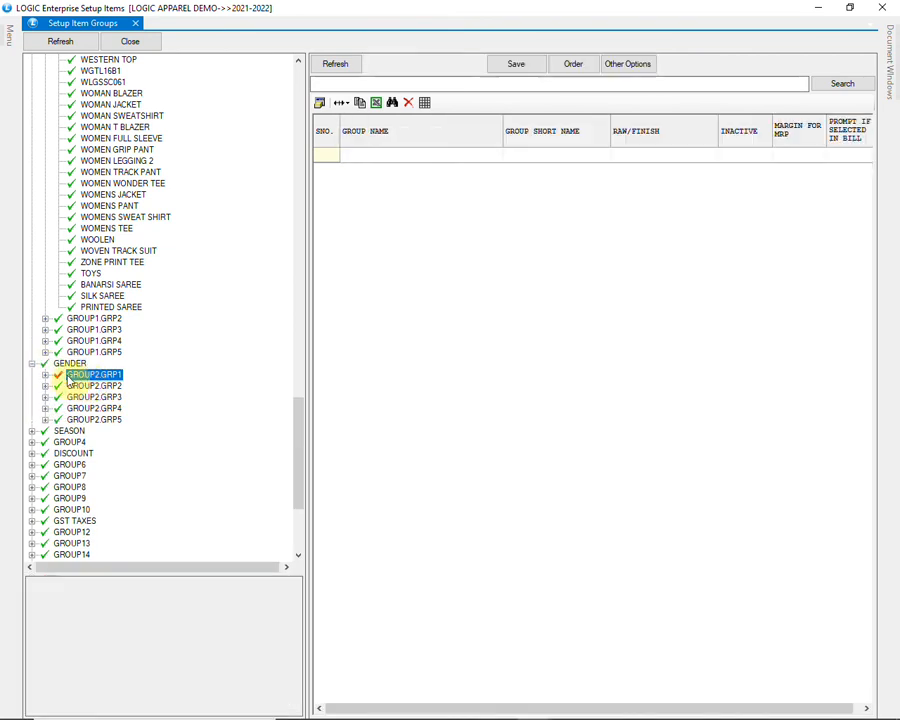
# Expand GROUP2.GRP1 under GENDER and GROUP3.GRP1 under SEASON to show their values
pyautogui.click(44, 374)
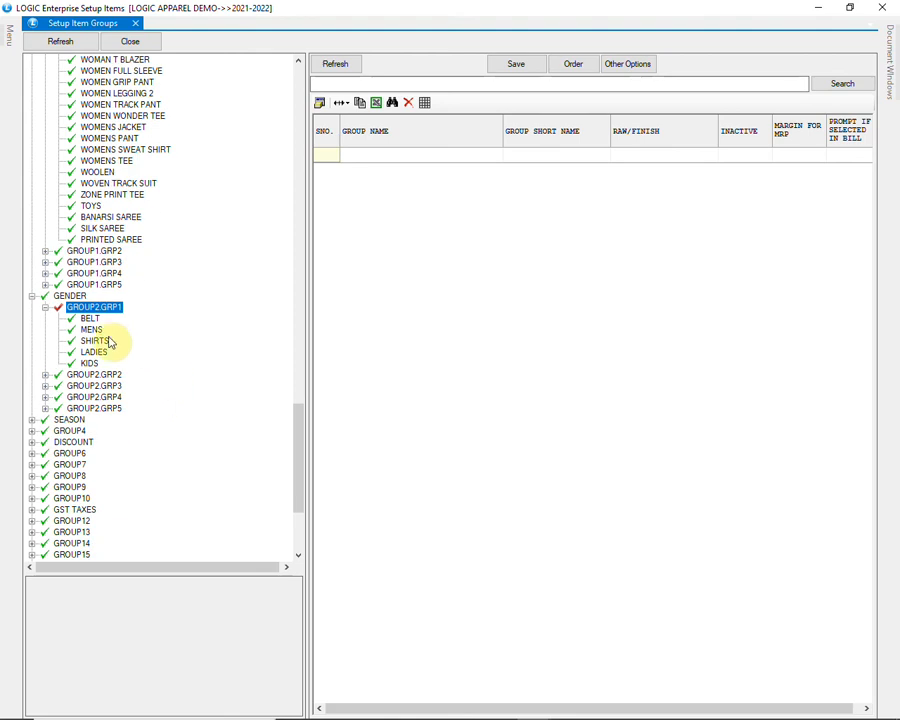
pyautogui.scroll(-3)
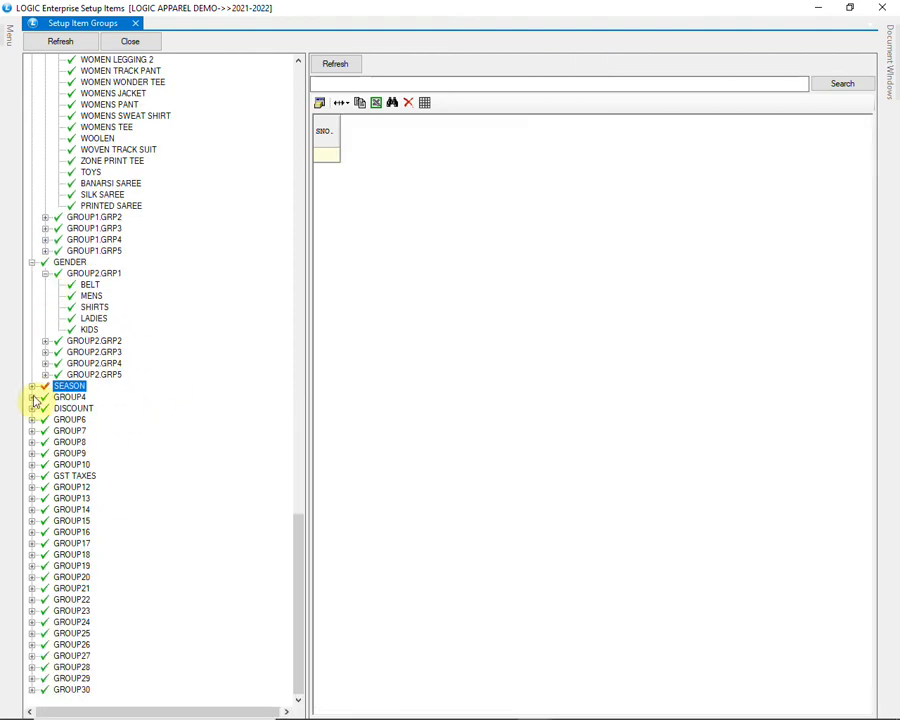
pyautogui.click(32, 386)
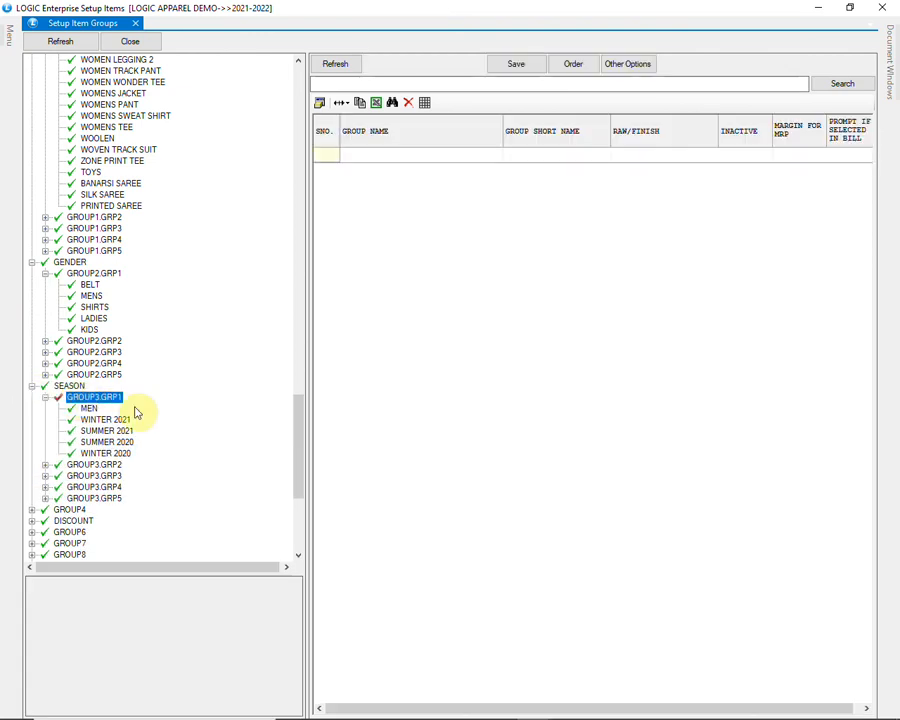
pyautogui.scroll(-3)
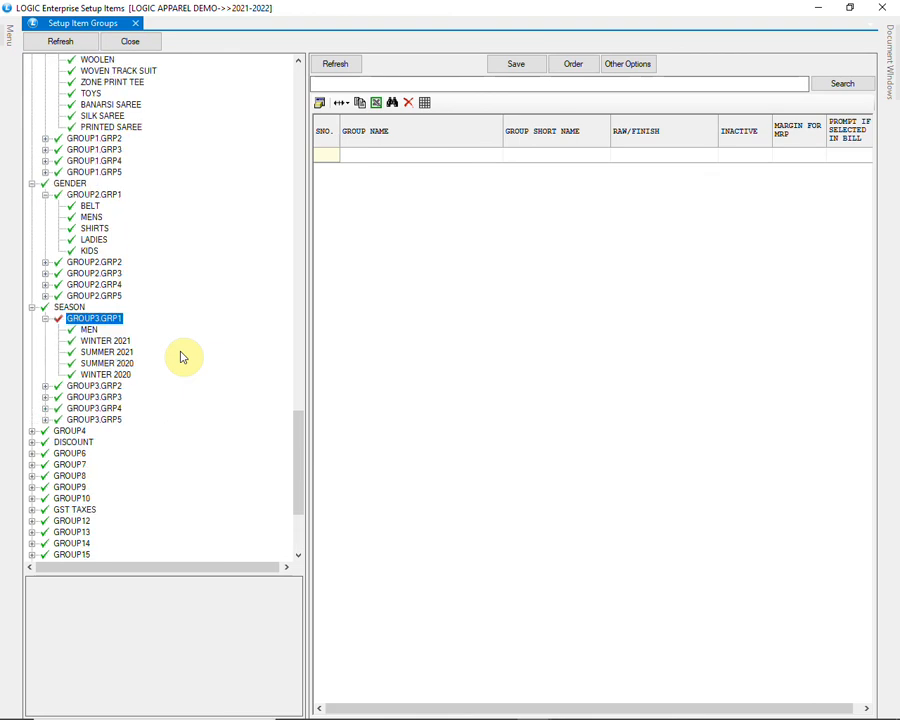
pyautogui.scroll(-3)
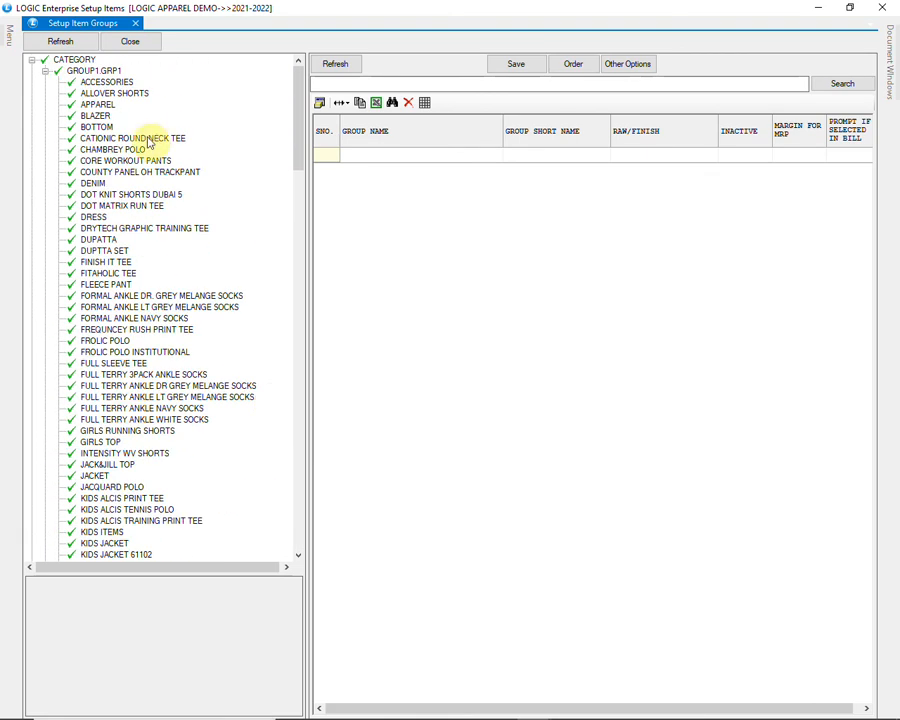
# Select item AC1002 under the ACCESSORIES group
pyautogui.click(106, 82)
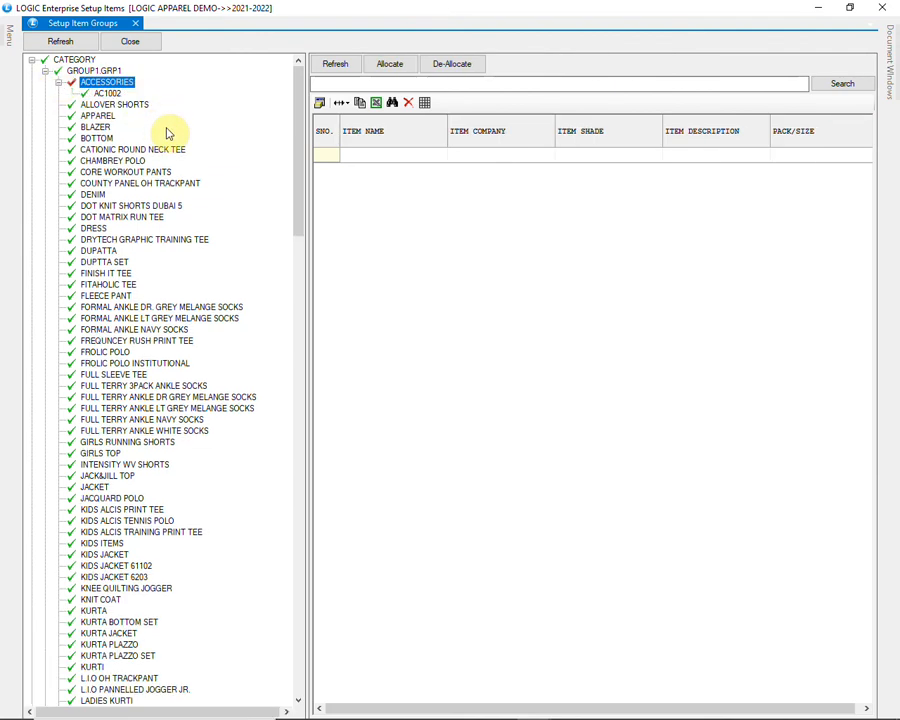
pyautogui.click(108, 94)
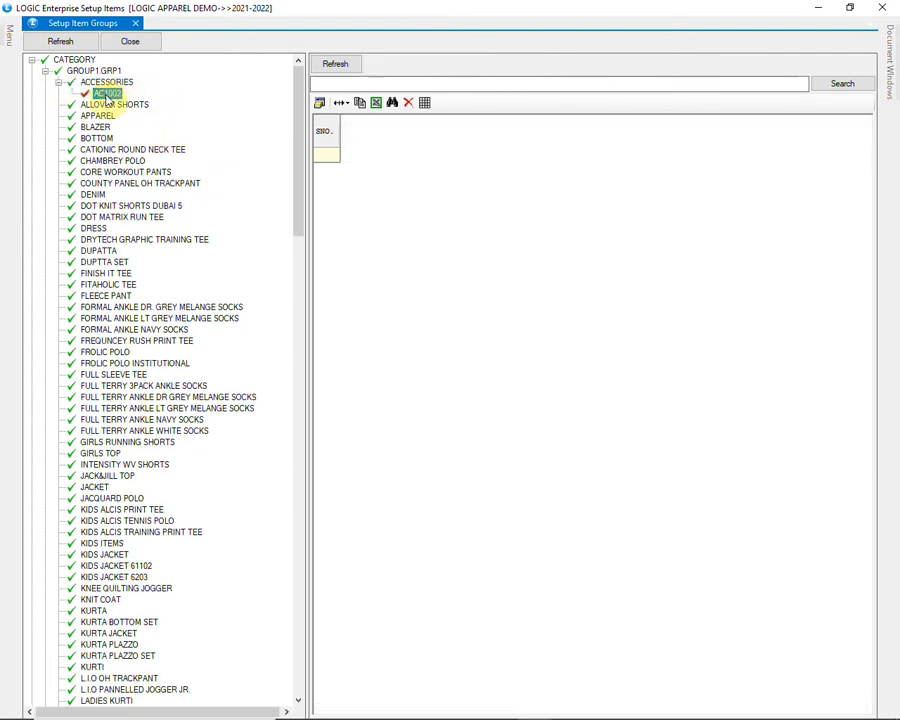